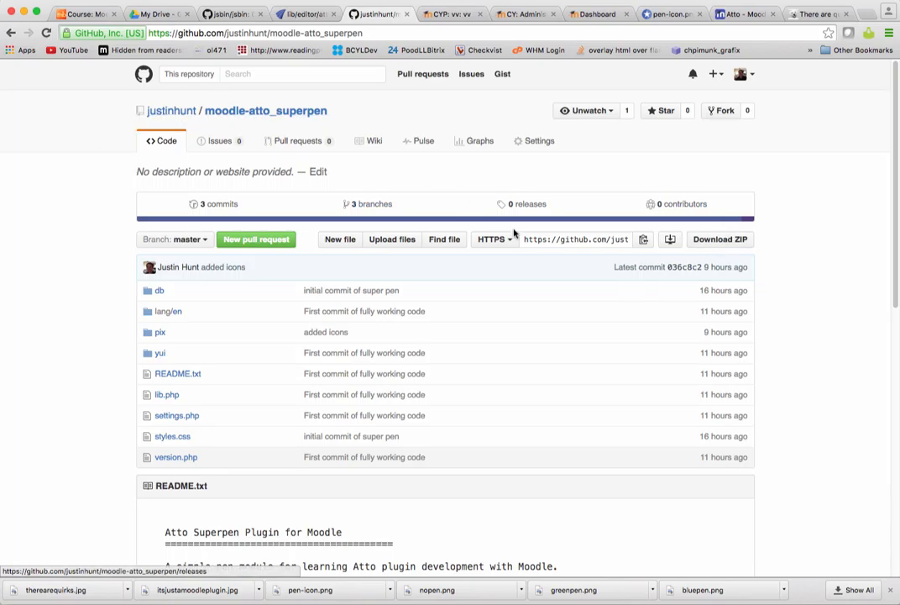
mouse_move(550, 249)
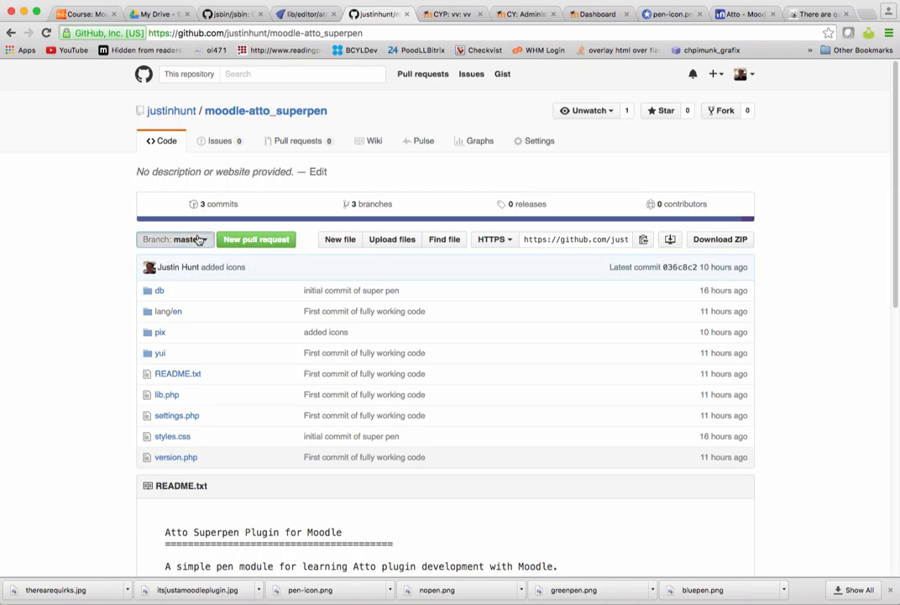
Open the Branch: master dropdown to see master, startofweek7 and starttask2ofweek7
left_click(174, 240)
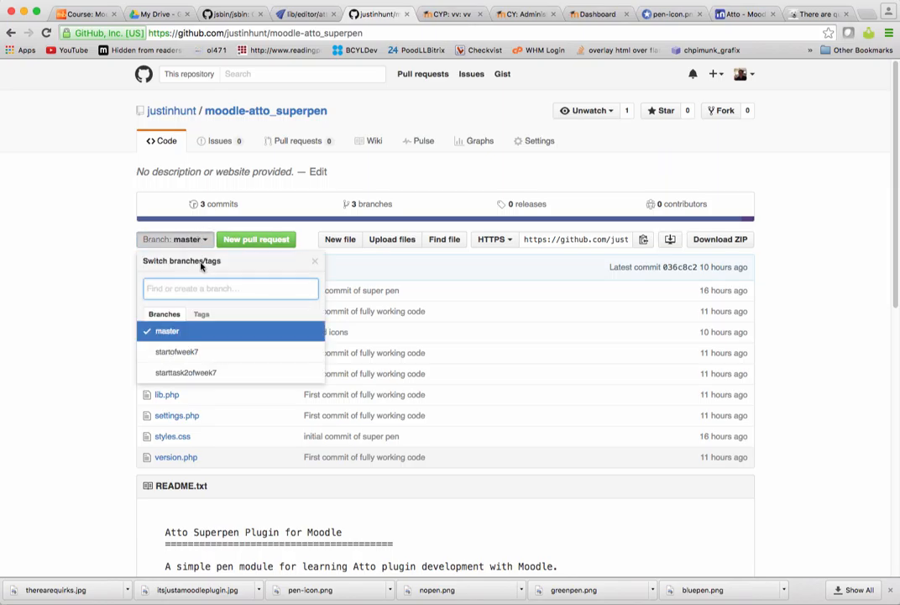
mouse_move(196, 373)
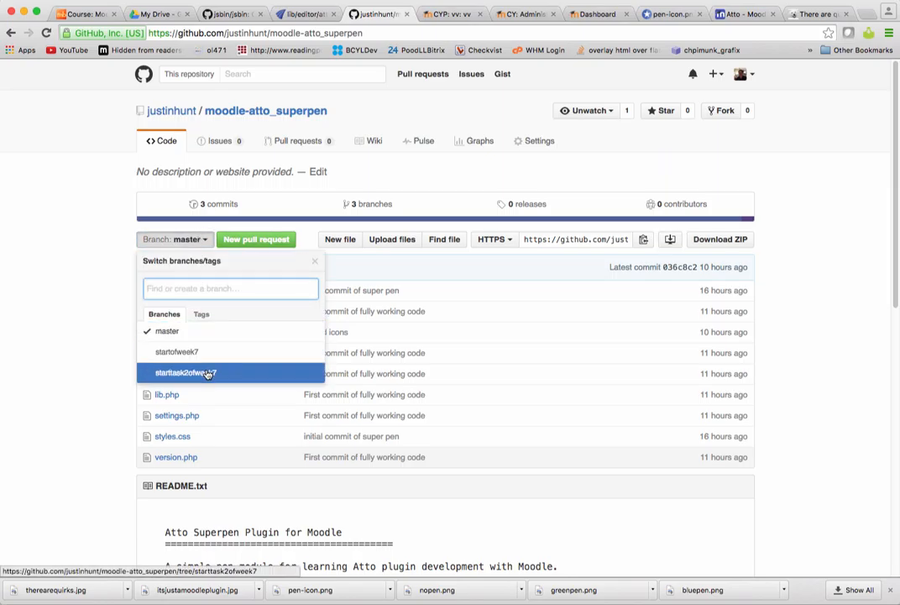
mouse_move(212, 379)
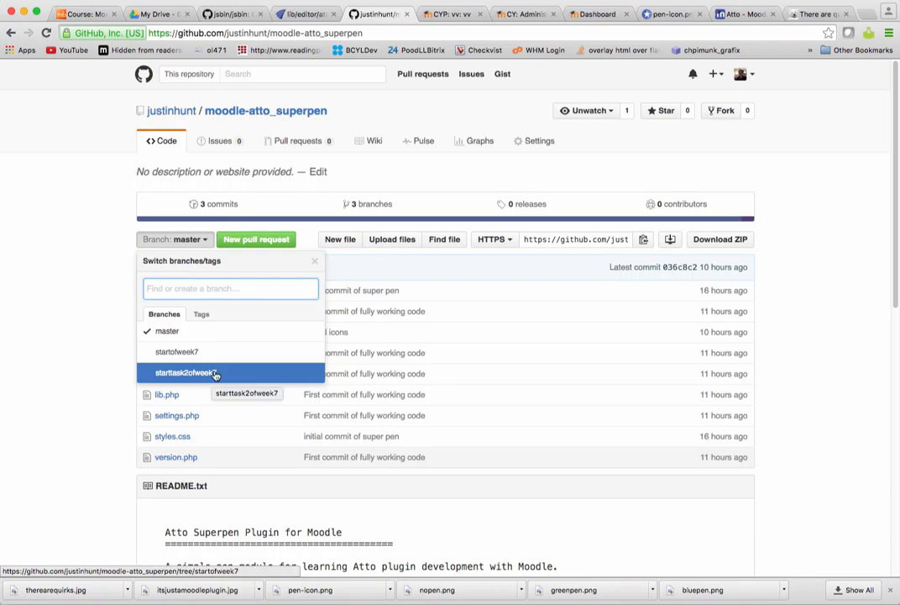
mouse_move(225, 353)
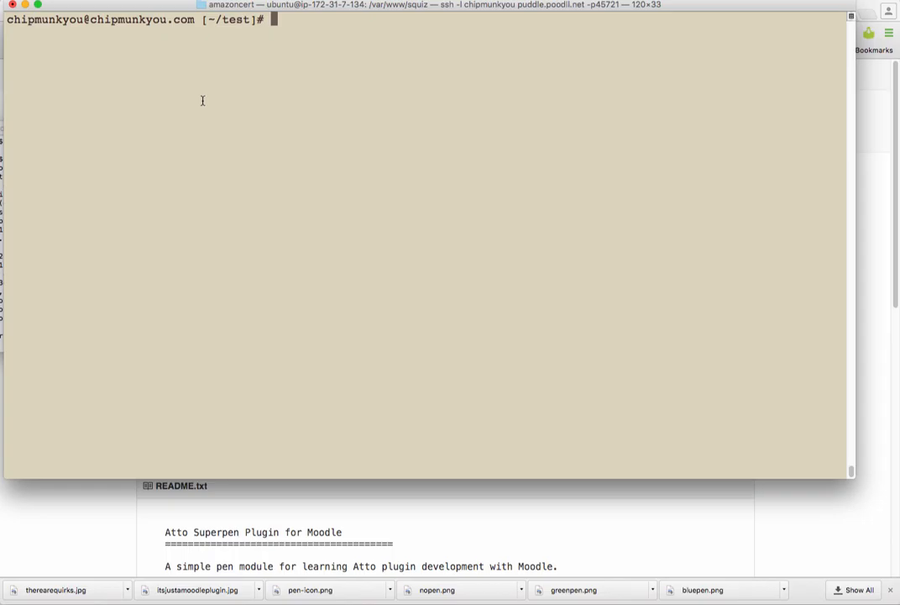
type("cd")
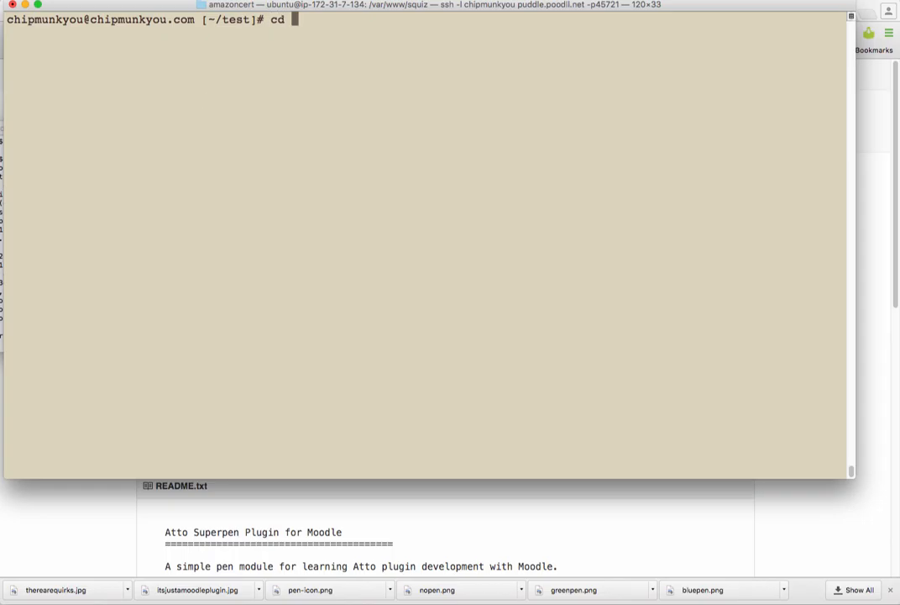
type("/var/")
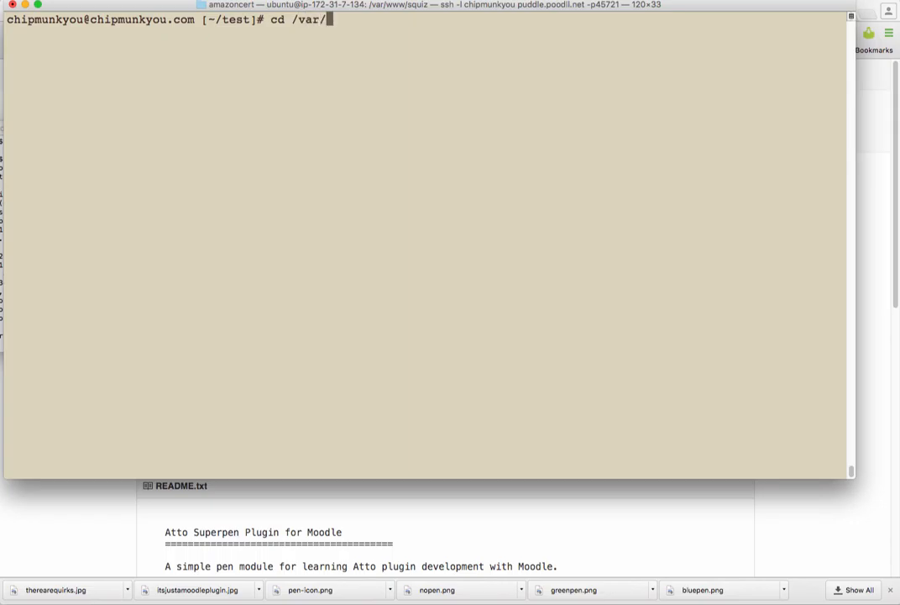
type("www/moodle/")
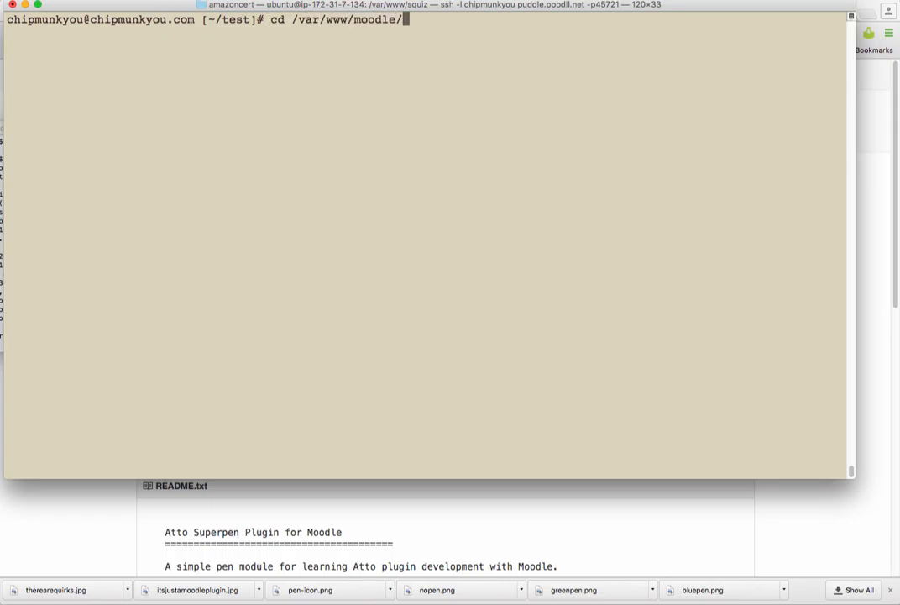
type("lib/e")
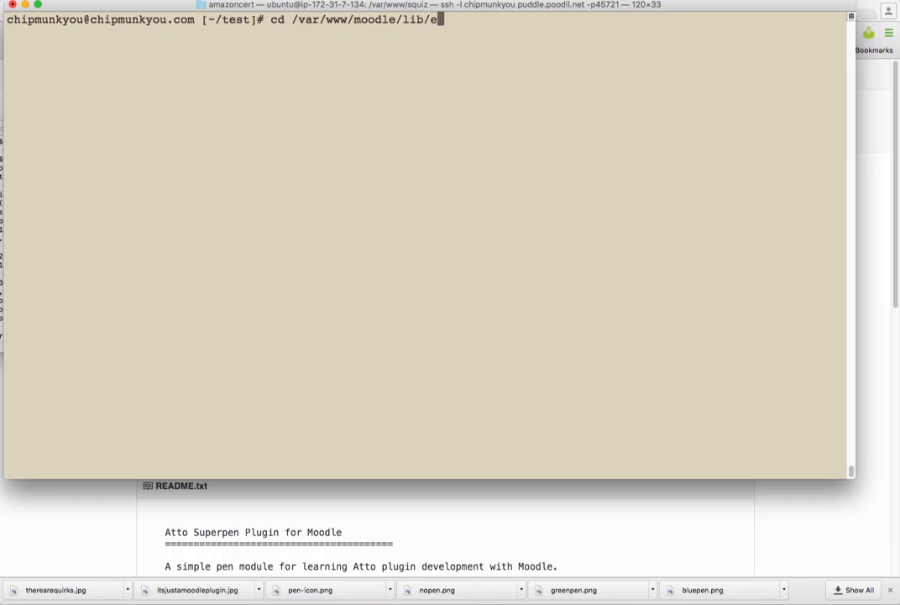
type("ditor/att")
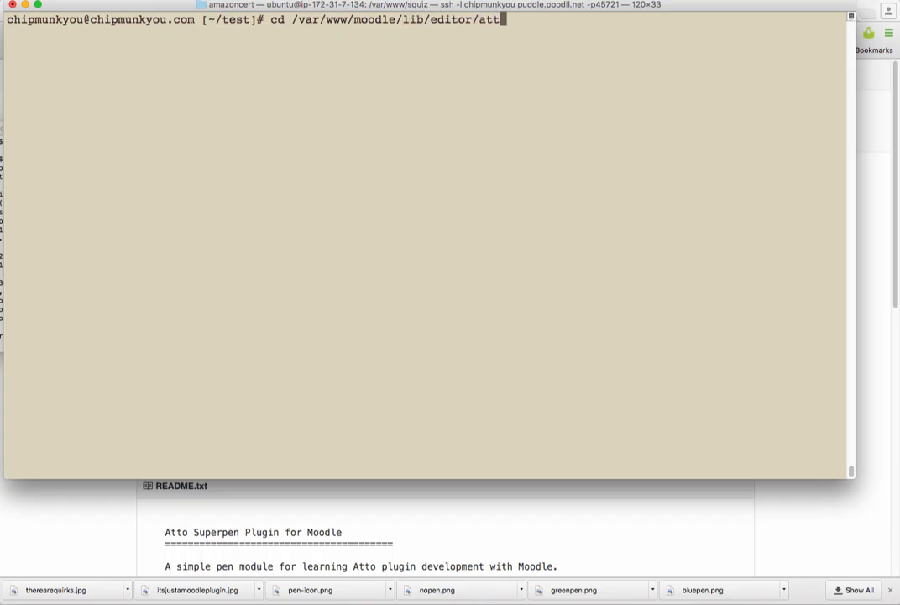
type("o/plu")
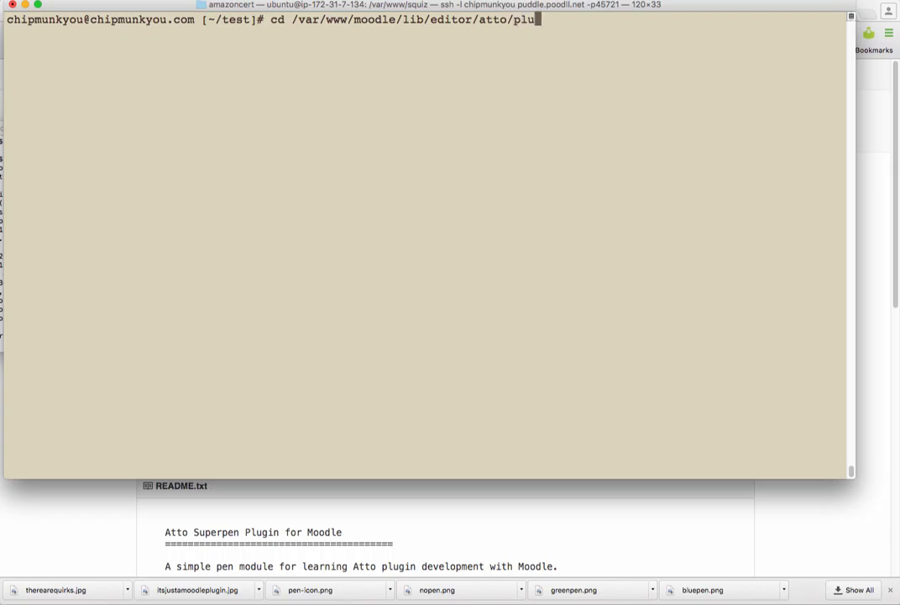
type("gins")
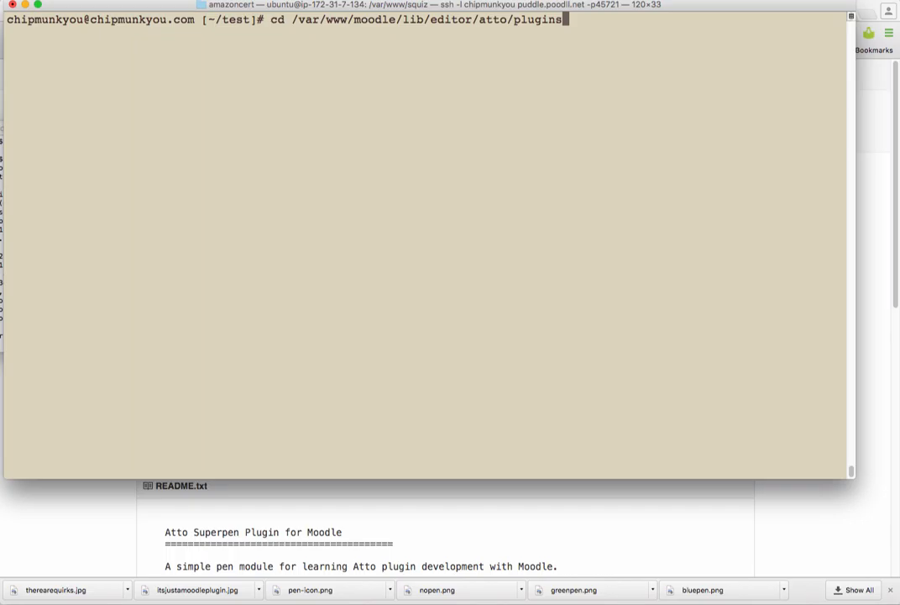
key("Backspace")
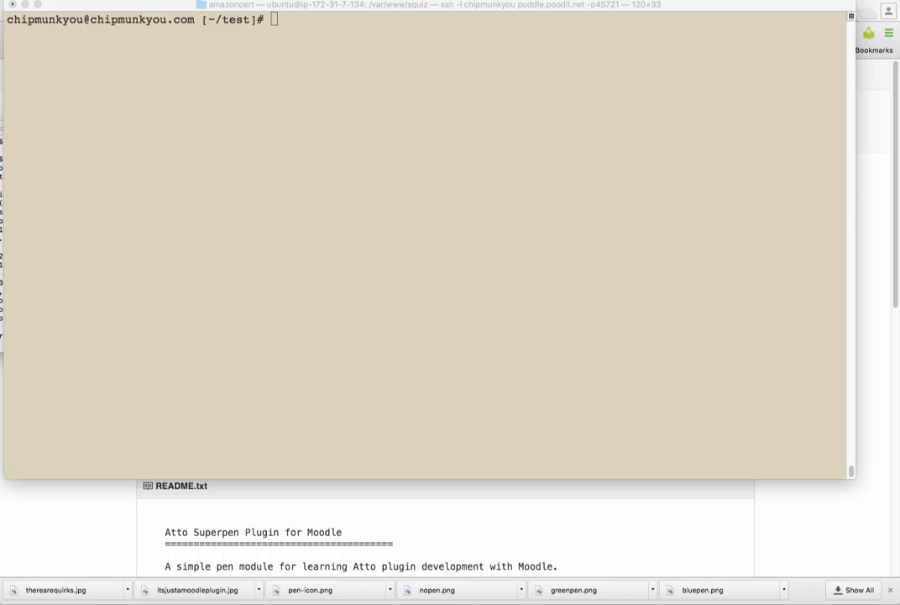
mouse_move(307, 26)
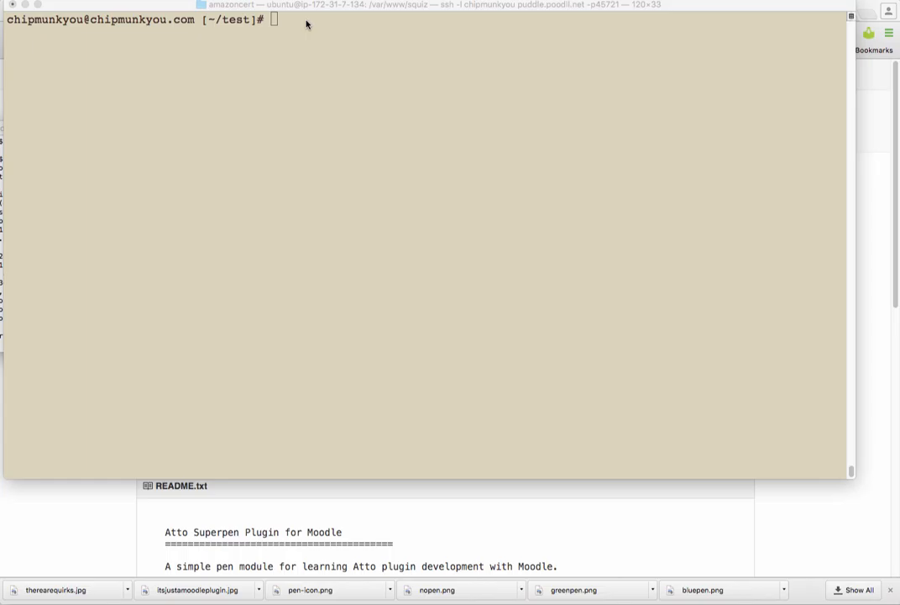
Clone justinhunt/moodle-atto_superpen into a superpen folder, enter it and list its contents
type("git clone https://github.com/justinhunt/moodle-atto_superpen.git superpen")
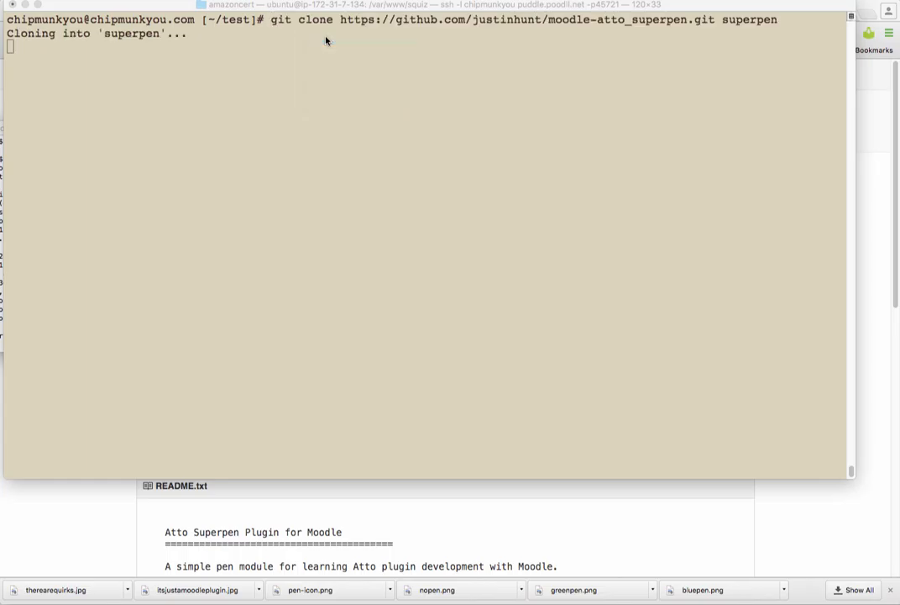
type("cd superpen")
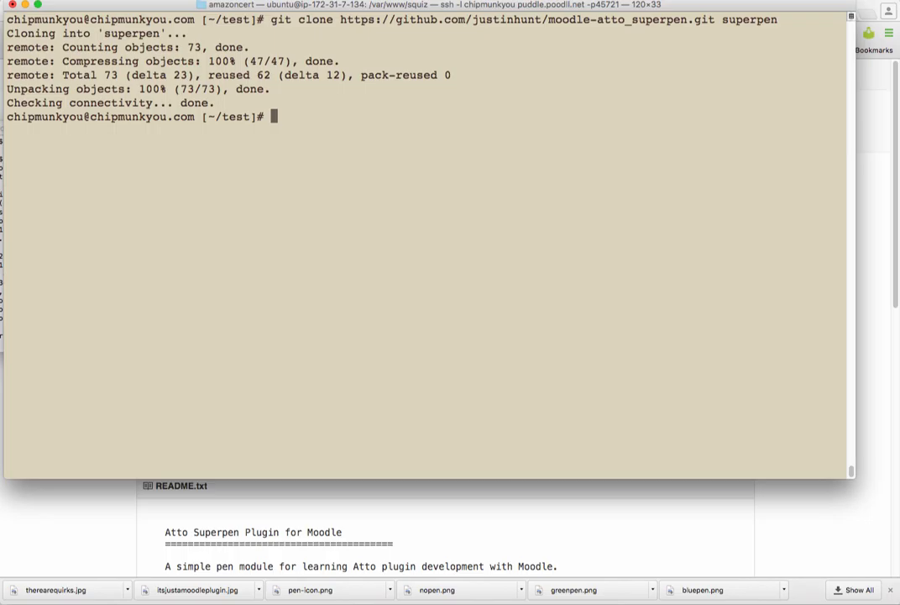
type("ls")
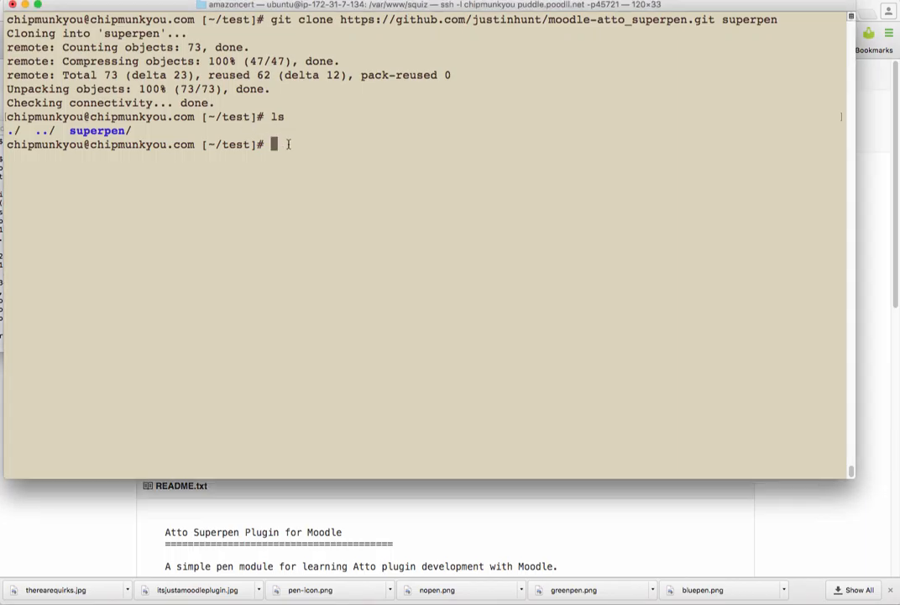
Enter the superpen folder and list its git branches, showing only master
type("cd")
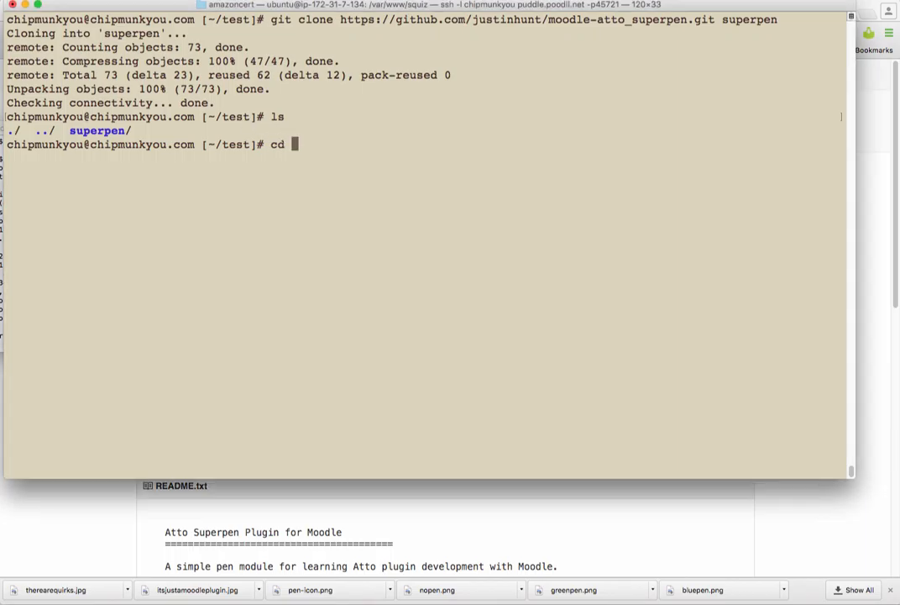
type("superpen")
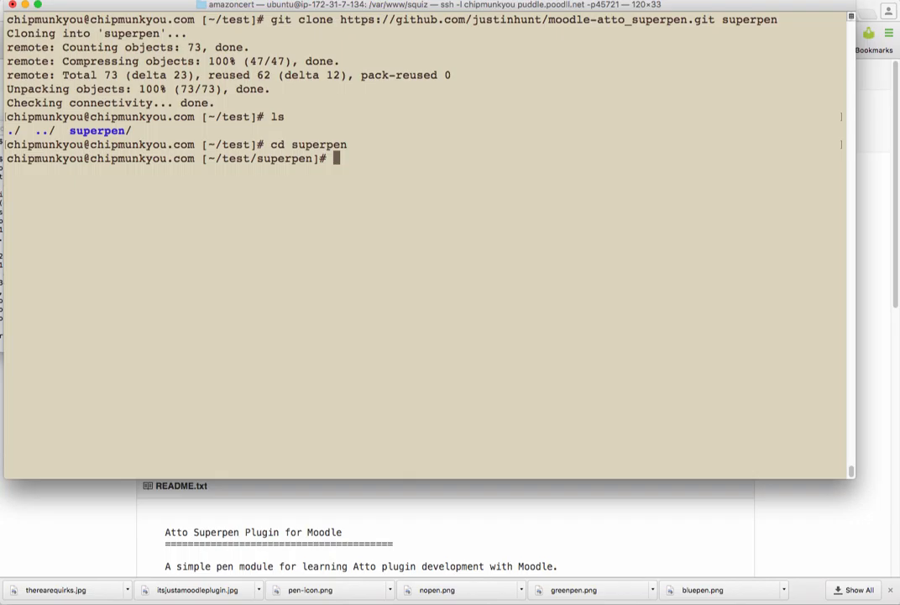
type("git")
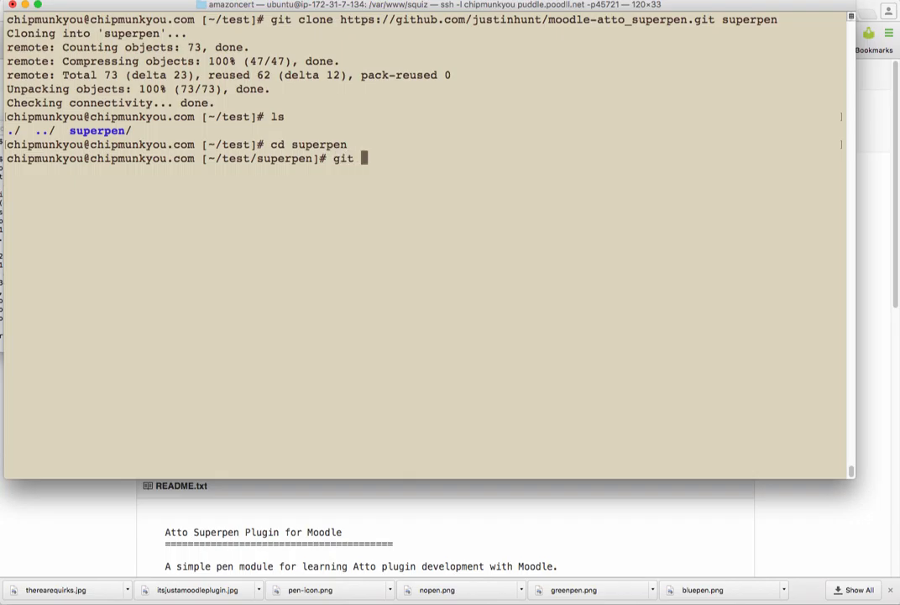
type("bara")
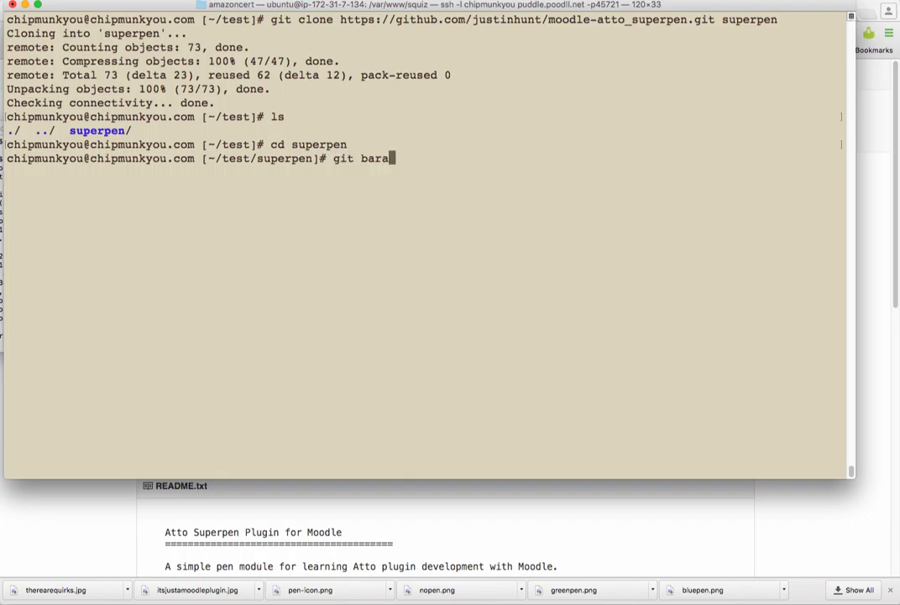
key("Backspace")
type("nch")
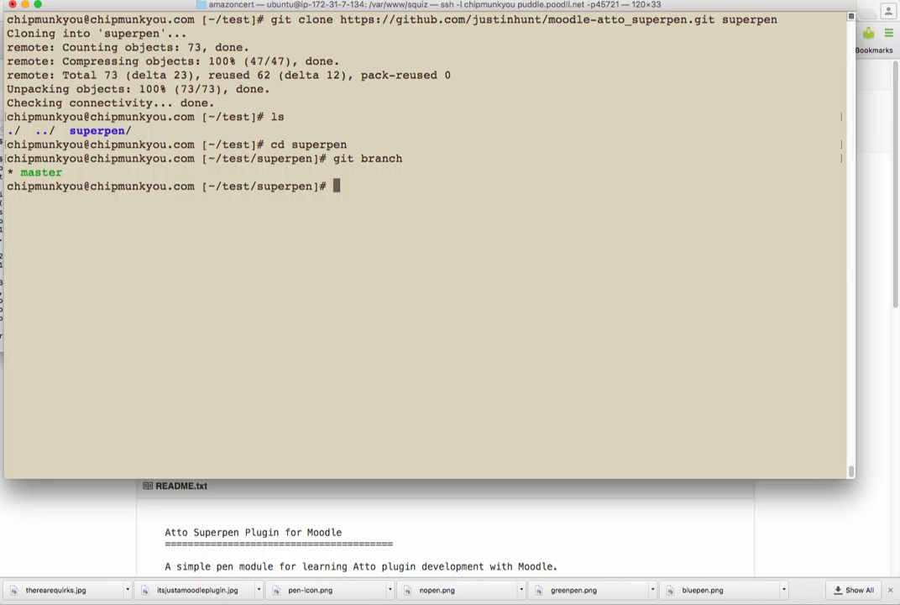
Enter the command git checkout startofweek7
type("git")
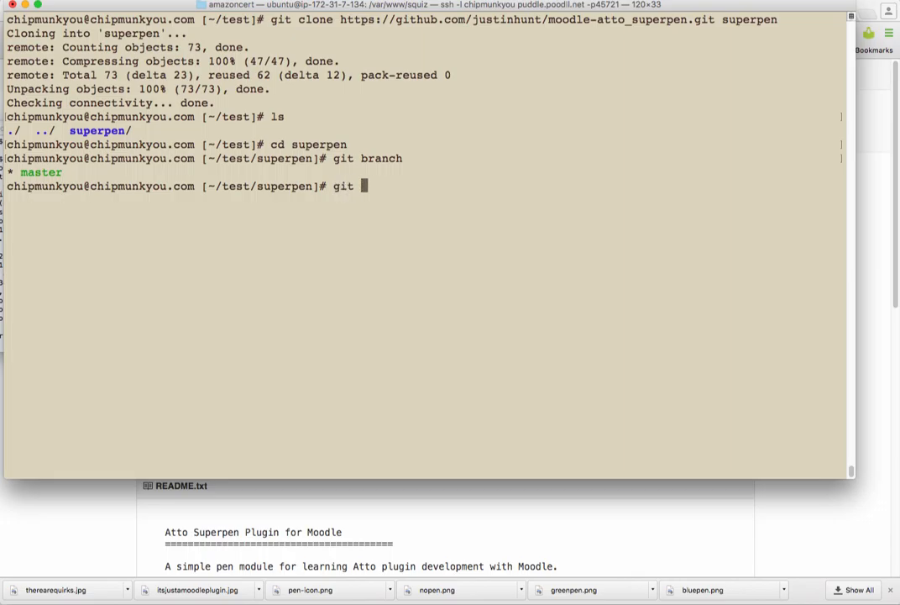
type("checkout sta")
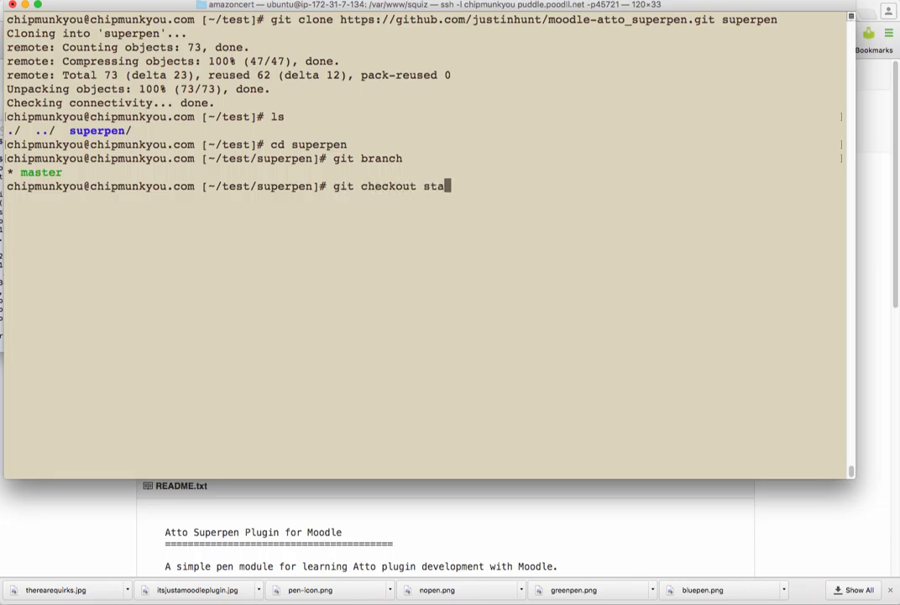
type("rtof")
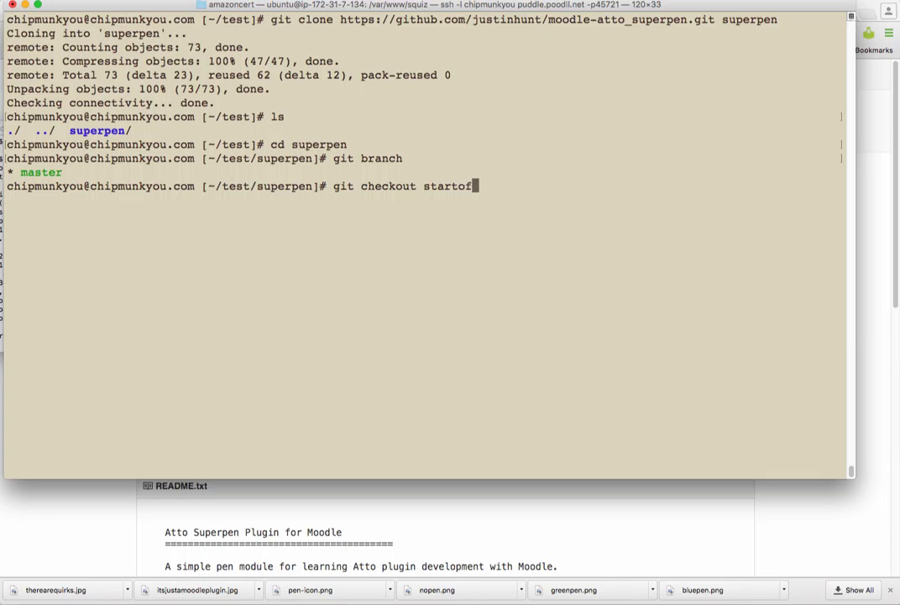
type("week7")
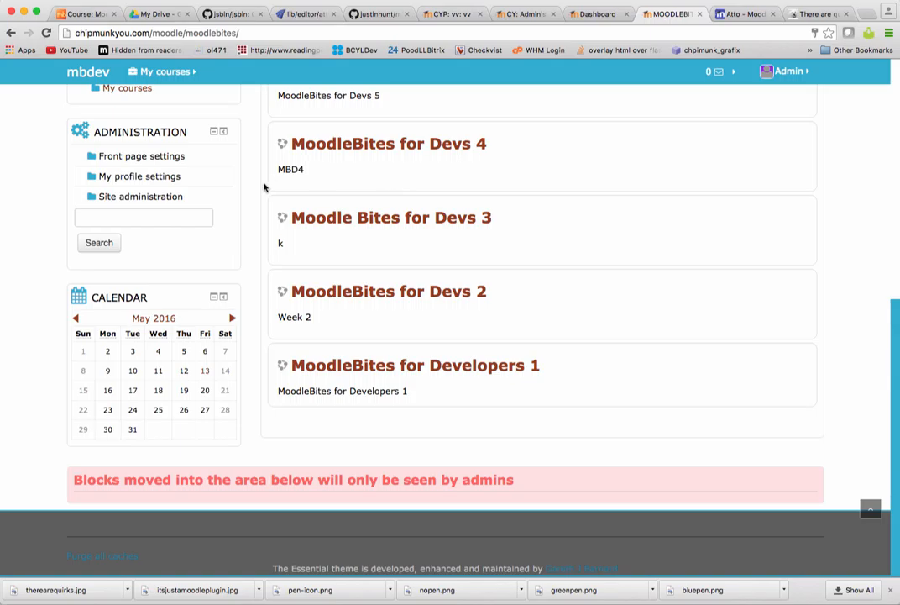
mouse_move(118, 202)
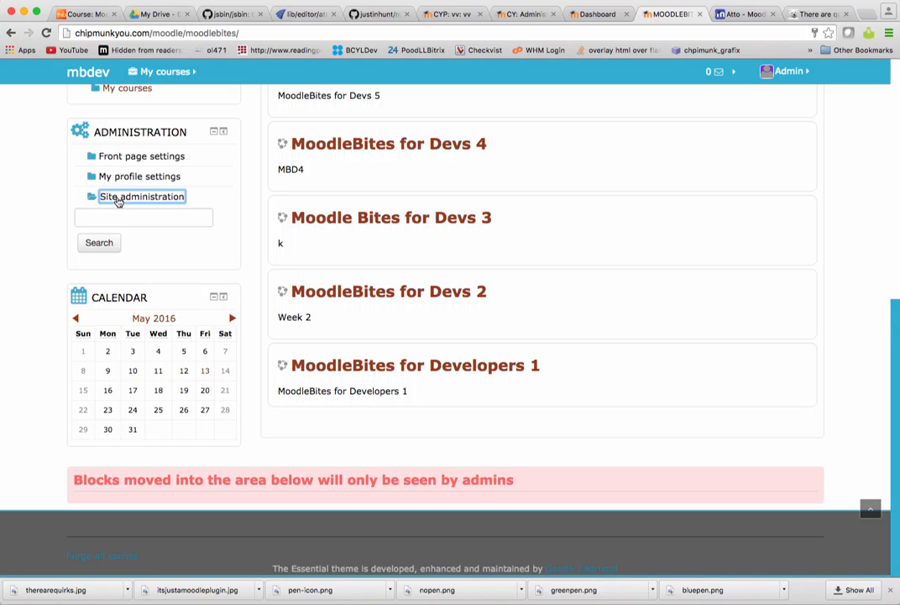
Open Site administration > Notifications to reach the plugins check page
left_click(141, 196)
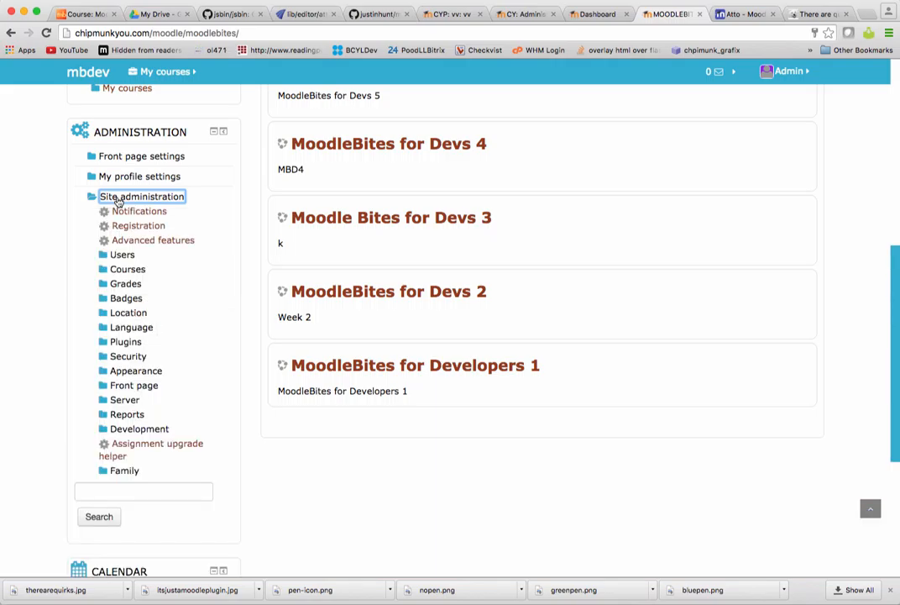
left_click(141, 196)
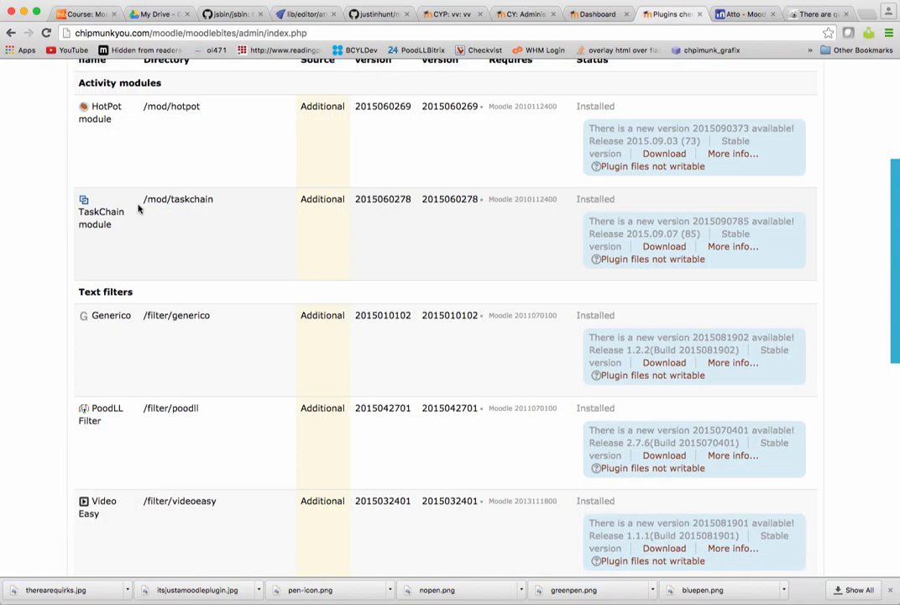
Start 'Upgrade Moodle database now' to install the Superpen Atto plugin
scroll("down", 3)
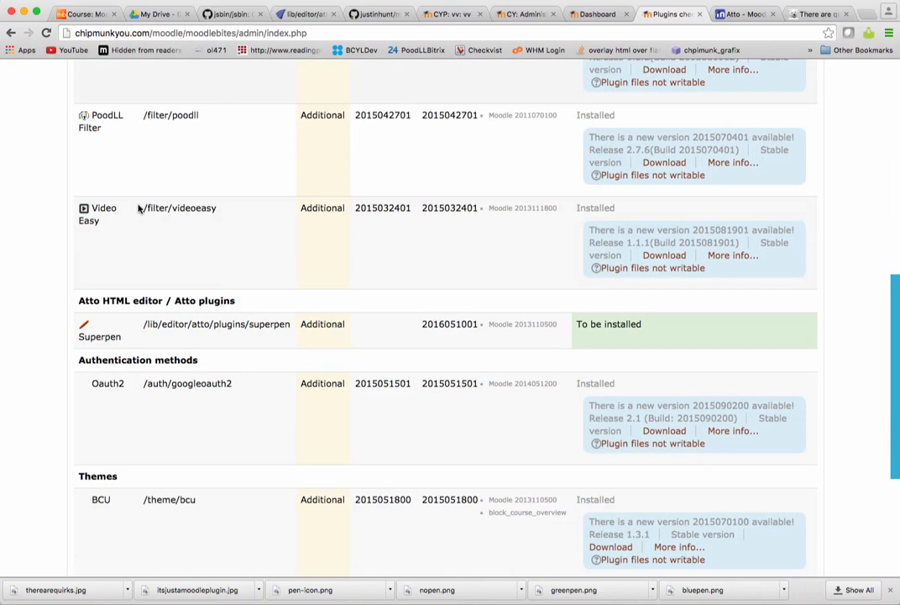
scroll("down", 3)
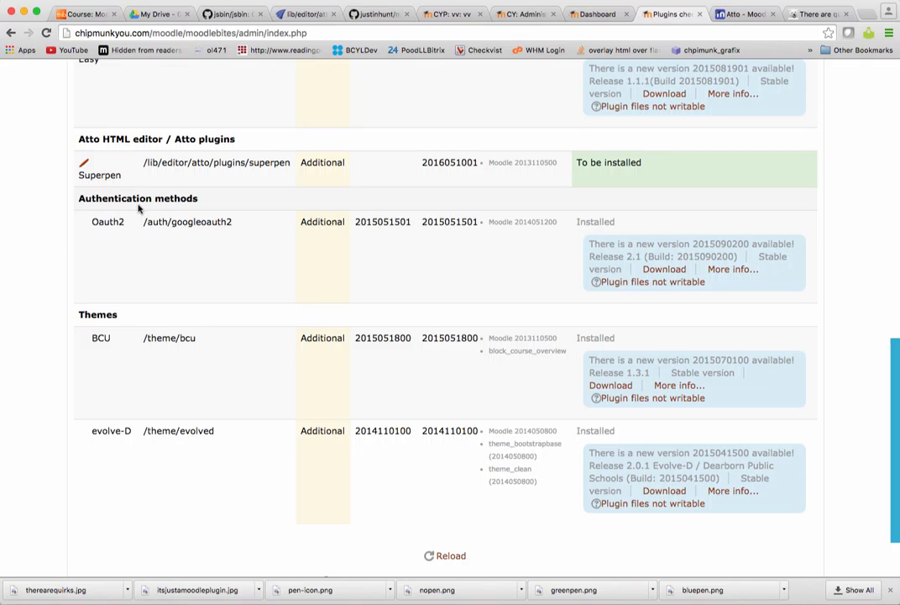
scroll("down", 3)
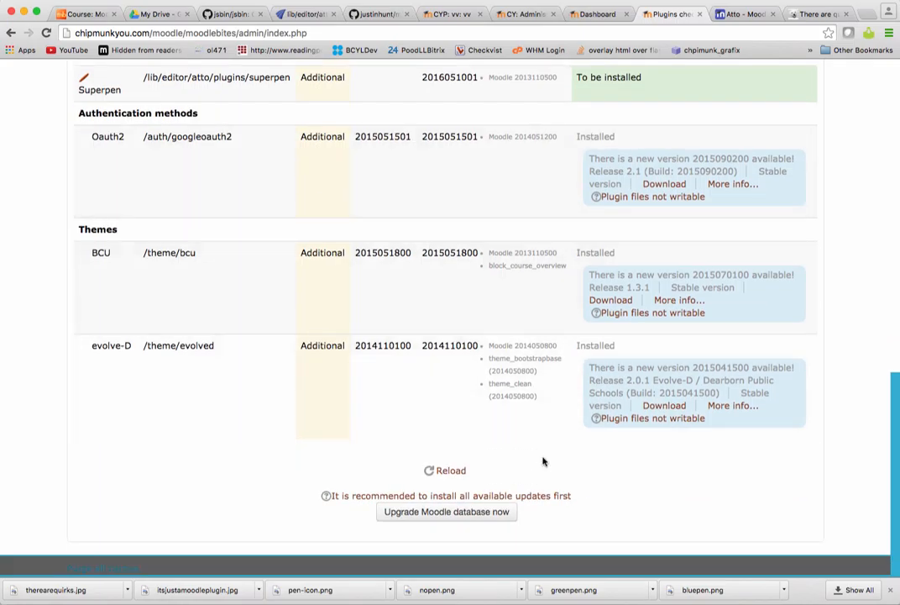
left_click(446, 512)
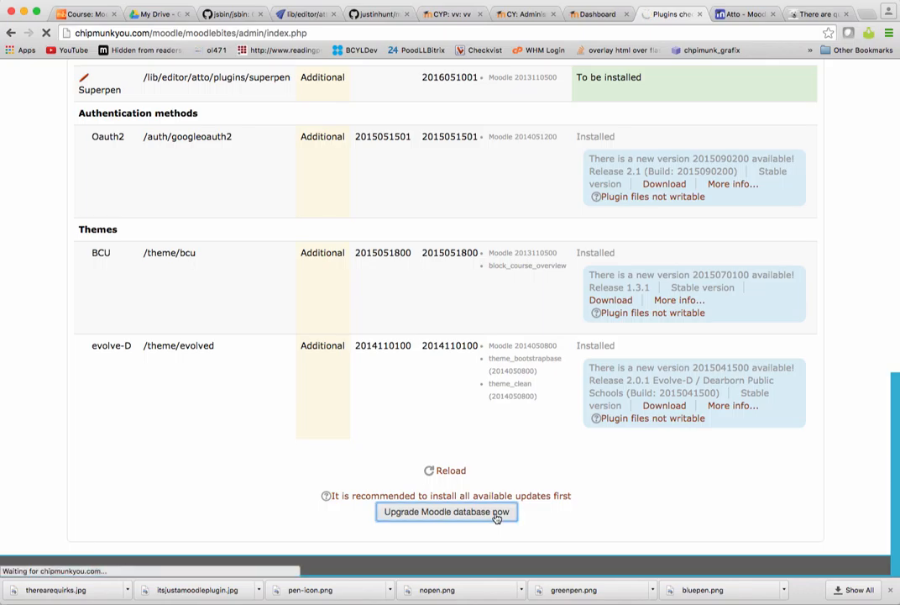
Continue past the successful atto_superpen upgrade to the new Superpen settings
left_click(446, 511)
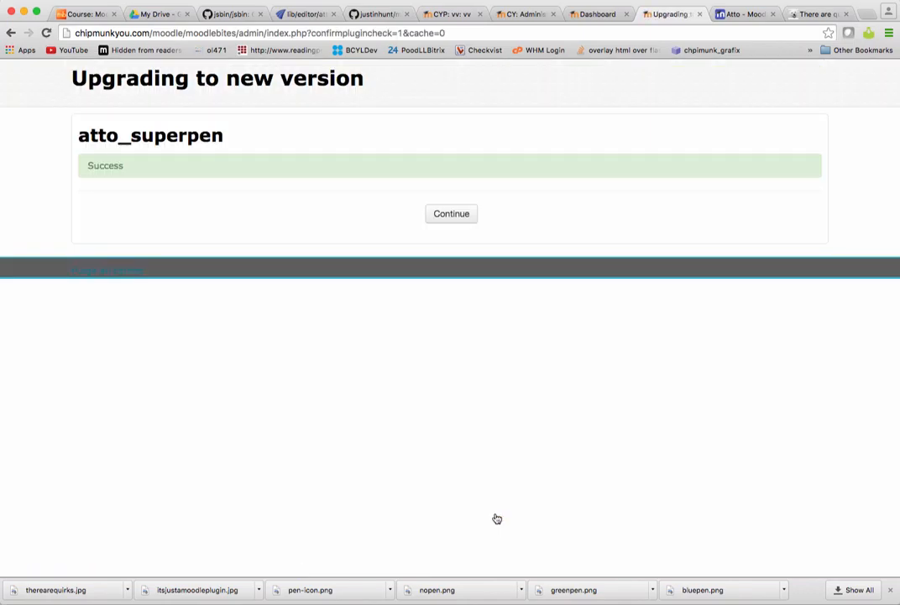
mouse_move(459, 221)
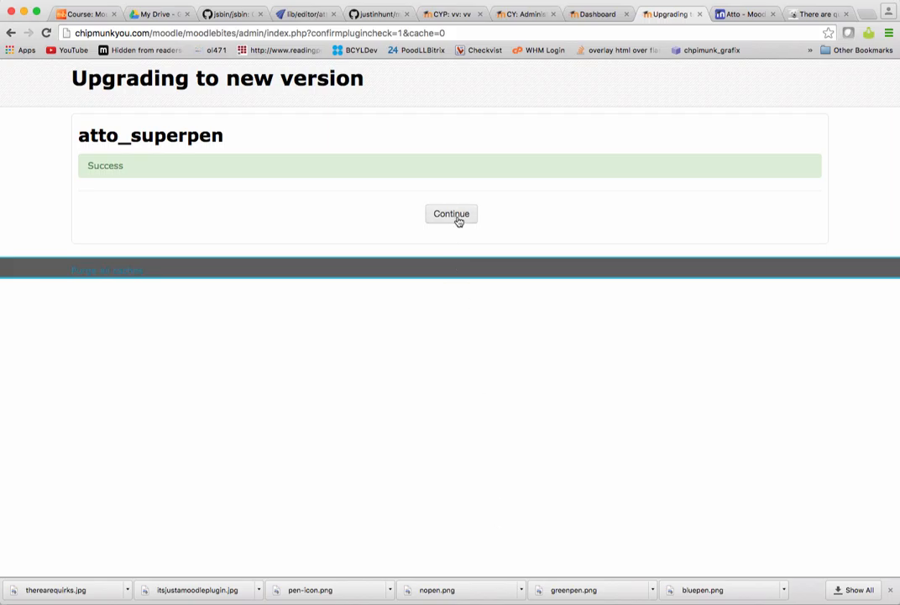
left_click(451, 213)
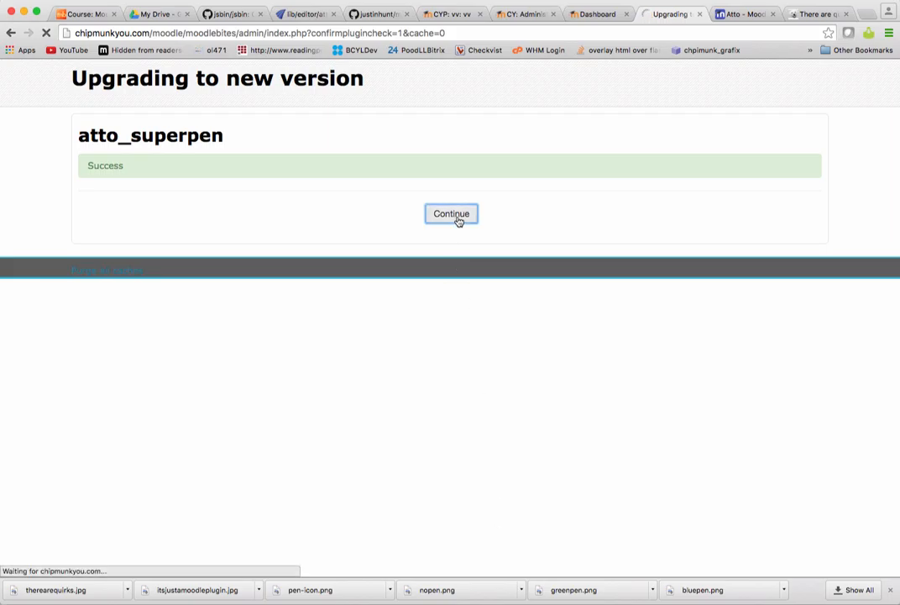
left_click(451, 213)
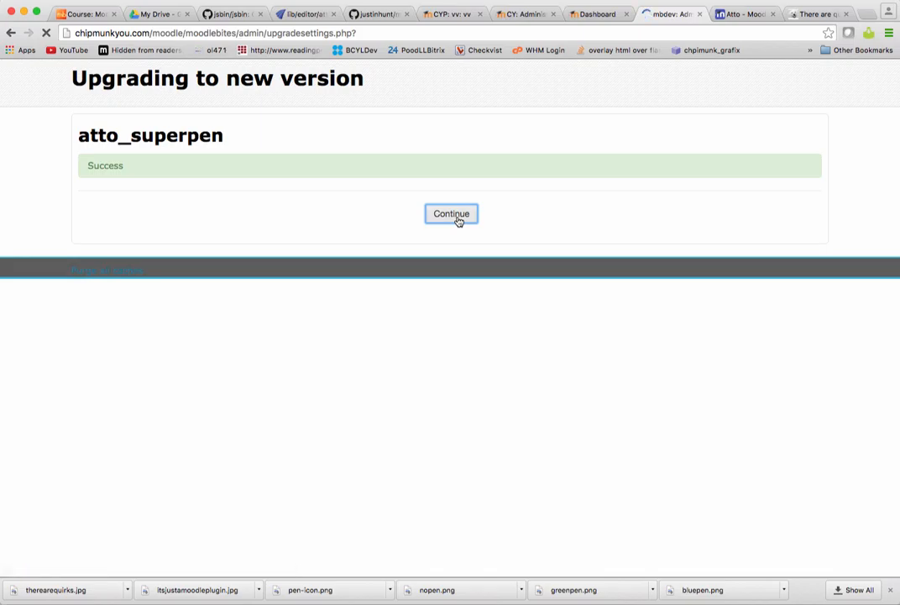
left_click(451, 214)
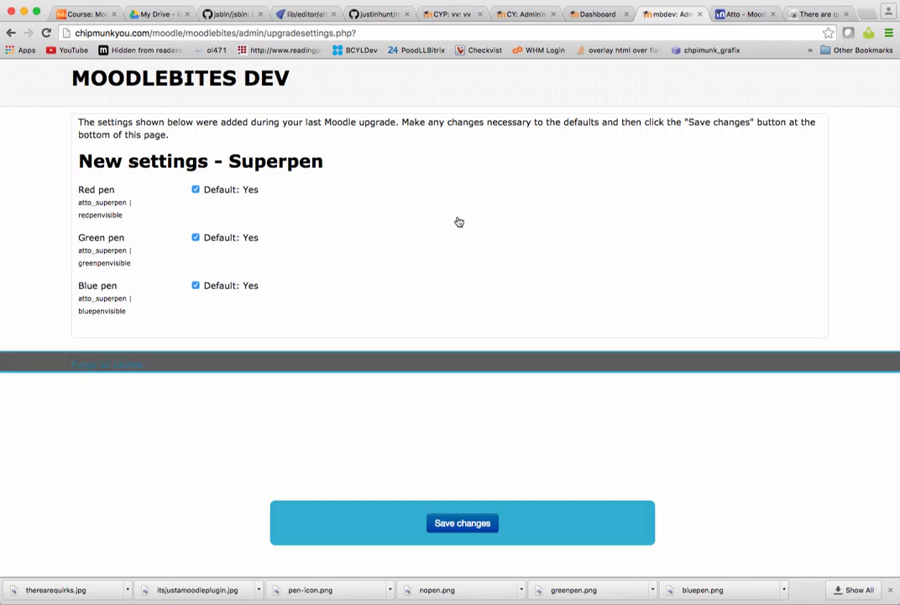
Save the Superpen settings with red, green and blue pens all enabled
left_click(462, 522)
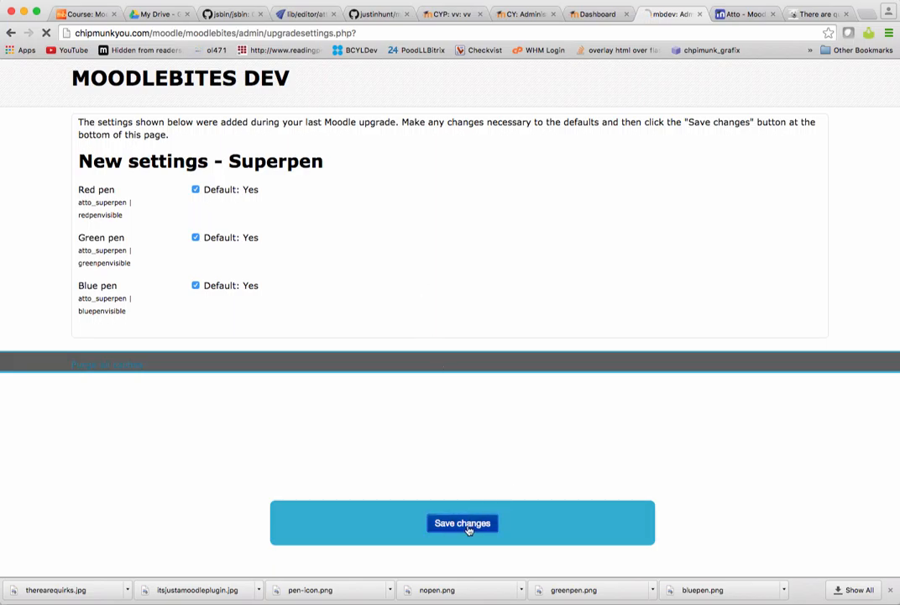
left_click(462, 522)
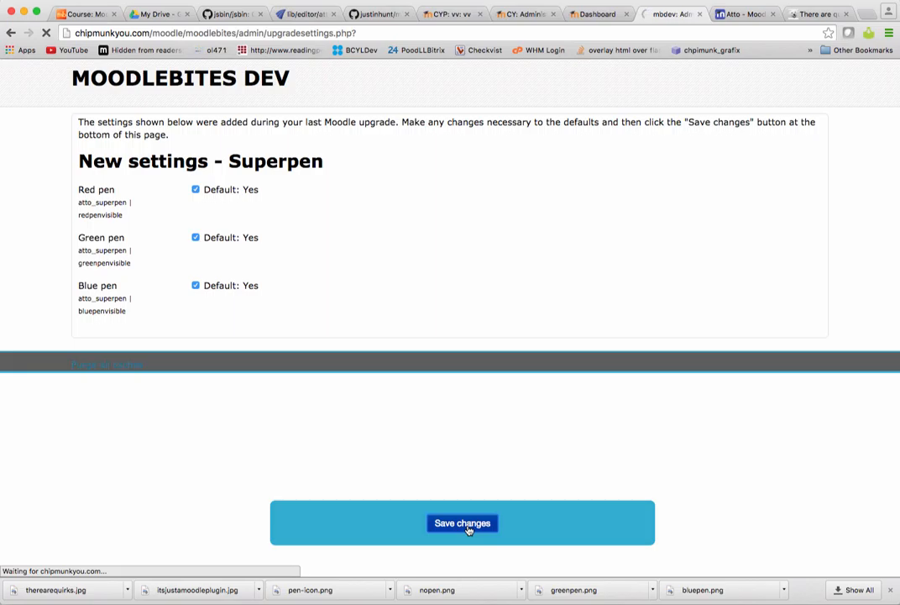
left_click(462, 522)
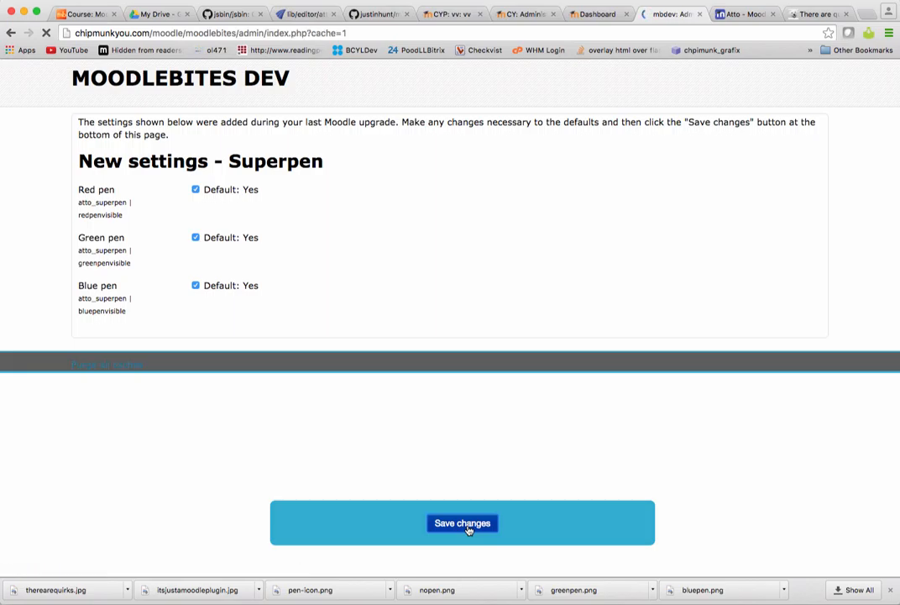
left_click(462, 522)
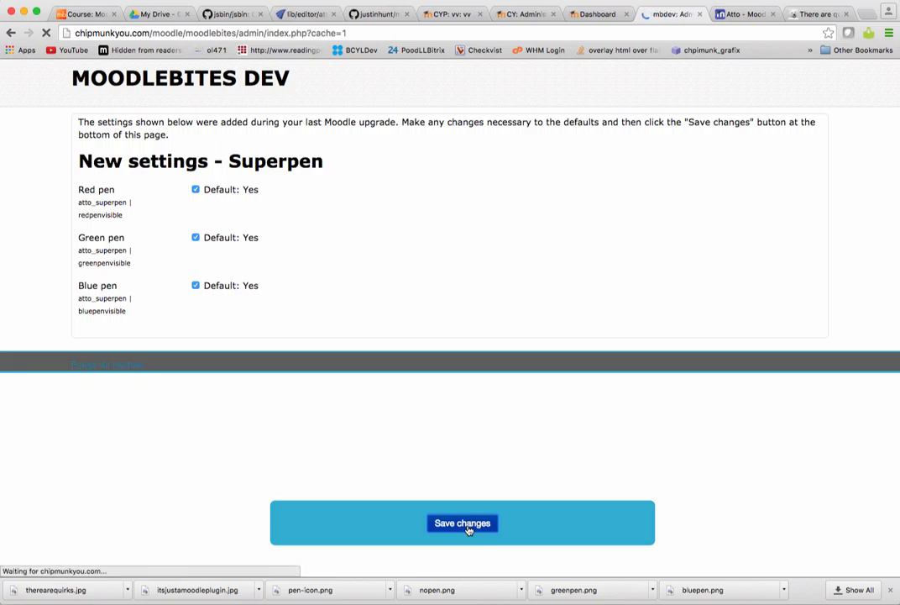
left_click(461, 523)
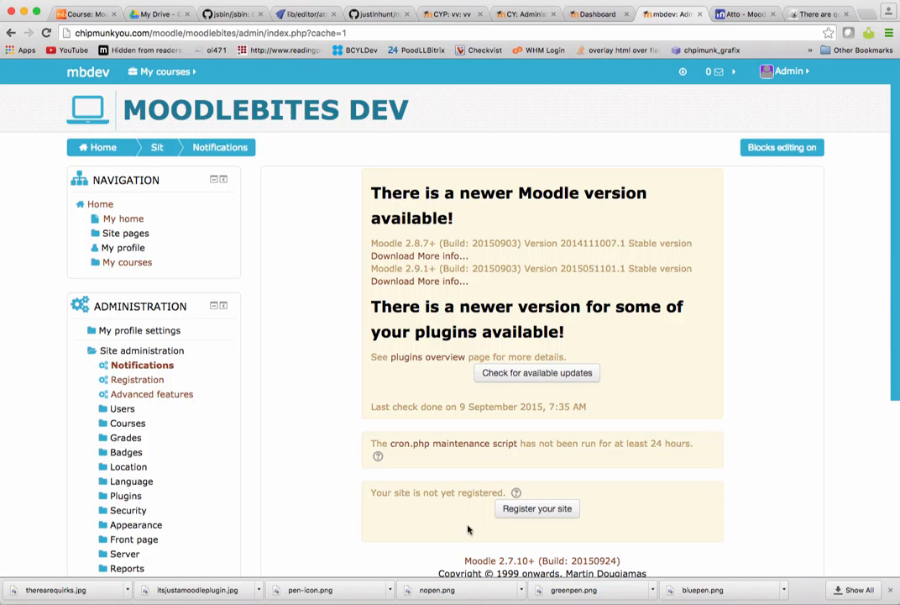
Navigate Plugins > Text editors > Atto HTML editor to open Atto toolbar settings
scroll("down", 3)
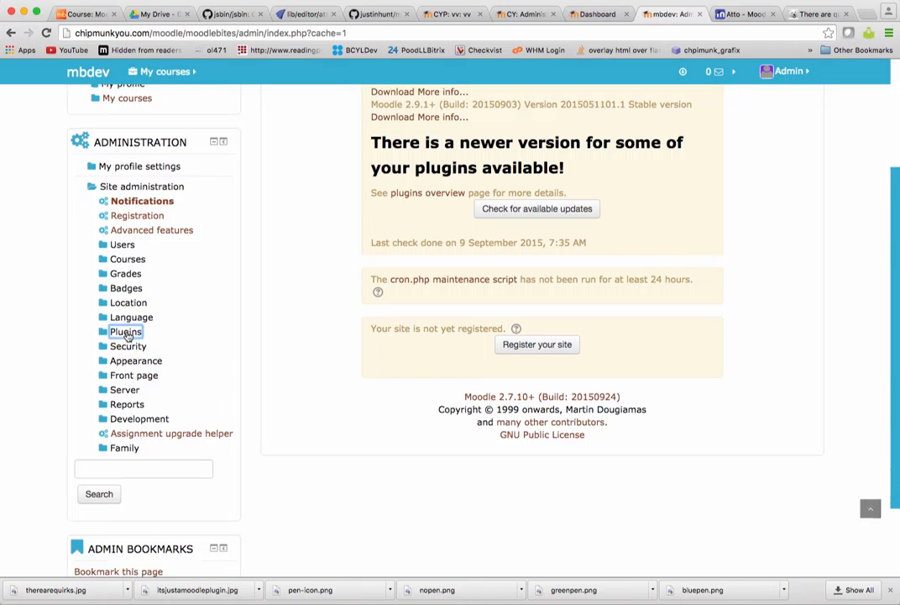
left_click(126, 331)
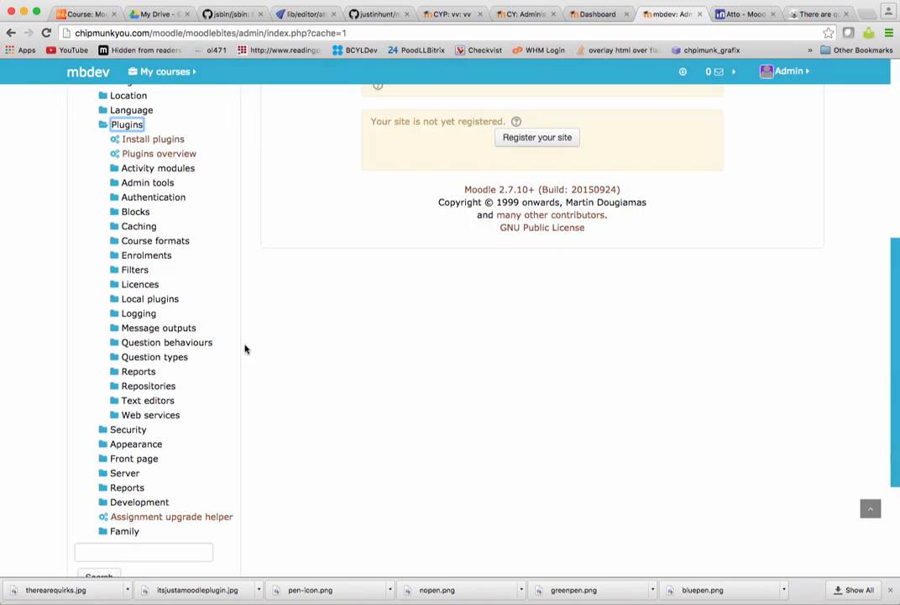
scroll("down", 3)
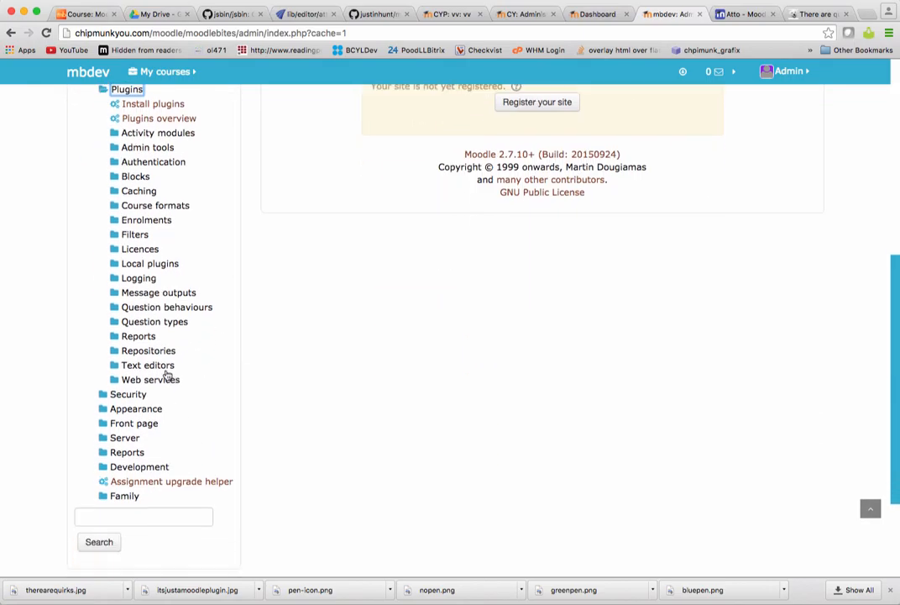
left_click(147, 364)
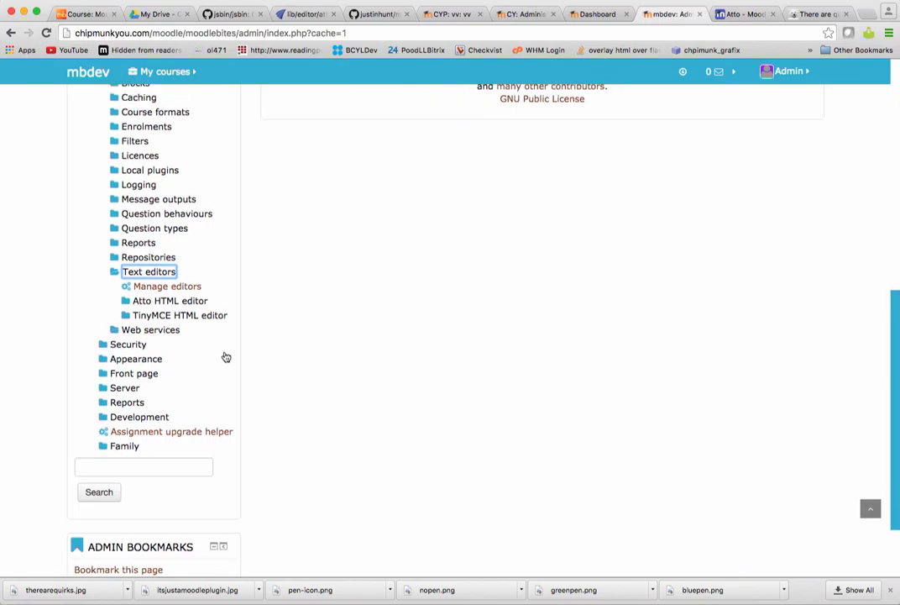
left_click(171, 300)
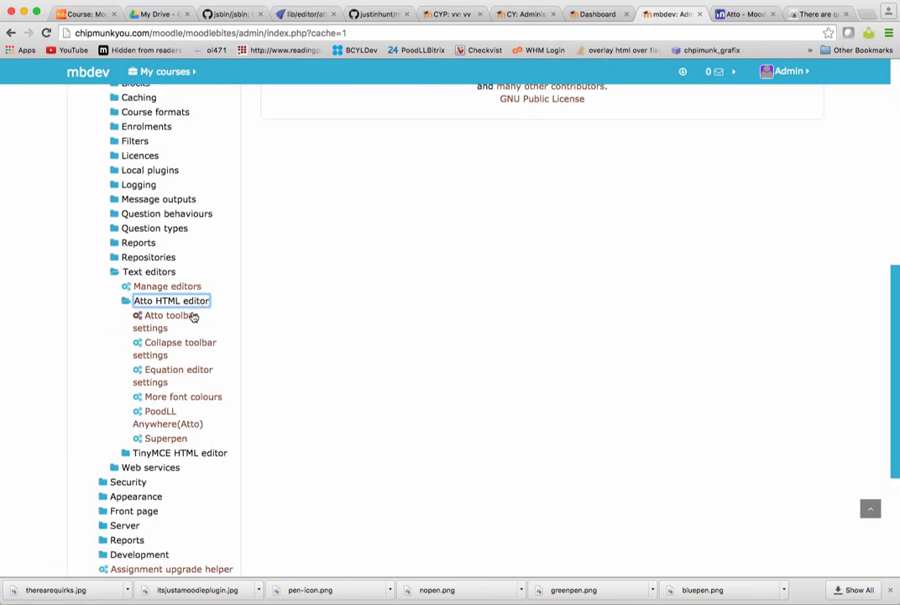
left_click(170, 300)
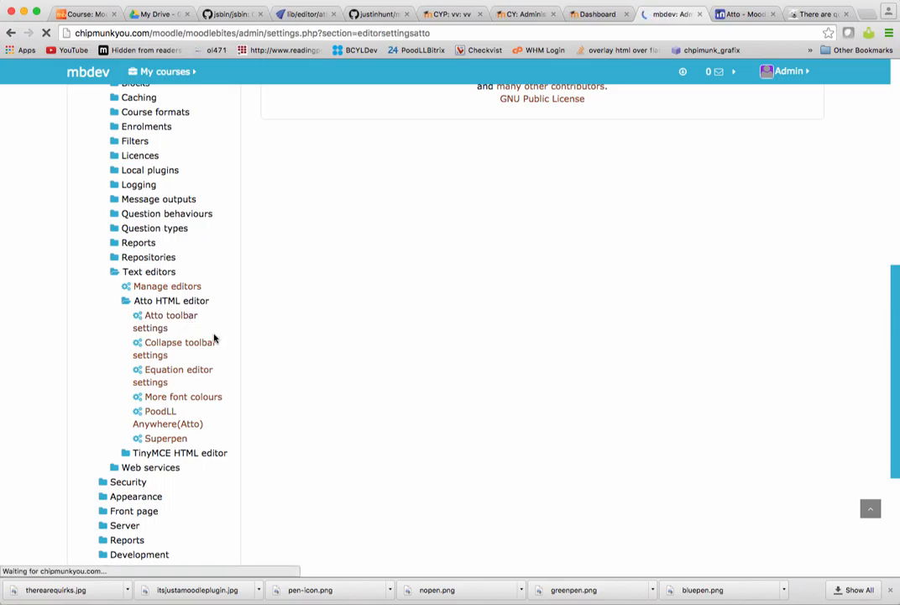
left_click(170, 321)
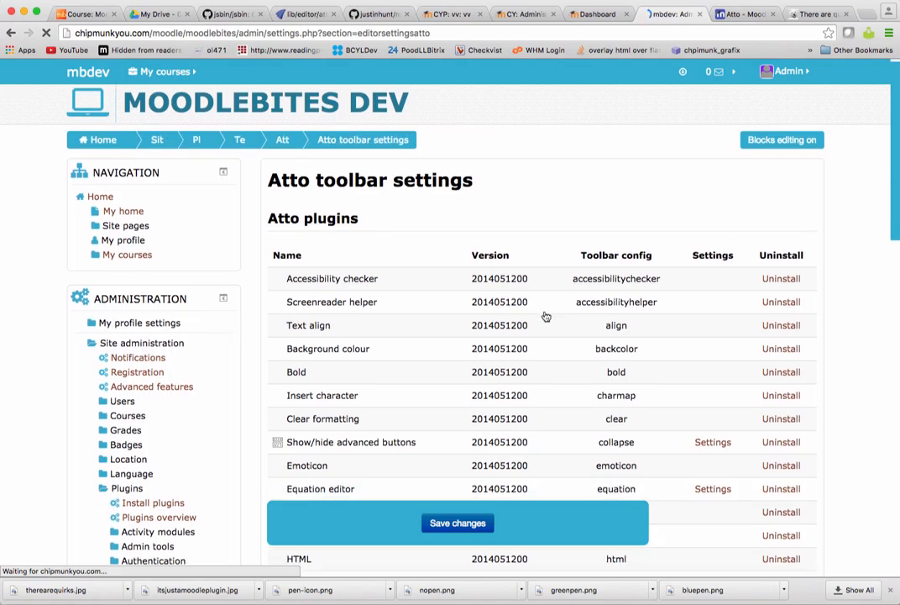
scroll("down", 3)
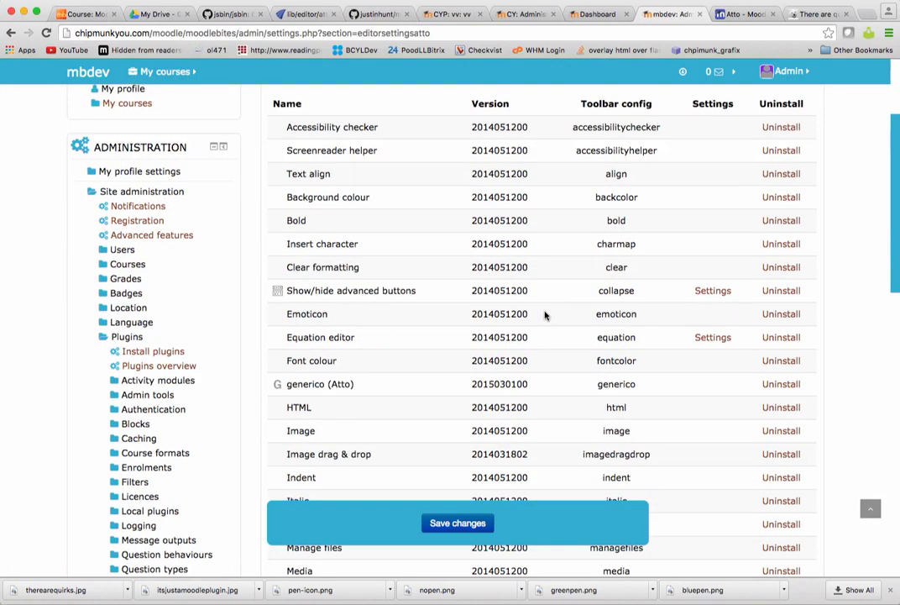
scroll("down", 3)
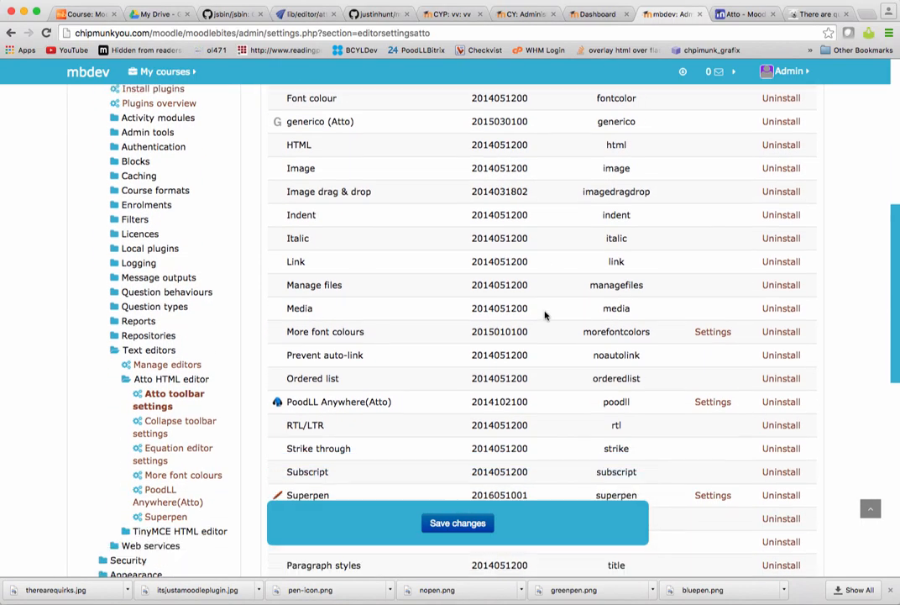
scroll("down", 3)
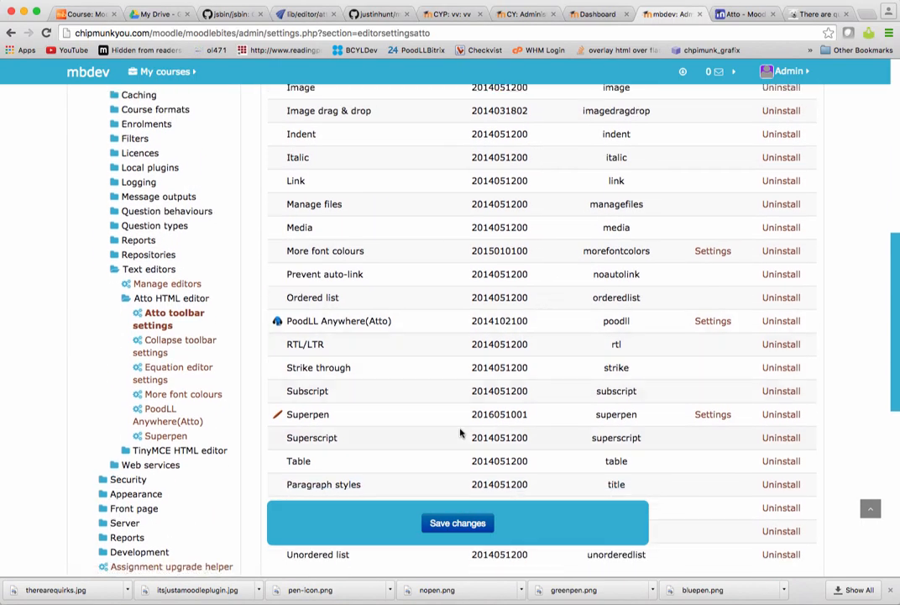
scroll("down", 3)
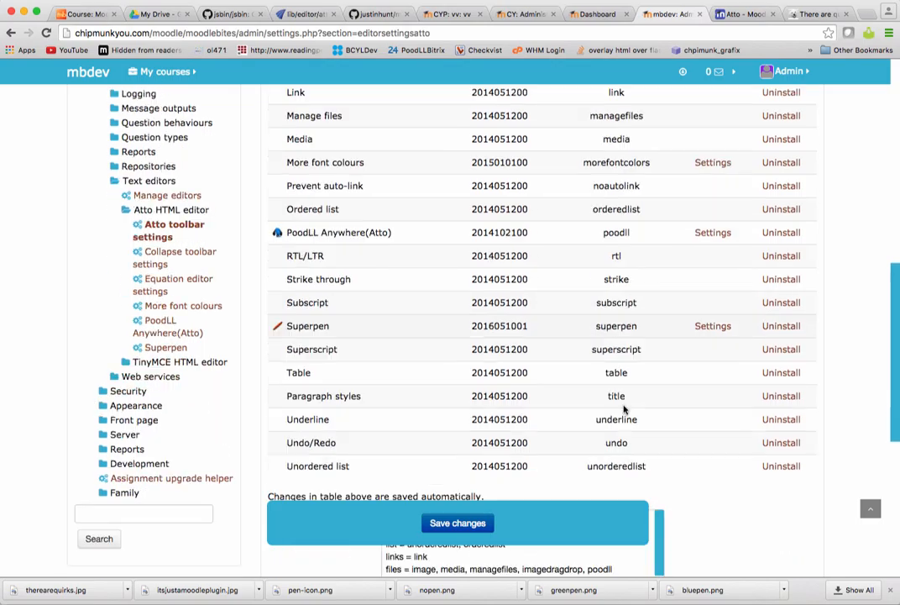
scroll("down", 3)
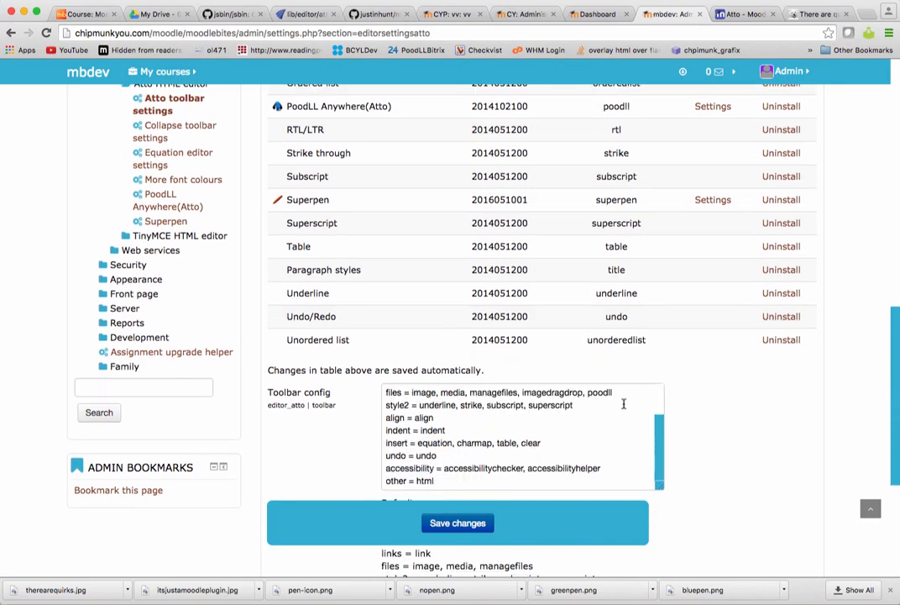
scroll("down", 3)
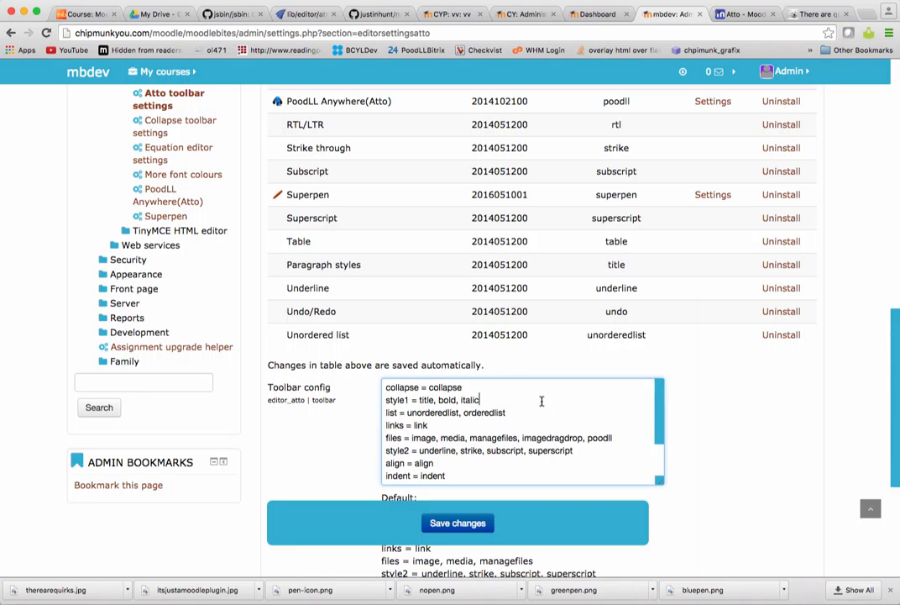
Append ', superpen' to the style1 toolbar line and save the changes
type(",su")
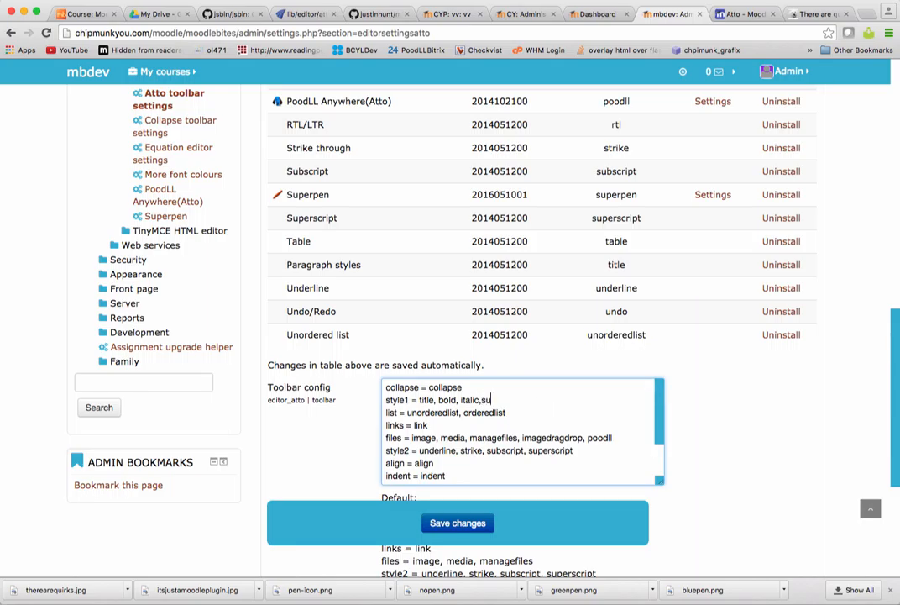
type("perpen")
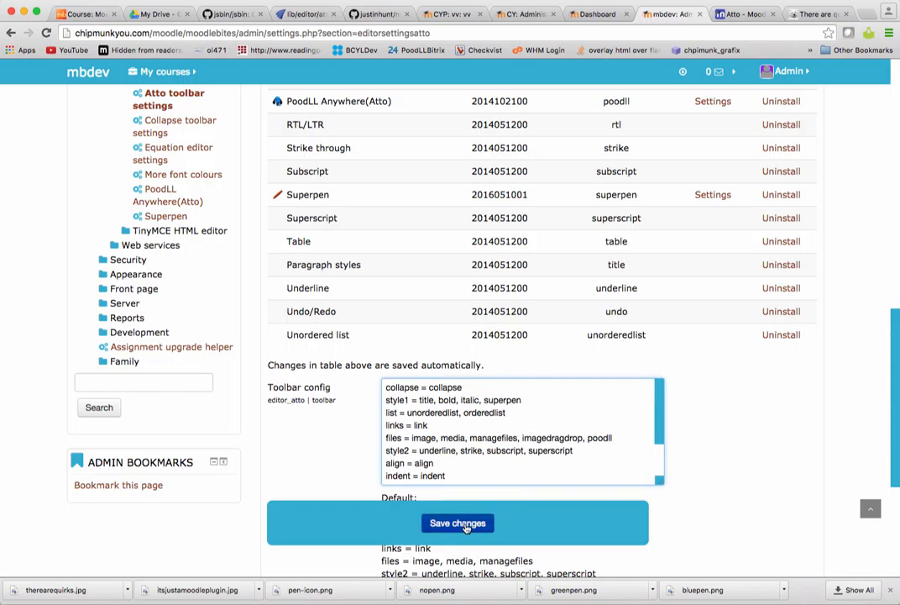
left_click(457, 523)
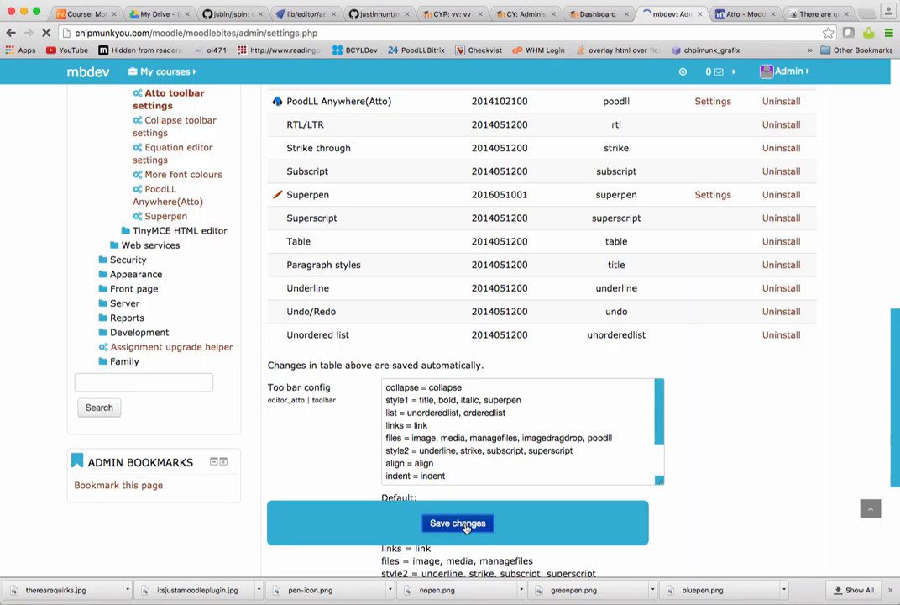
left_click(457, 522)
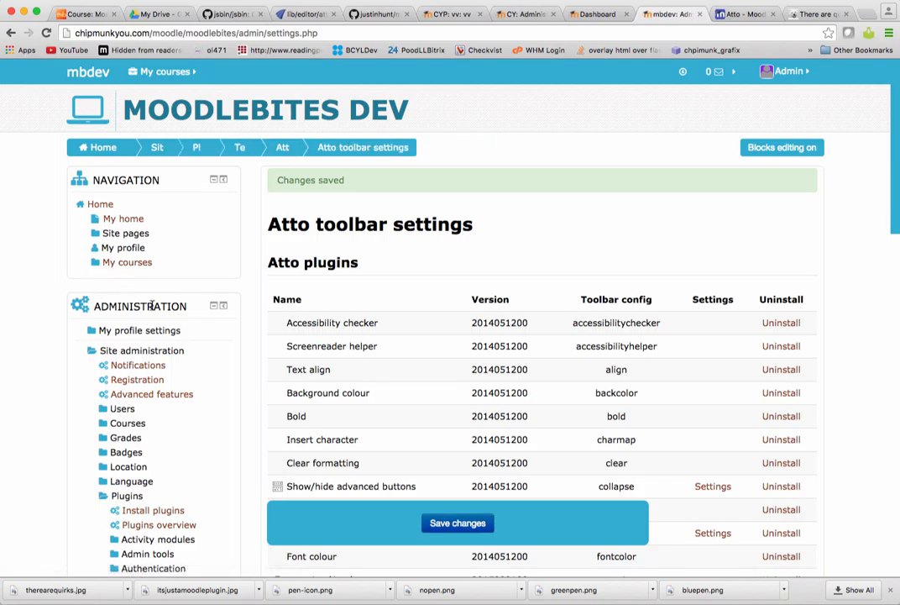
mouse_move(156, 326)
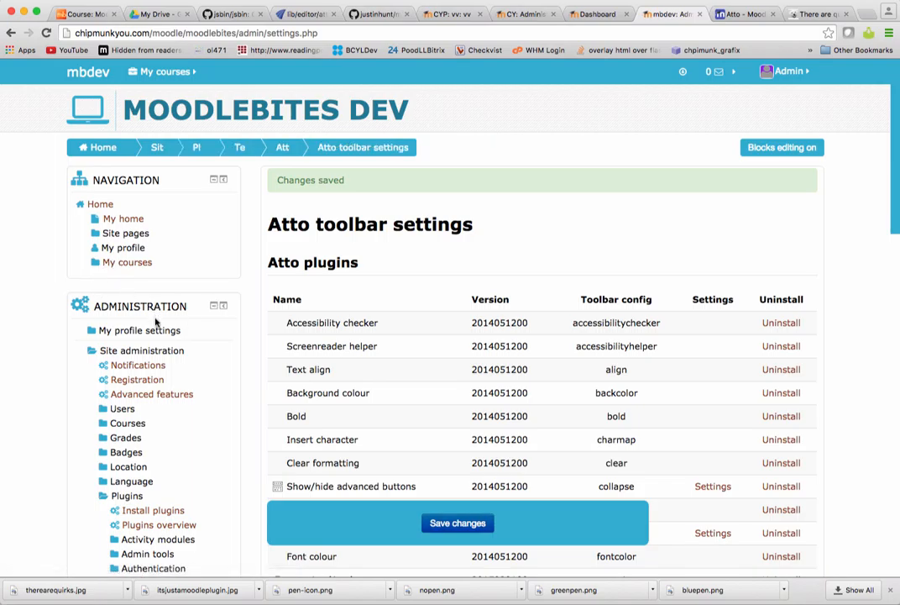
Go through My courses to the MBD4 News forum and start a new topic
left_click(126, 262)
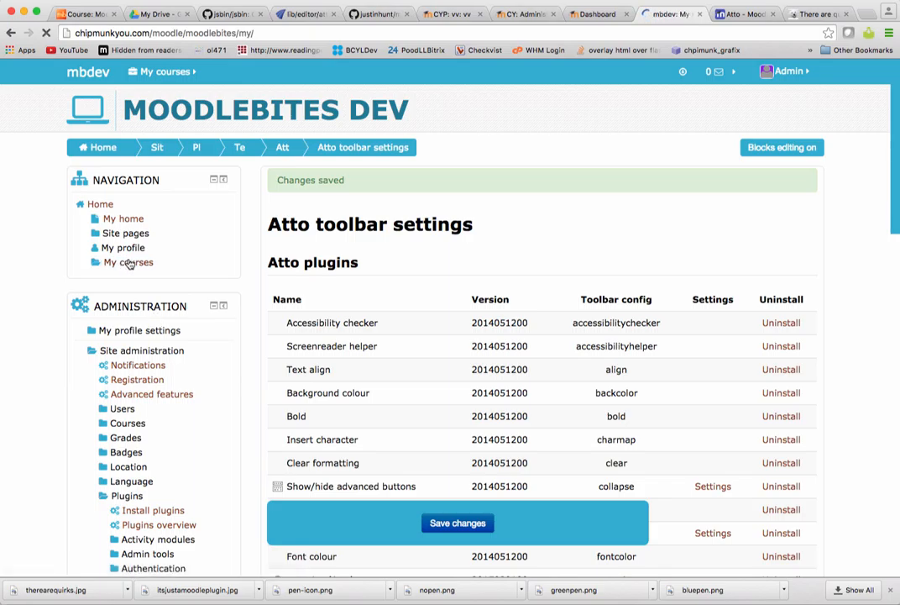
left_click(122, 217)
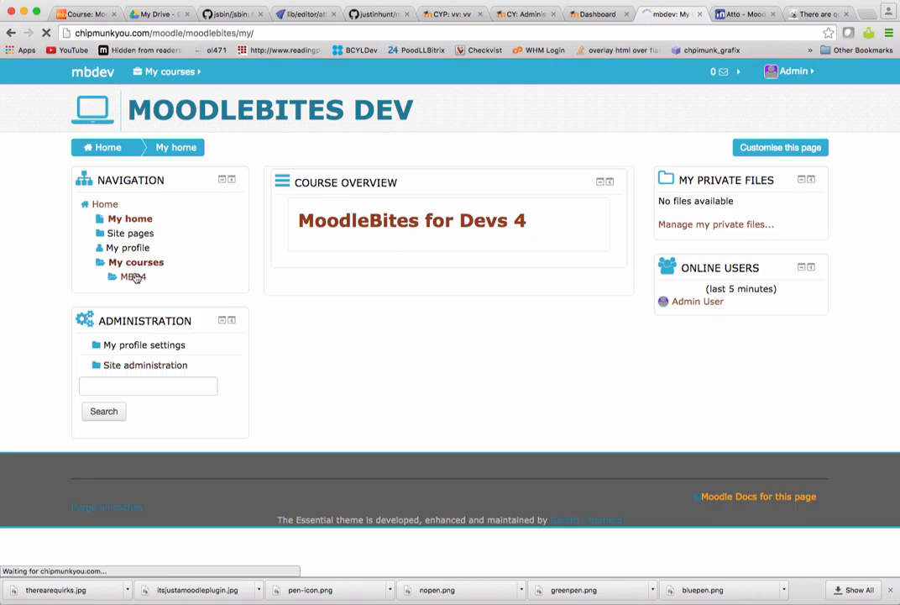
mouse_move(132, 276)
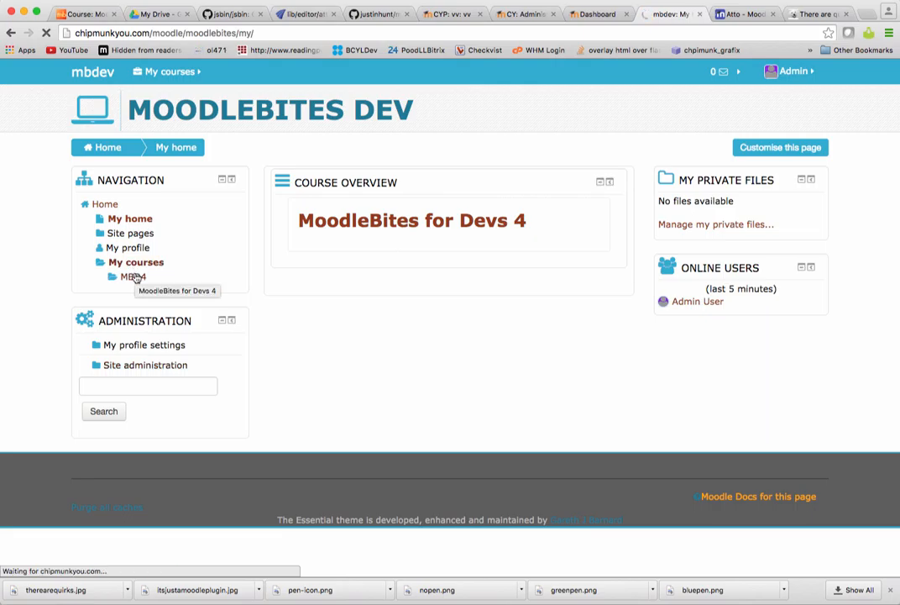
left_click(133, 276)
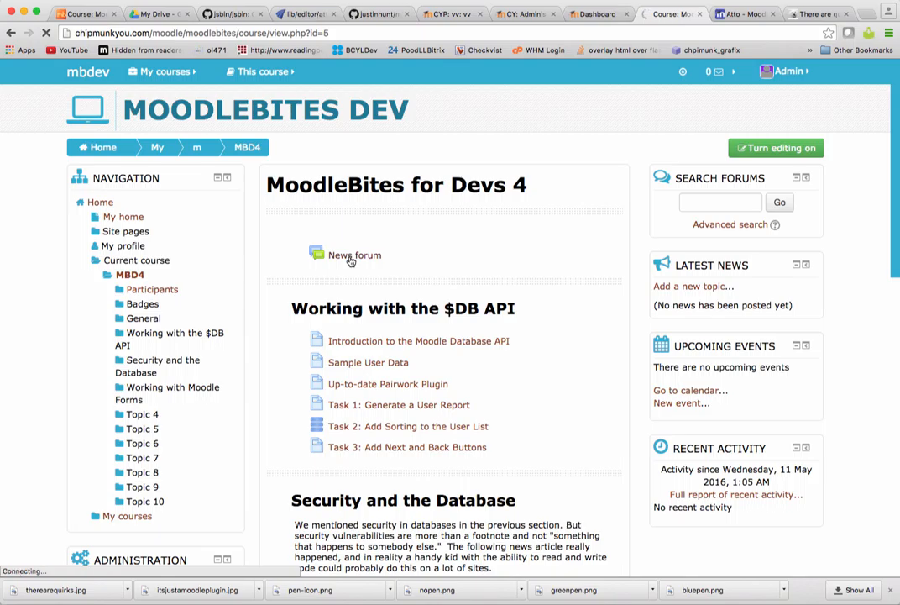
left_click(351, 254)
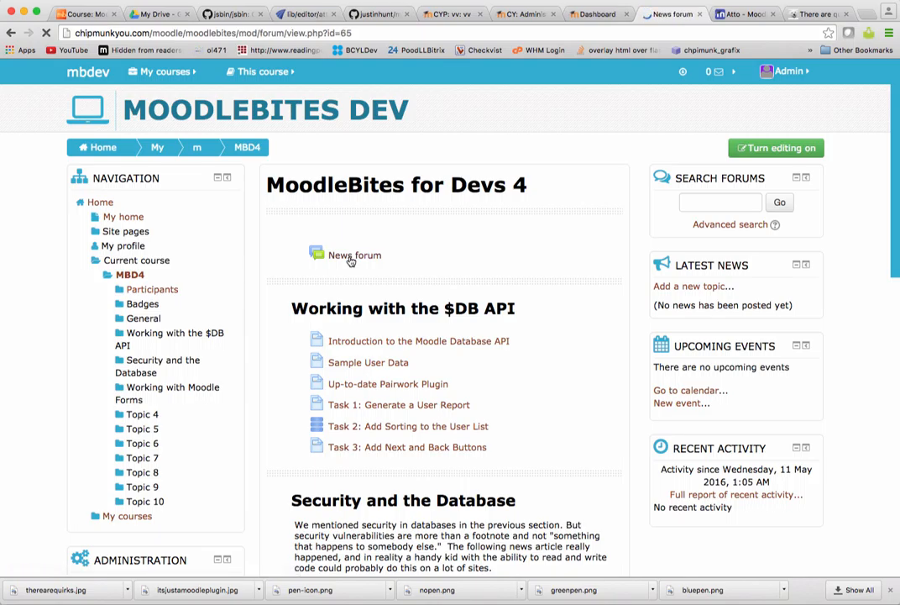
left_click(354, 255)
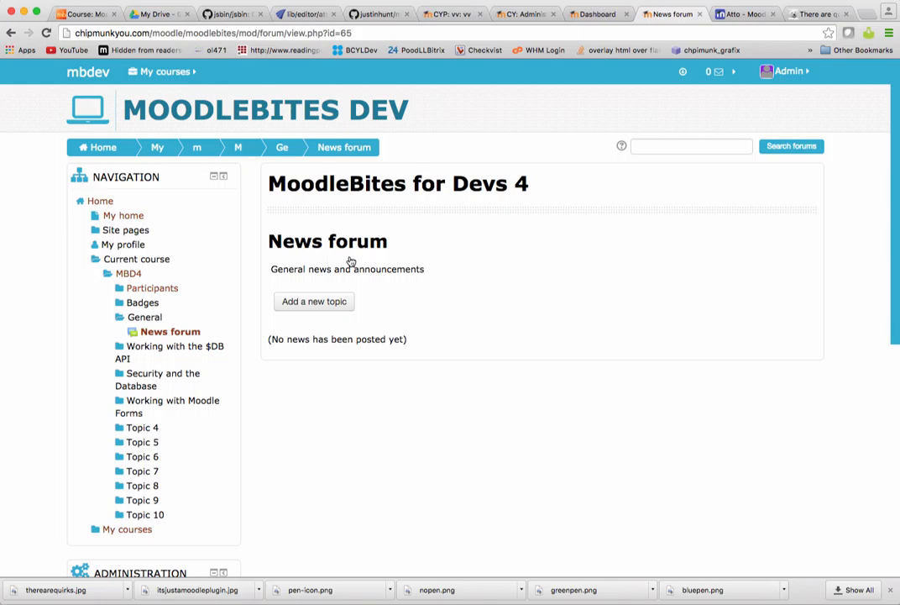
left_click(313, 301)
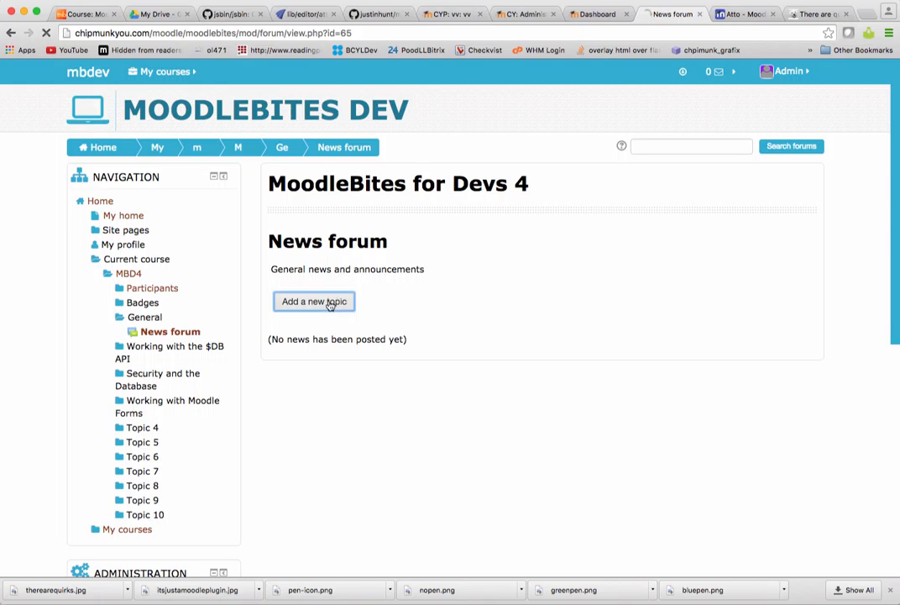
left_click(315, 300)
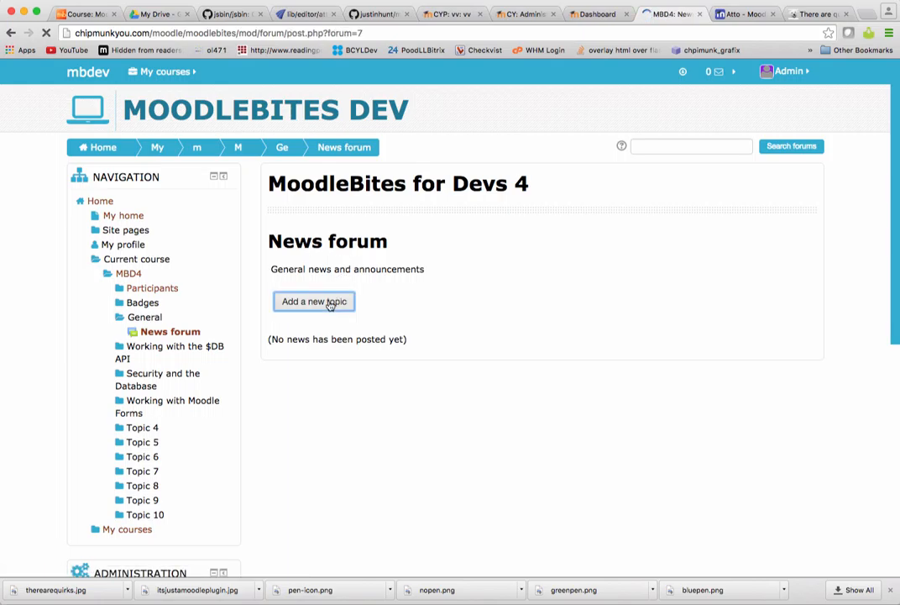
Let the new discussion form load and scroll down to the Message editor
left_click(314, 301)
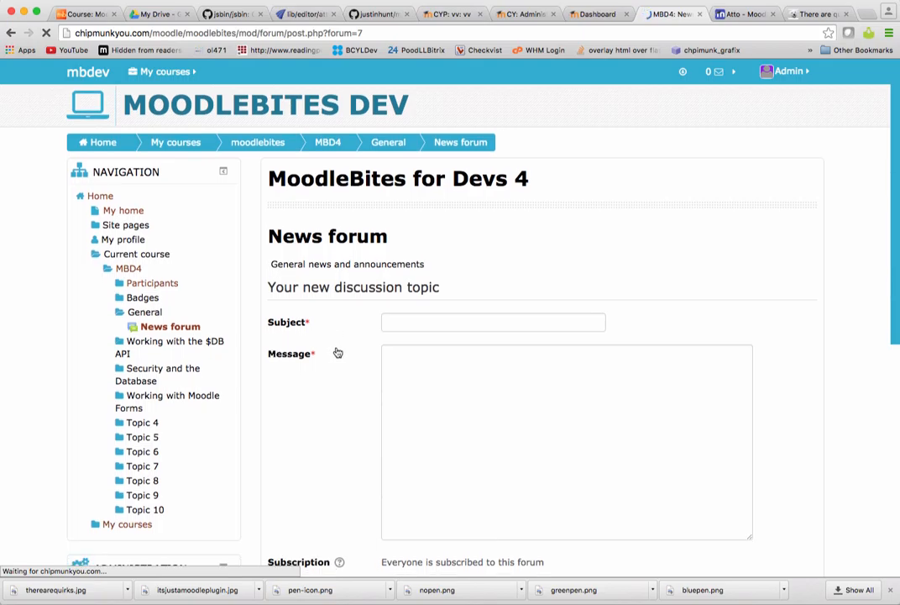
scroll("down", 3)
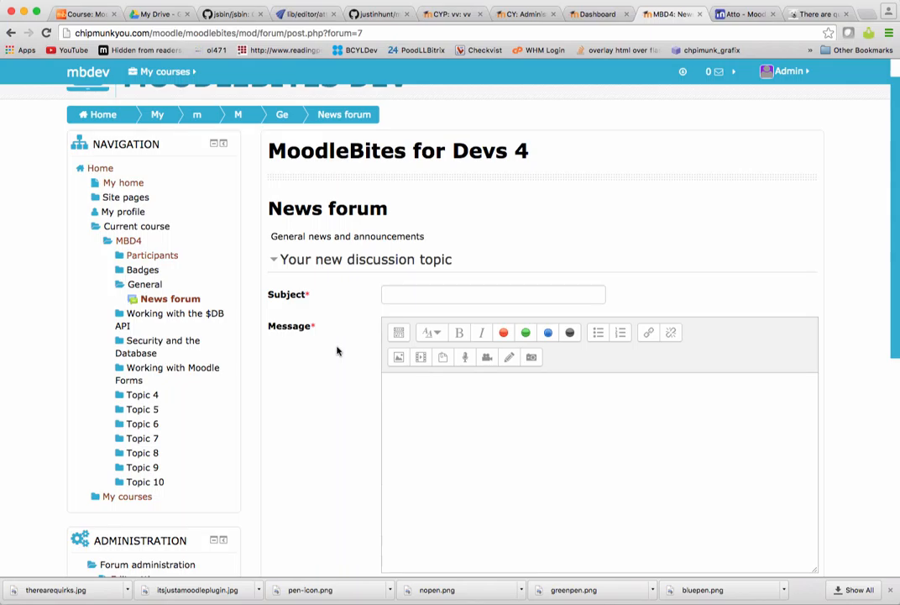
mouse_move(502, 39)
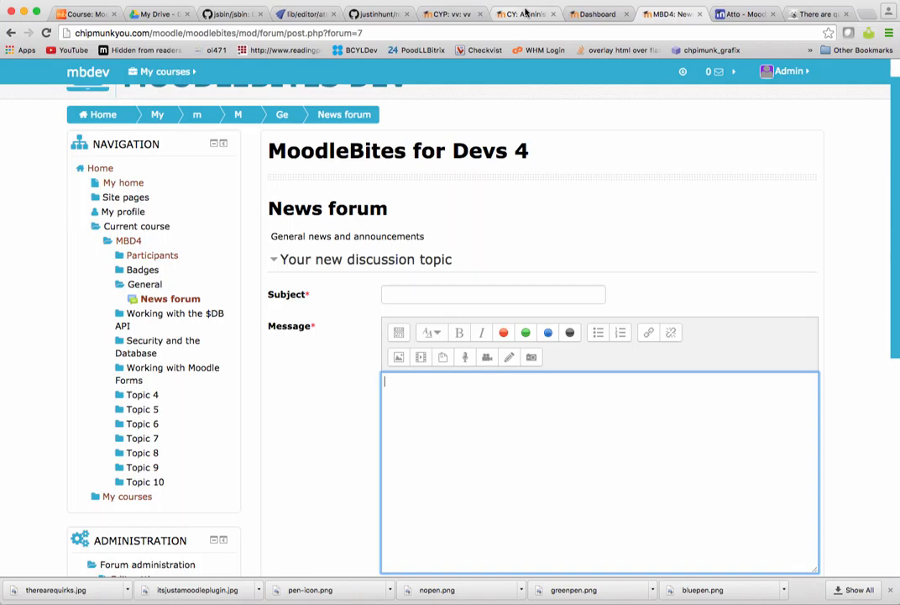
Type 'The quick brown foxes jumped over the blue dogs.' as the message
type("T")
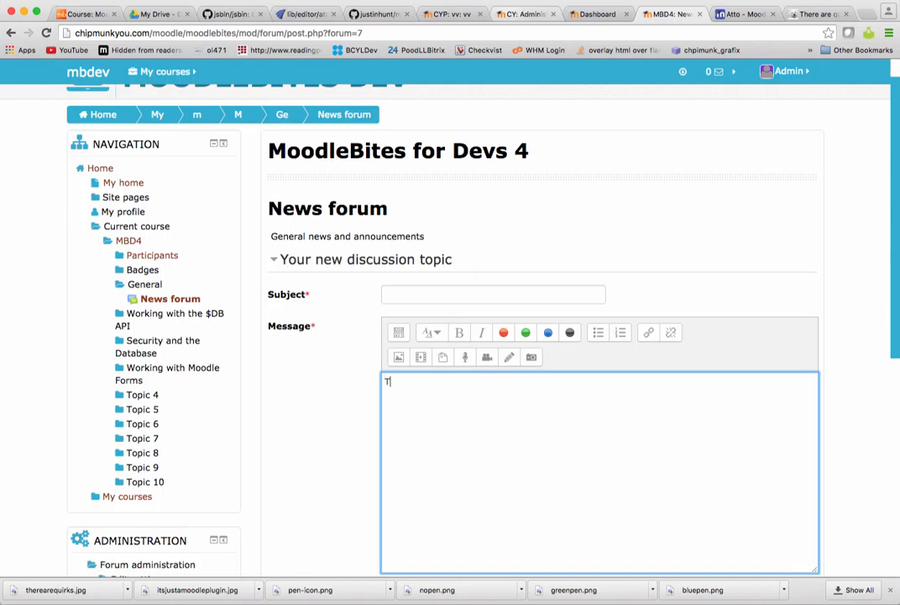
type("he quick")
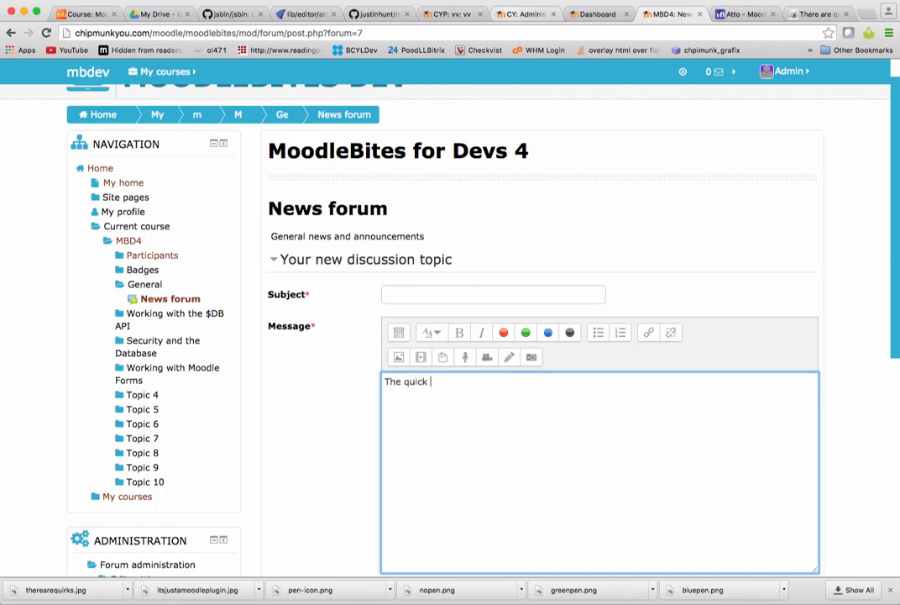
type("brown fox")
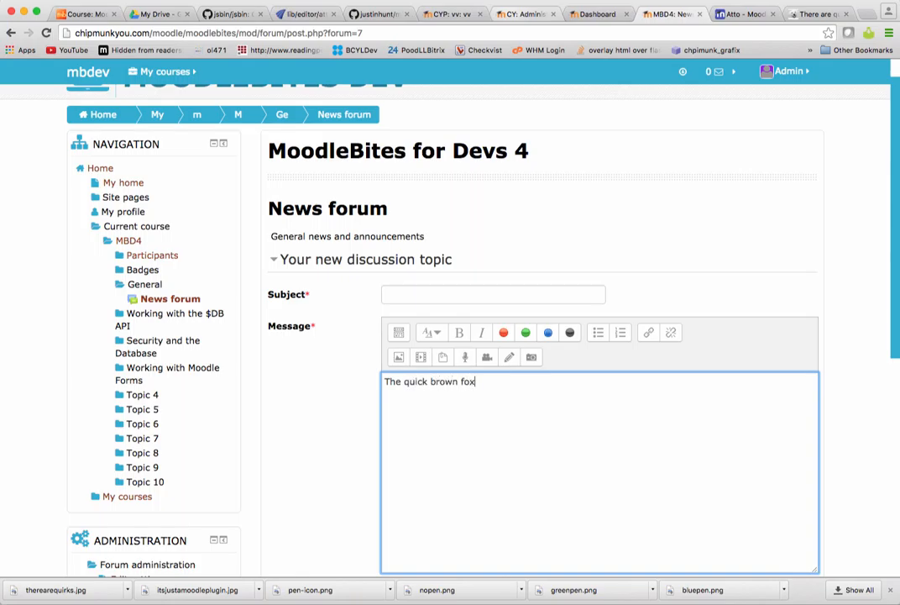
type("es jumpe")
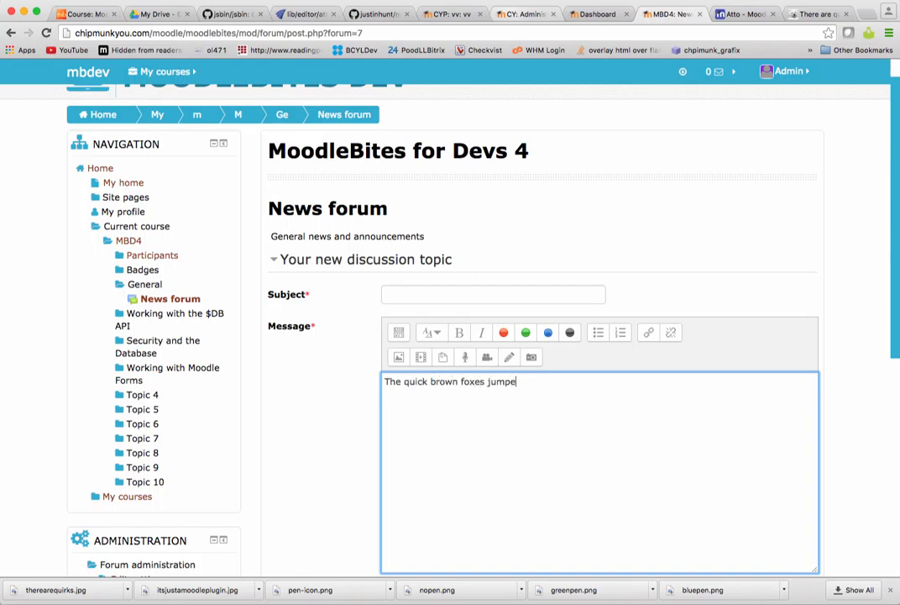
type("d over the blue")
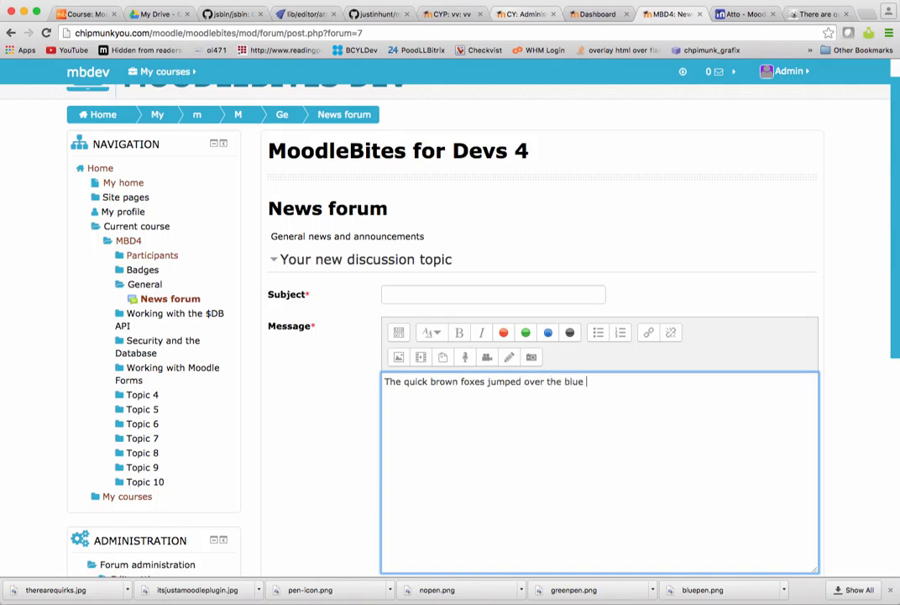
type("dogs.")
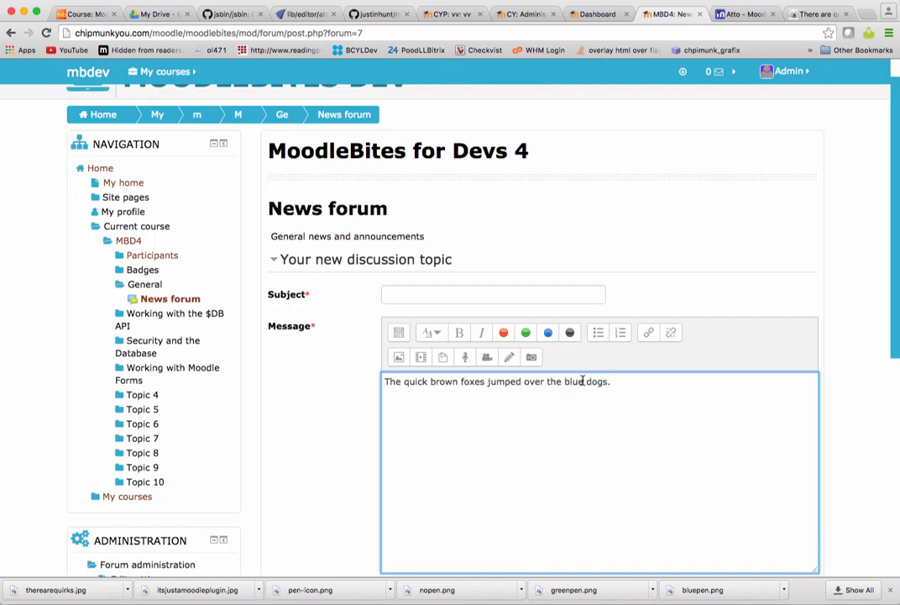
Colour 'blue' with the blue pen and 'brown foxes jumped over the' green
double_click(577, 381)
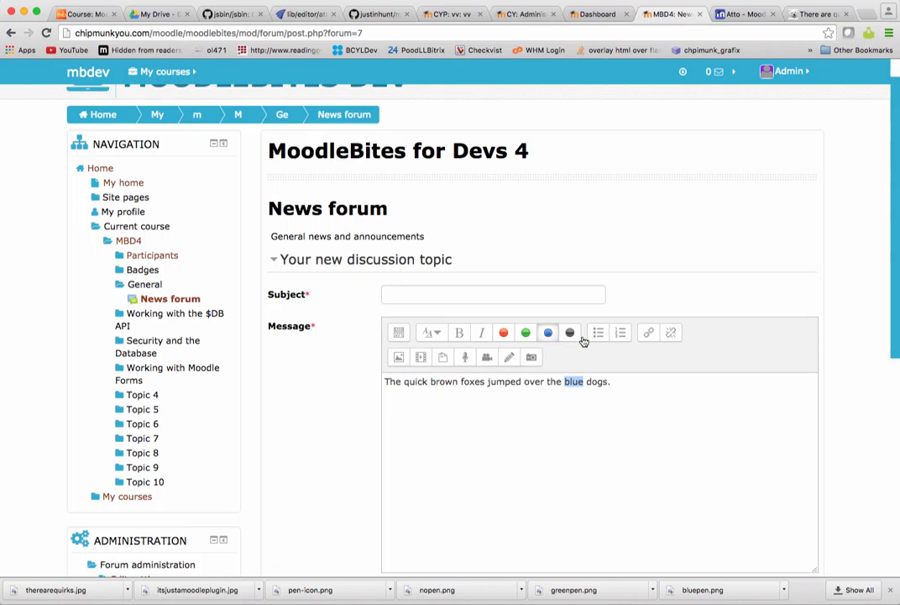
left_click(599, 471)
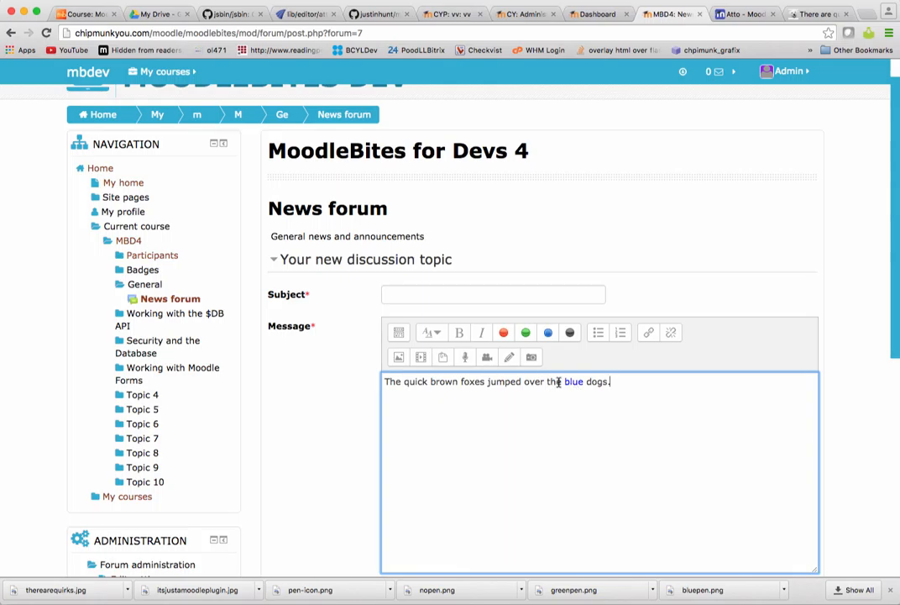
left_click_drag(568, 380, 430, 381)
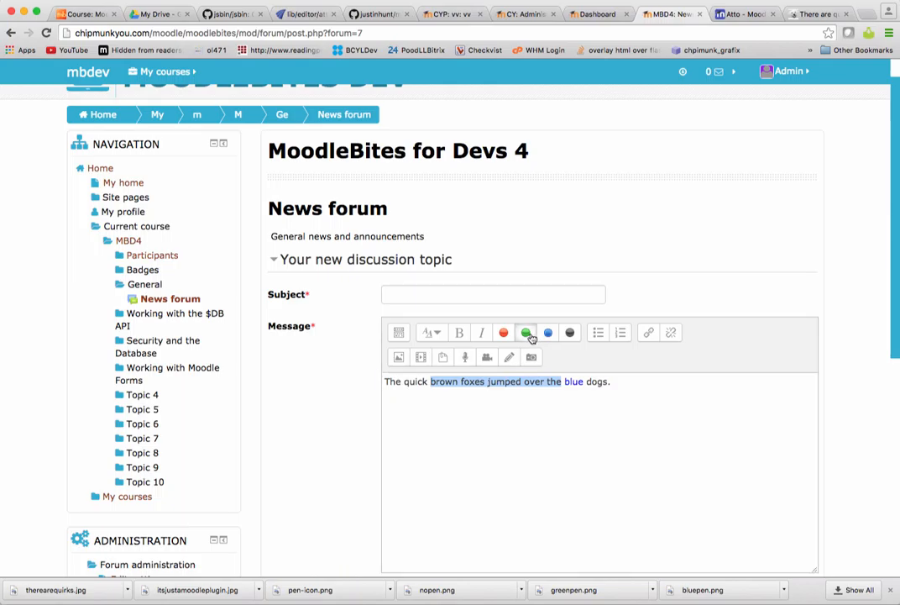
left_click(592, 381)
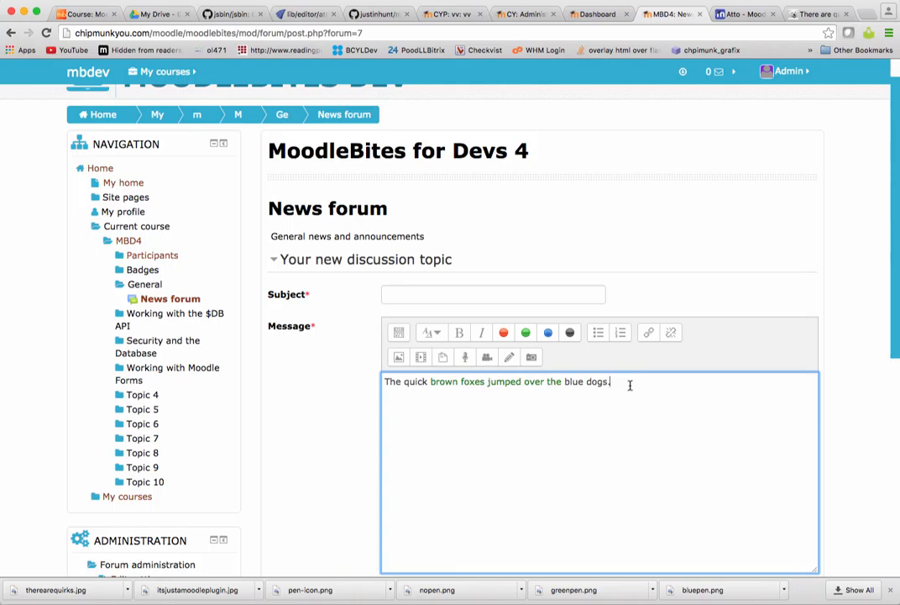
mouse_move(301, 408)
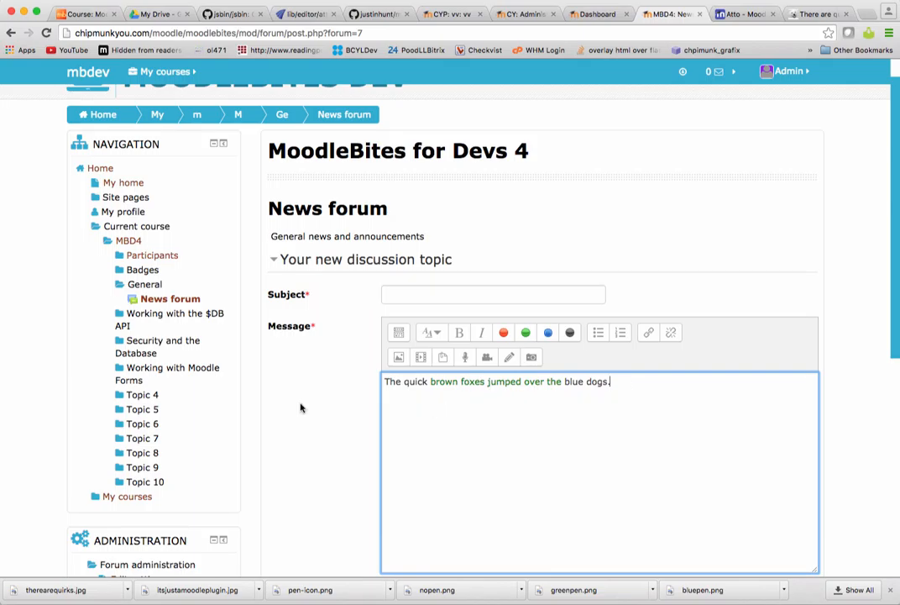
Expand Site administration > Plugins > Text editors > Atto HTML editor and open Superpen's link menu
scroll("down", 3)
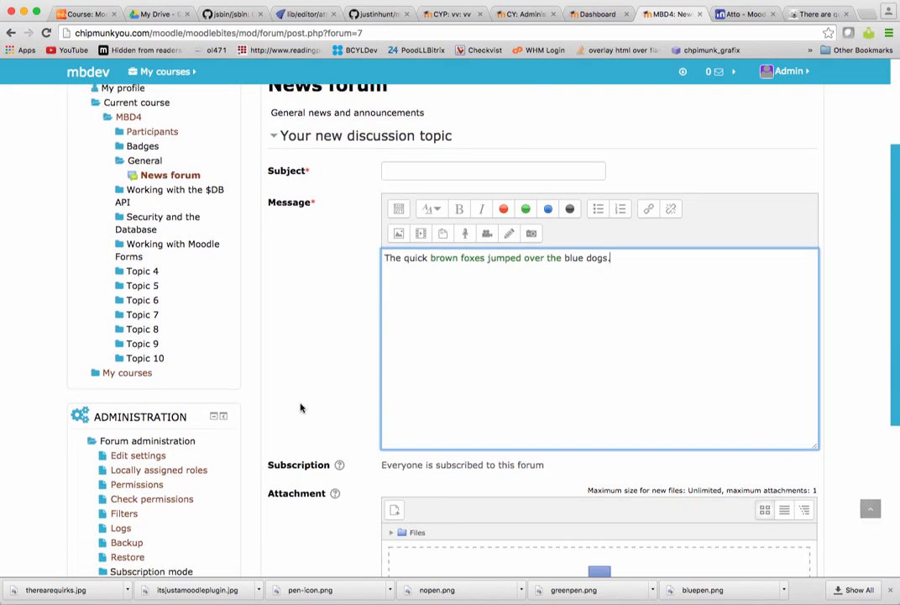
scroll("down", 3)
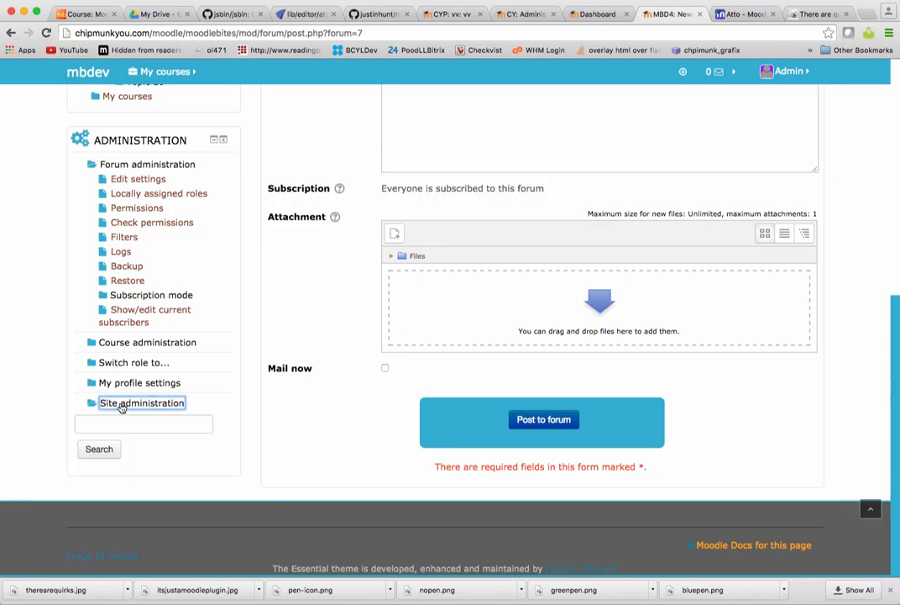
left_click(141, 403)
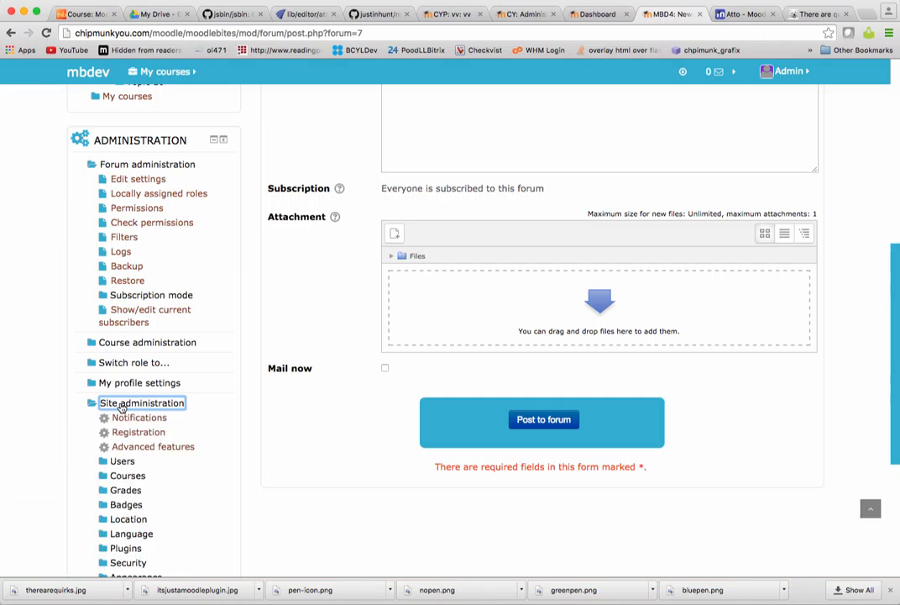
scroll("down", 3)
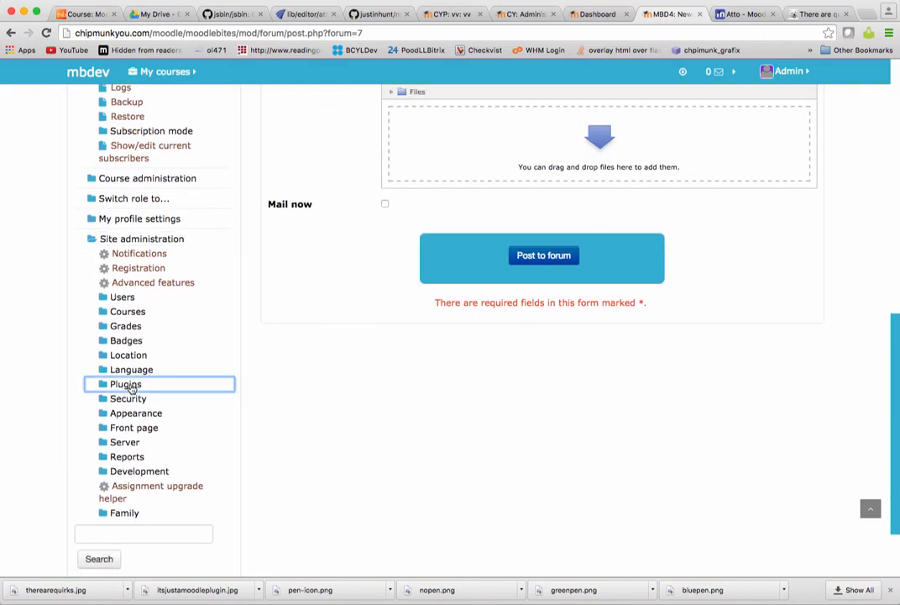
left_click(125, 384)
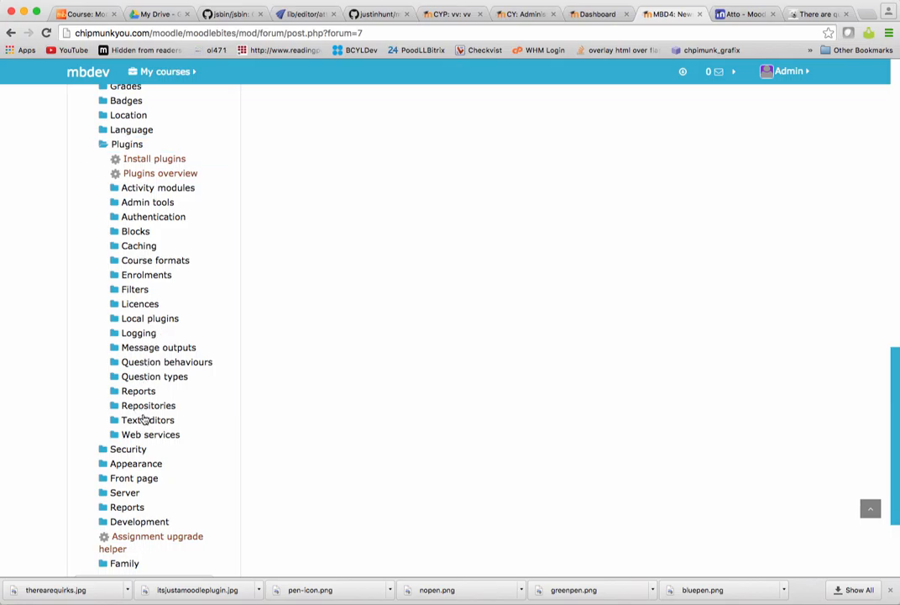
left_click(147, 420)
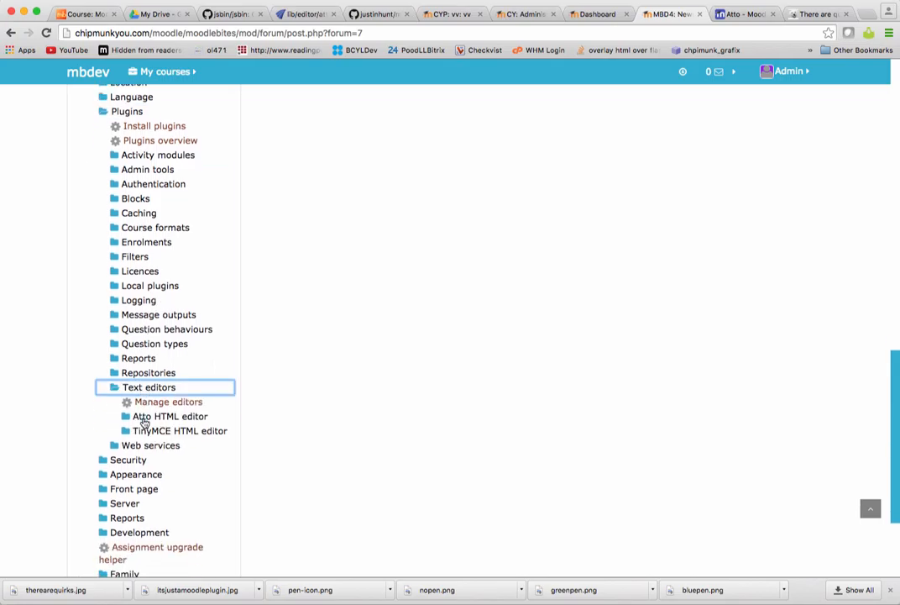
left_click(169, 417)
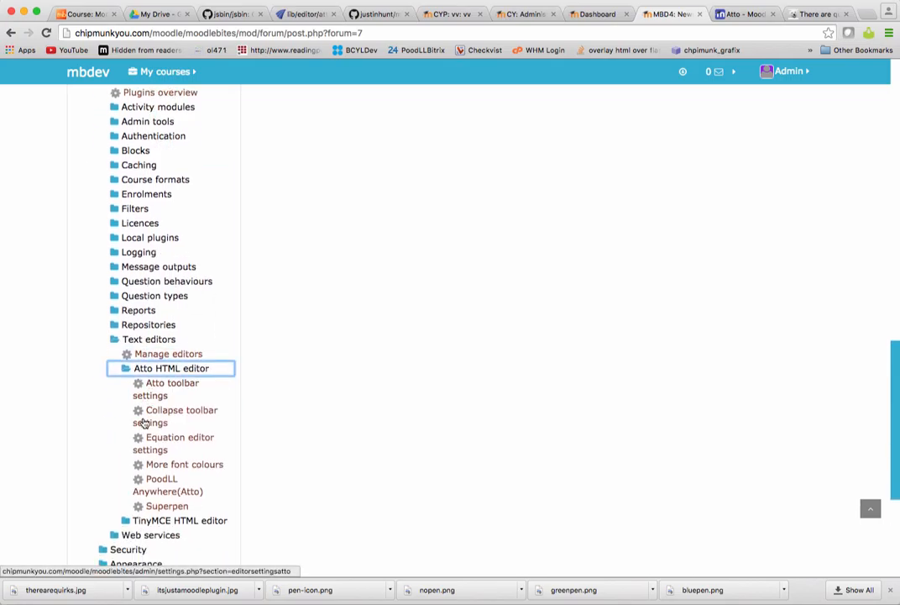
scroll("down", 3)
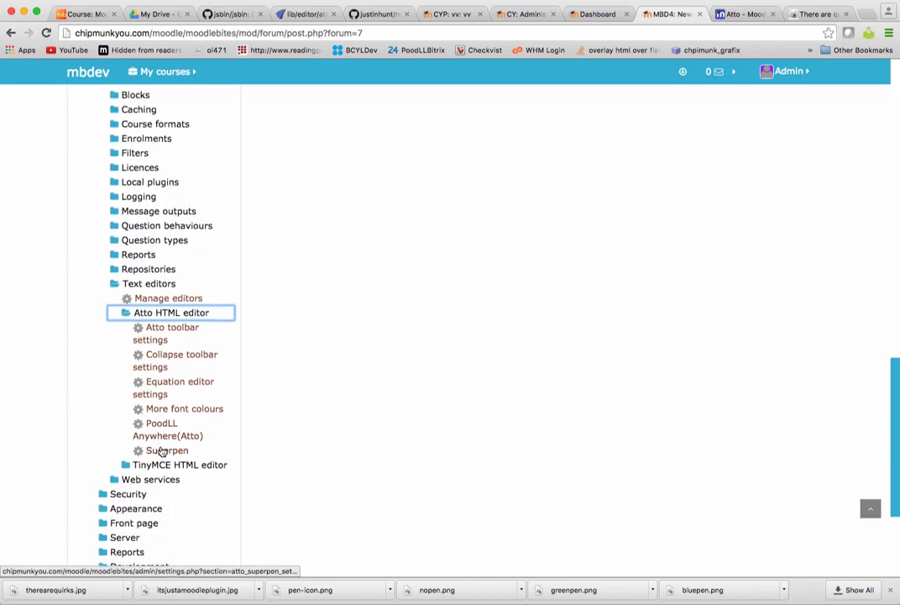
right_click(168, 450)
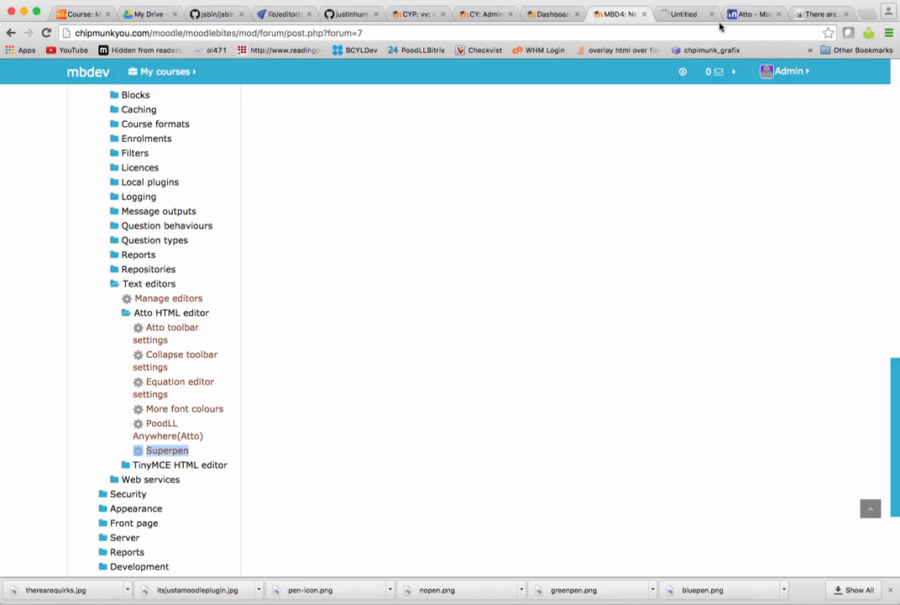
Untick Green pen in the Superpen settings, keeping Red and Blue, and save
left_click(168, 449)
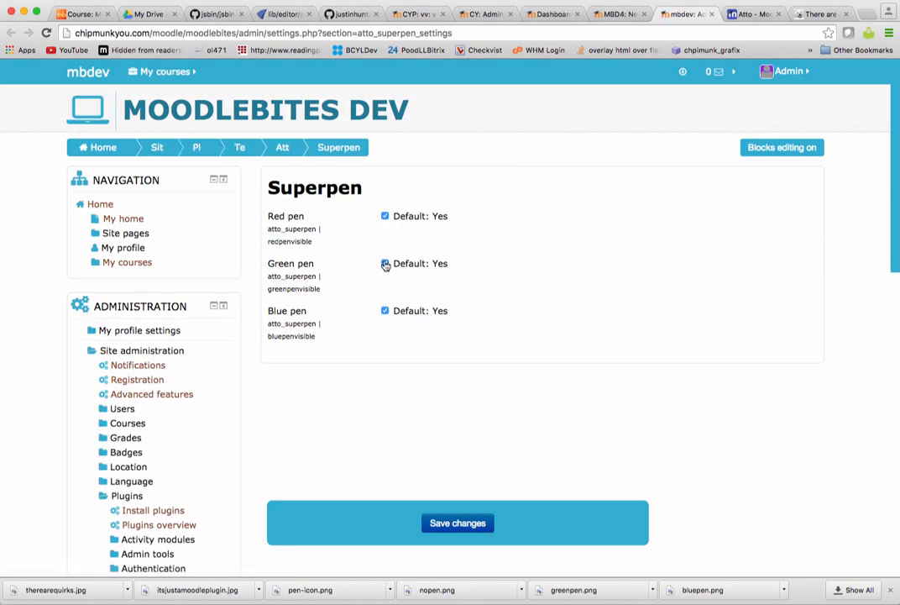
left_click(385, 264)
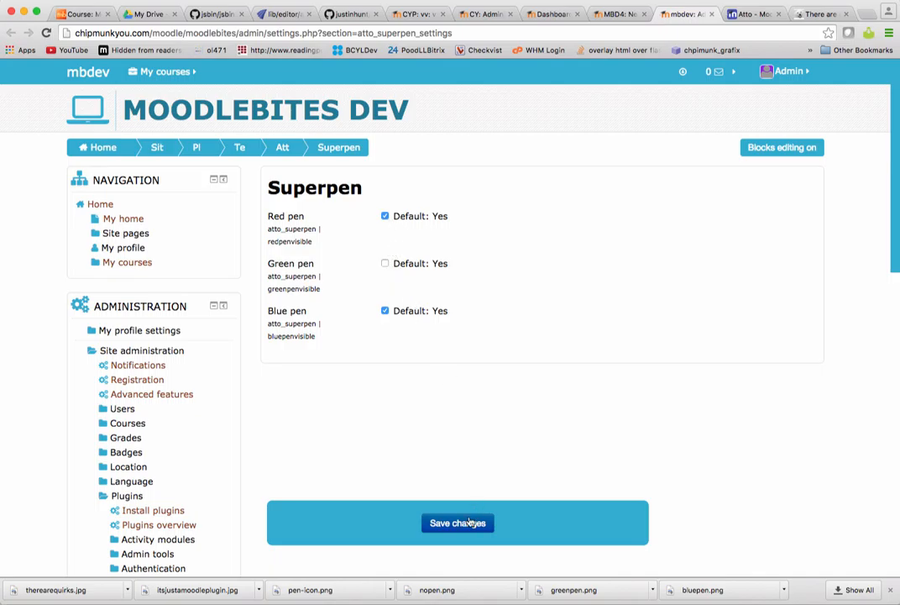
left_click(458, 524)
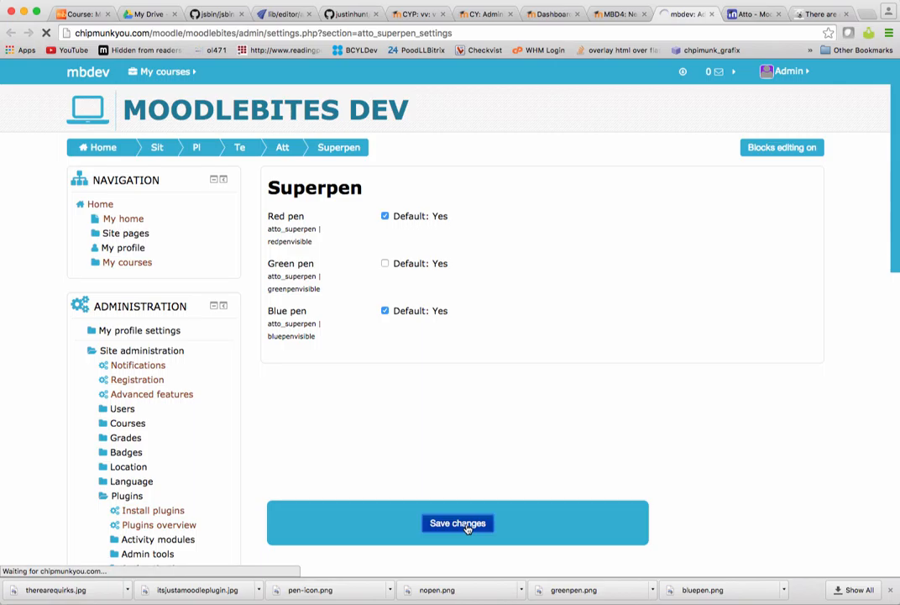
left_click(457, 522)
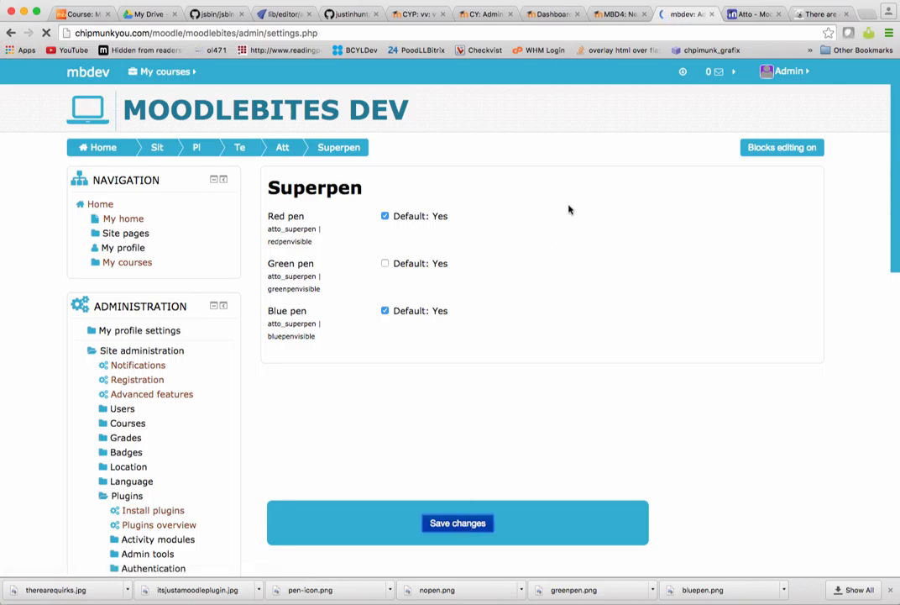
left_click(456, 522)
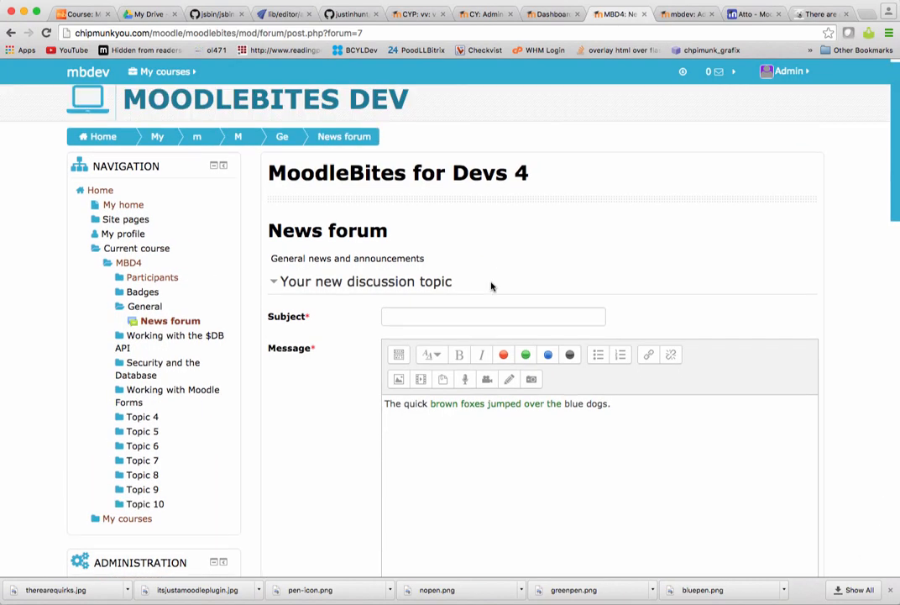
mouse_move(472, 343)
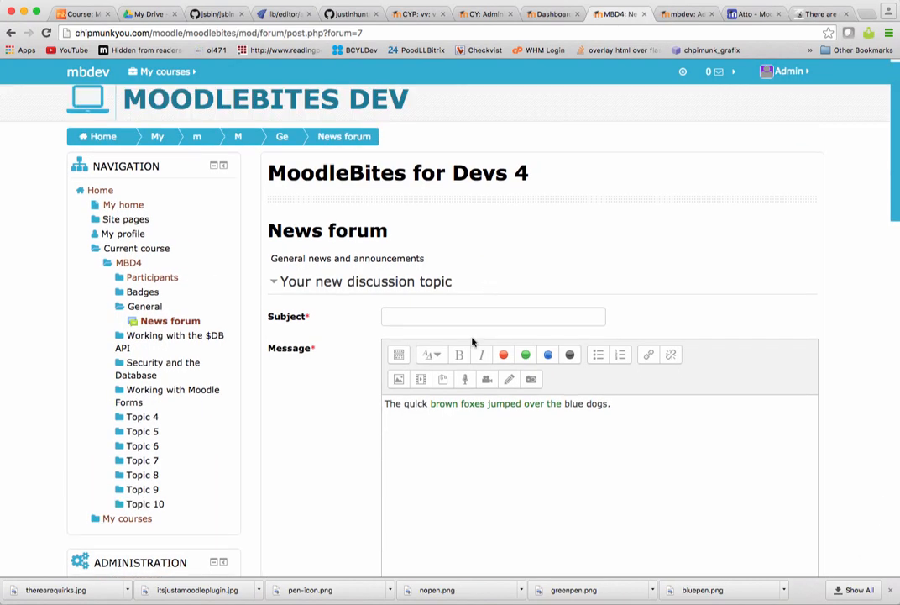
Enter 'kkkk' as the discussion subject and post it to the News forum
scroll("down", 3)
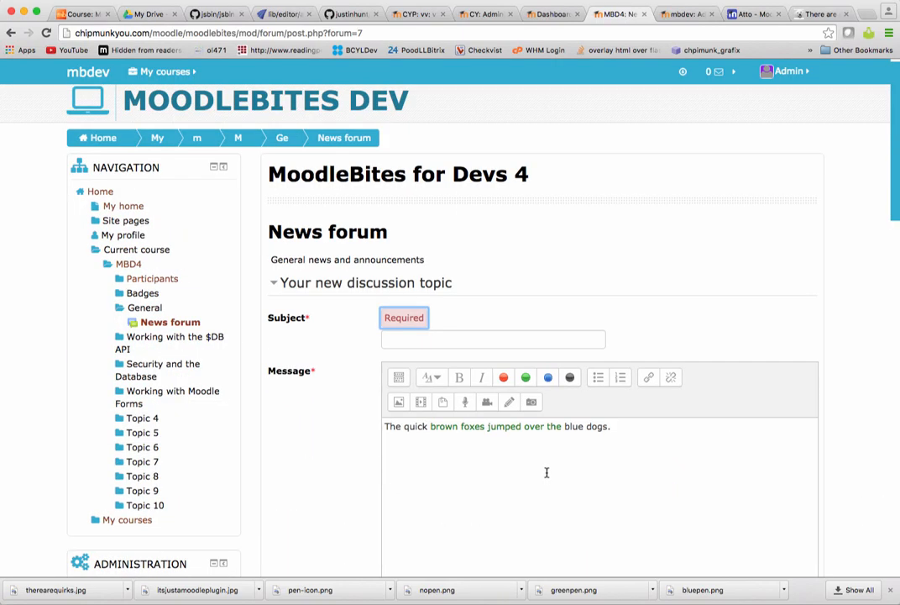
type("k")
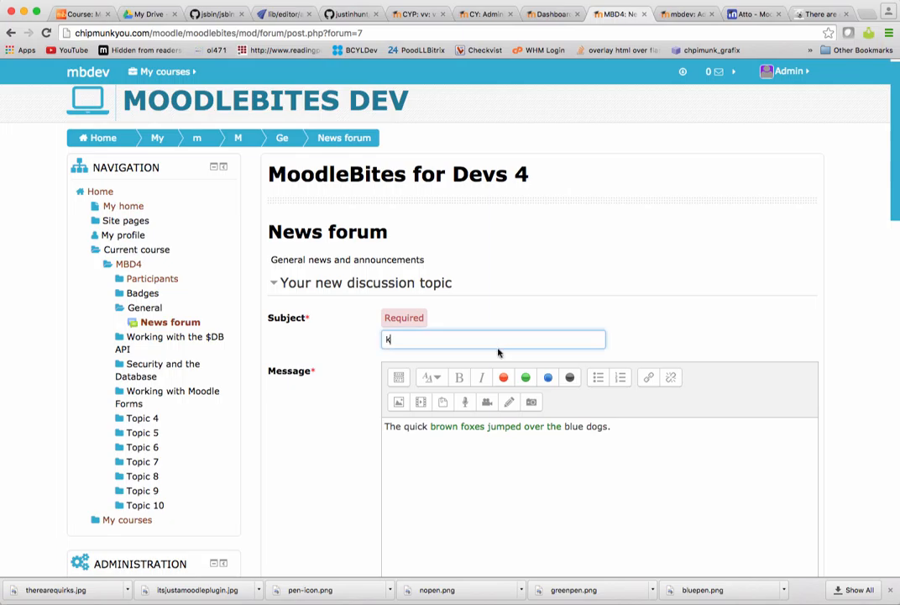
scroll("down", 3)
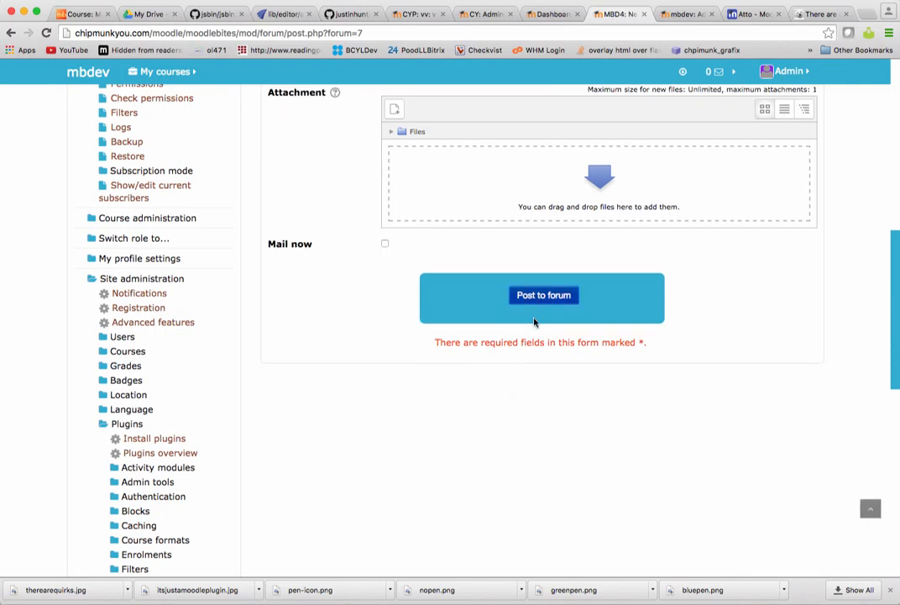
left_click(543, 295)
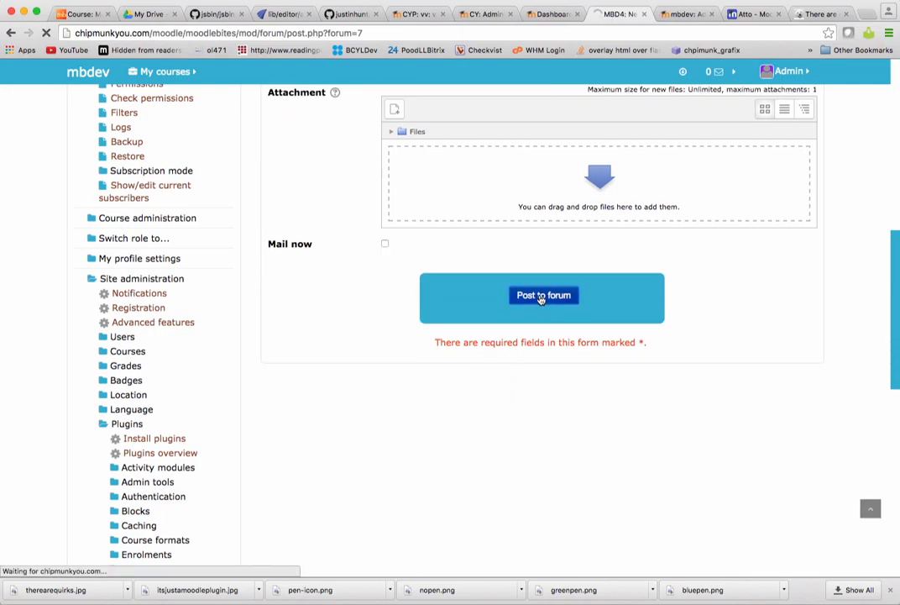
left_click(543, 294)
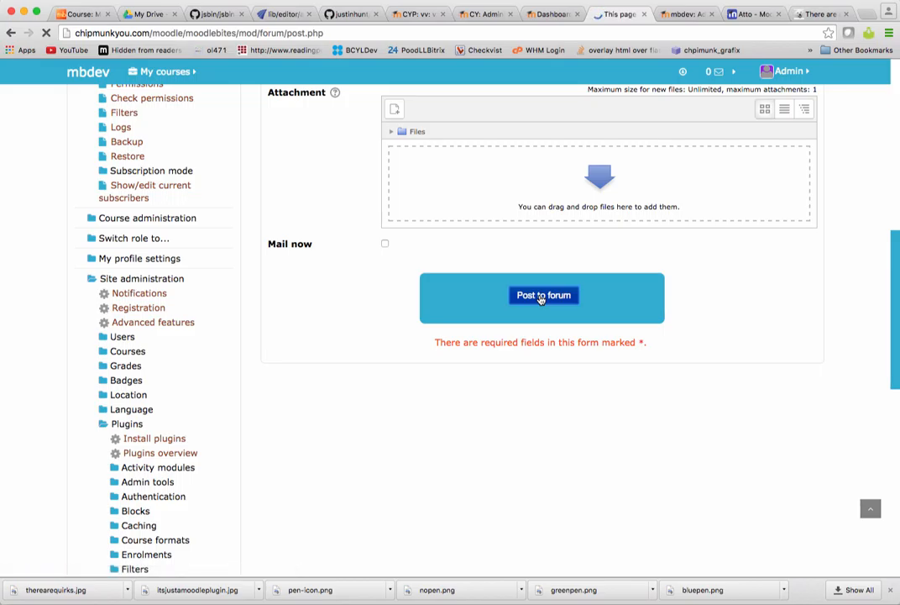
left_click(543, 294)
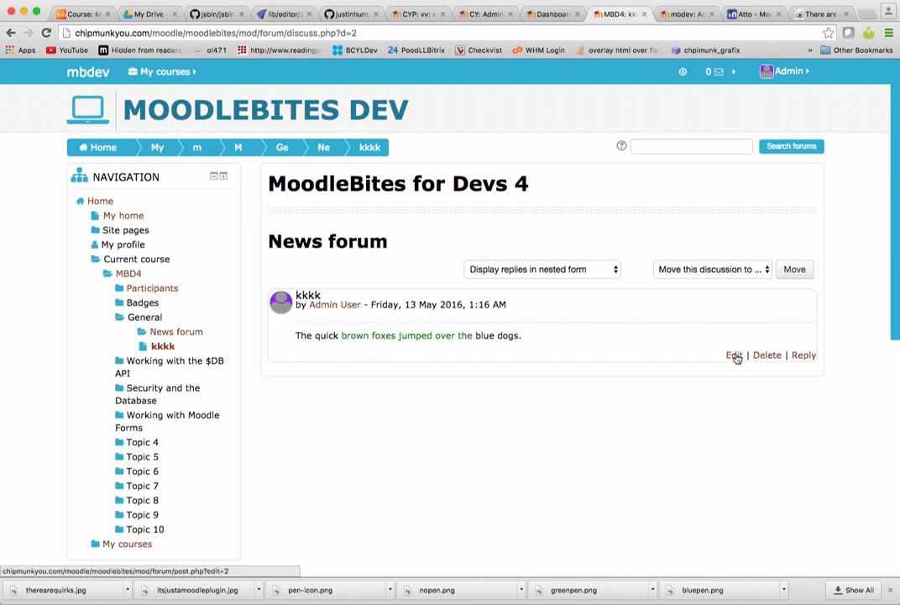
Edit the kkkk post to confirm only red, blue and black pens appear
left_click(733, 355)
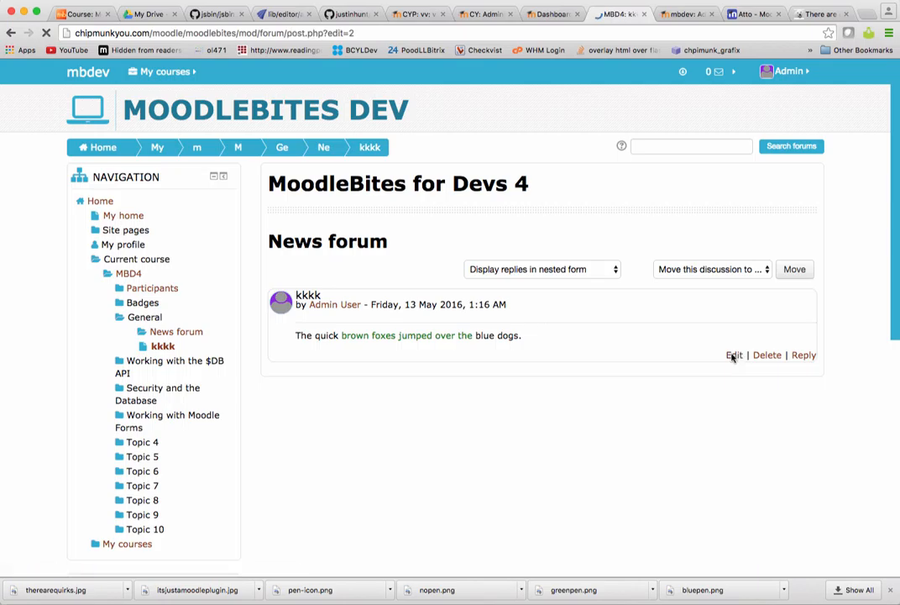
left_click(733, 356)
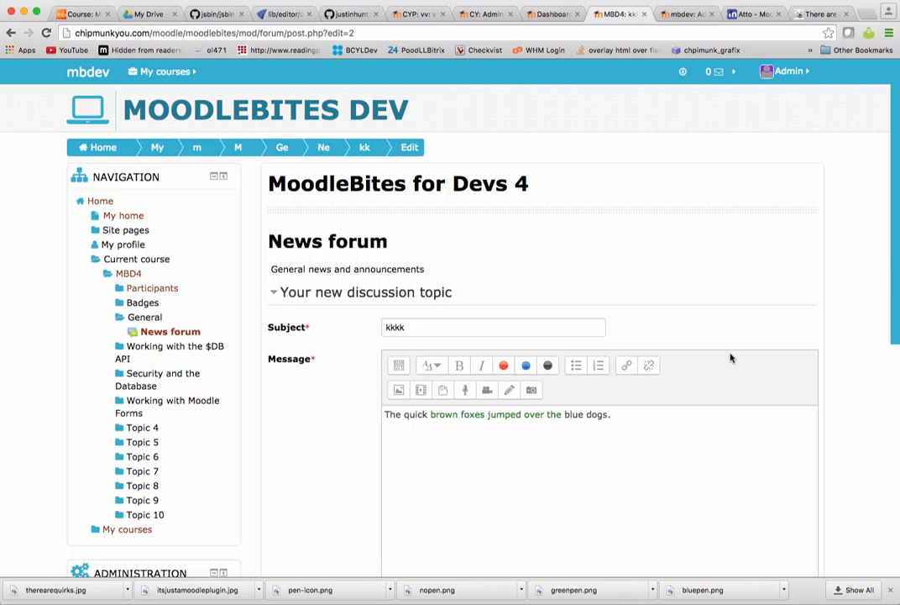
mouse_move(516, 379)
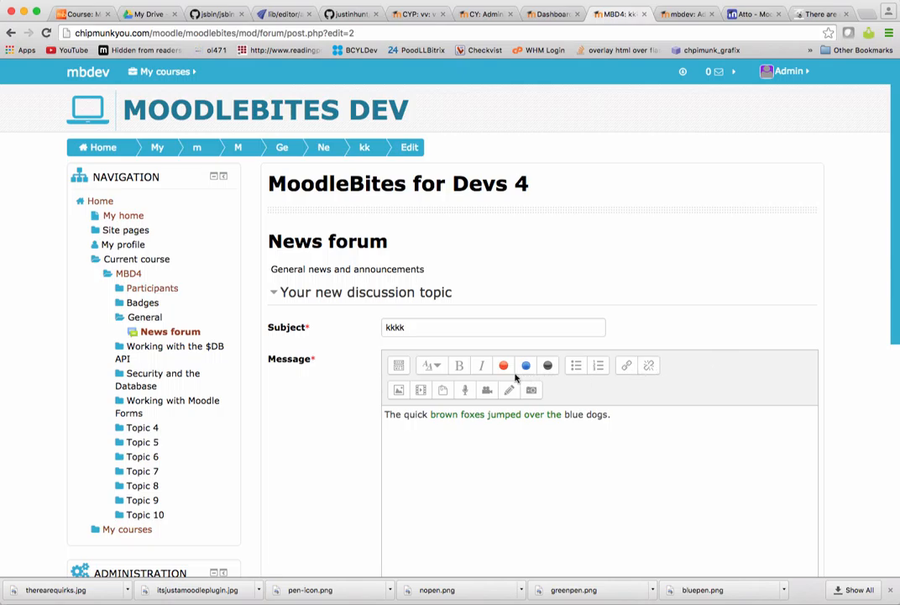
mouse_move(511, 383)
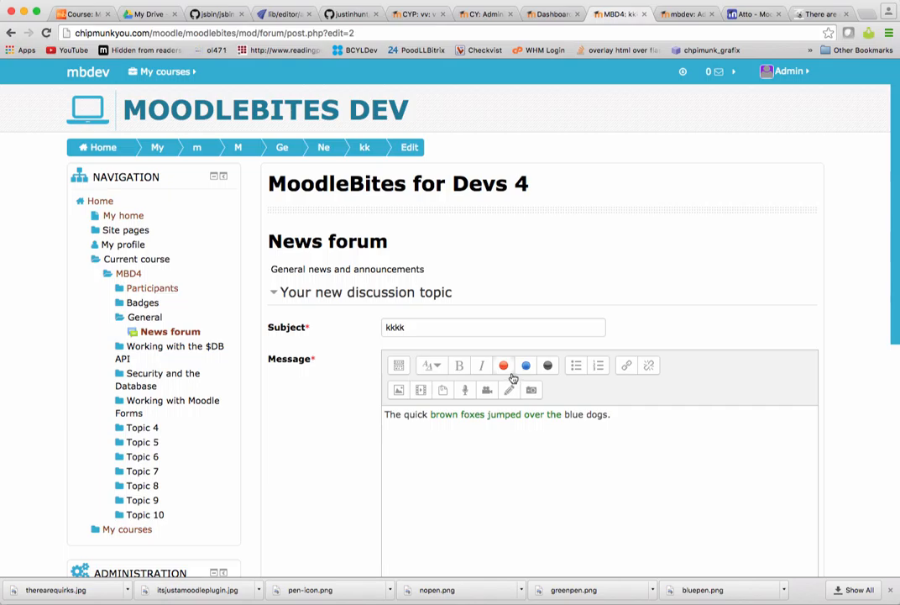
mouse_move(526, 365)
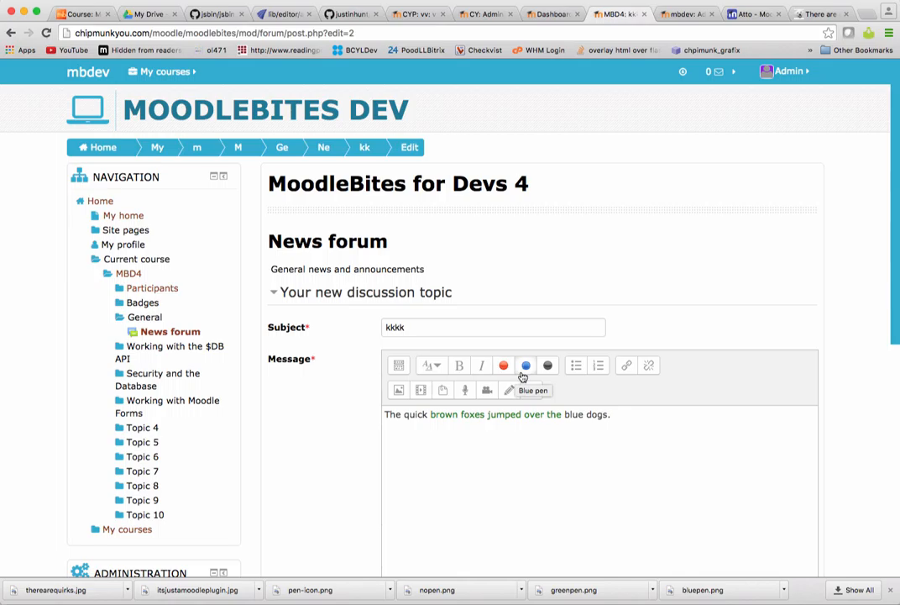
mouse_move(552, 168)
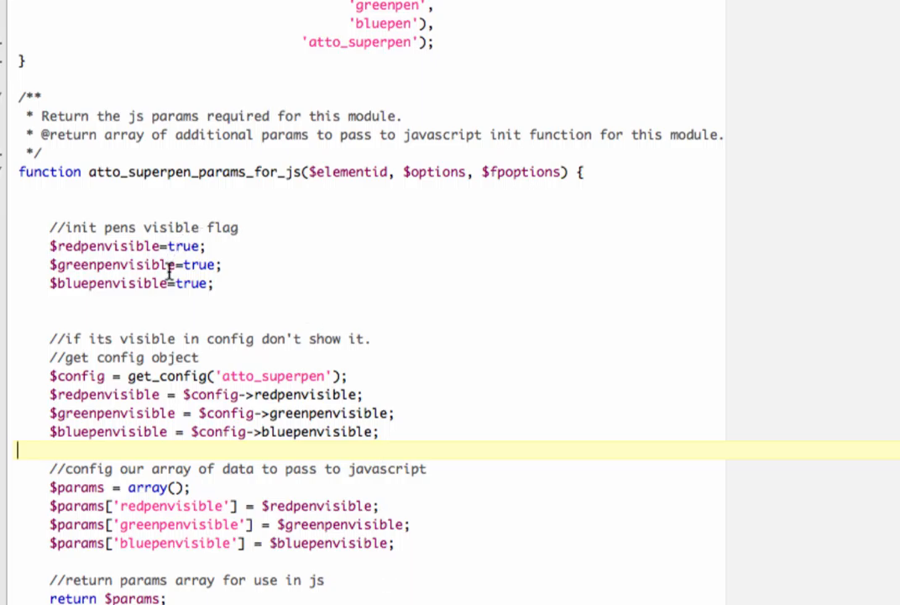
Read lib.php's has_capability checks that hide the red, green and blue pens
left_click_drag(61, 227, 213, 284)
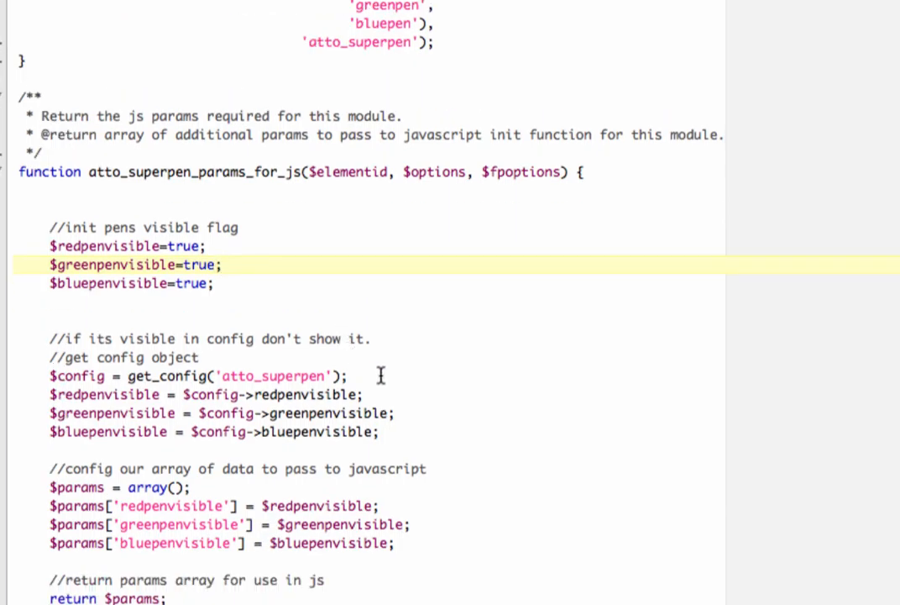
mouse_move(380, 394)
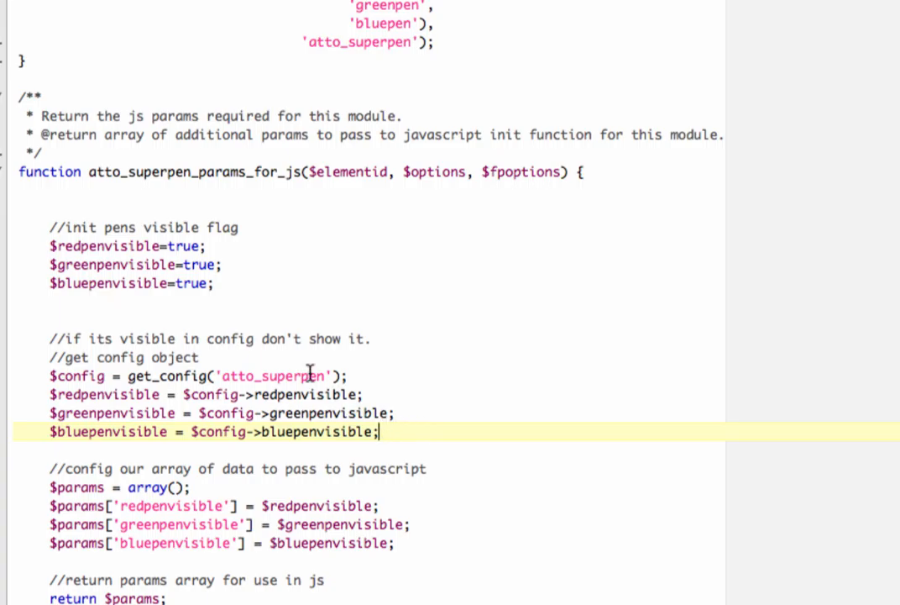
mouse_move(82, 264)
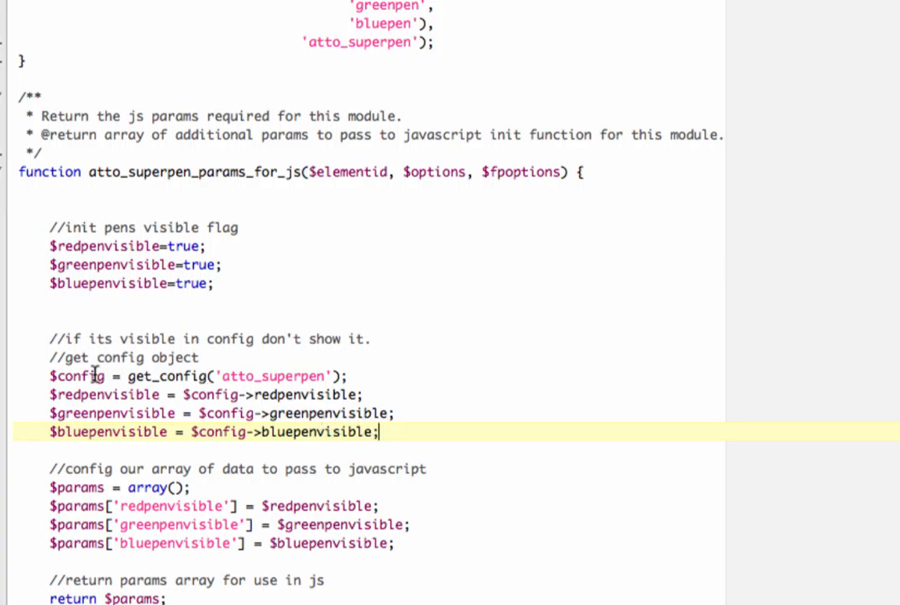
mouse_move(402, 443)
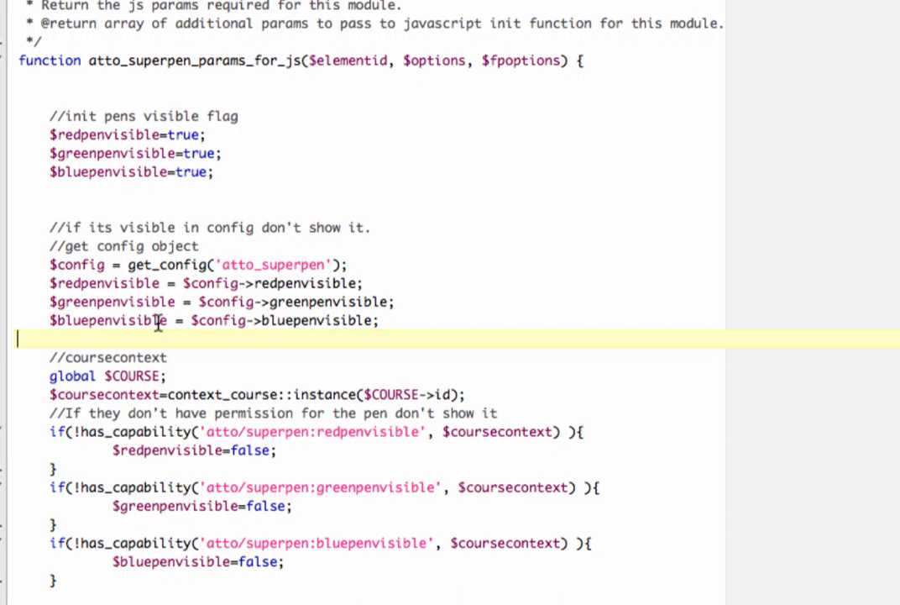
scroll("down", 3)
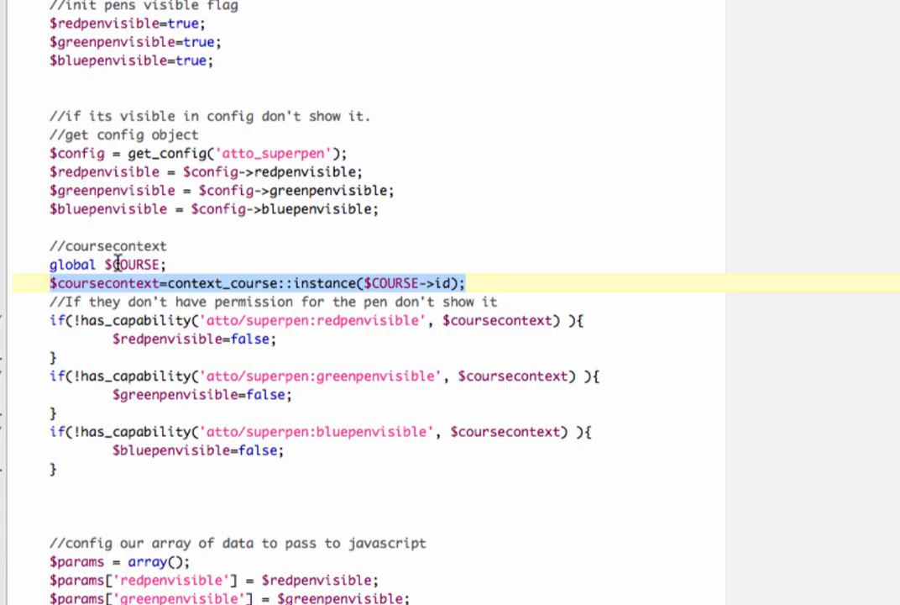
mouse_move(131, 336)
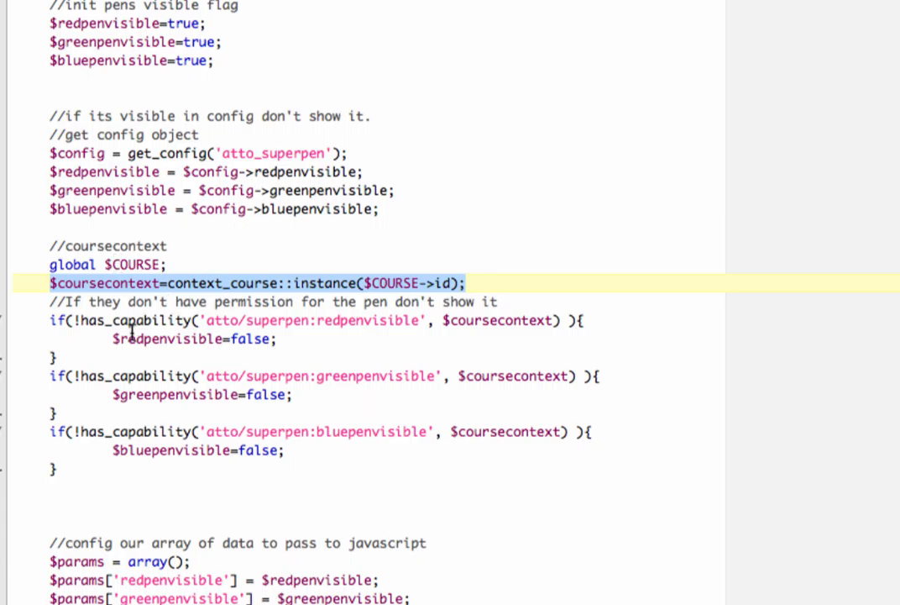
mouse_move(154, 333)
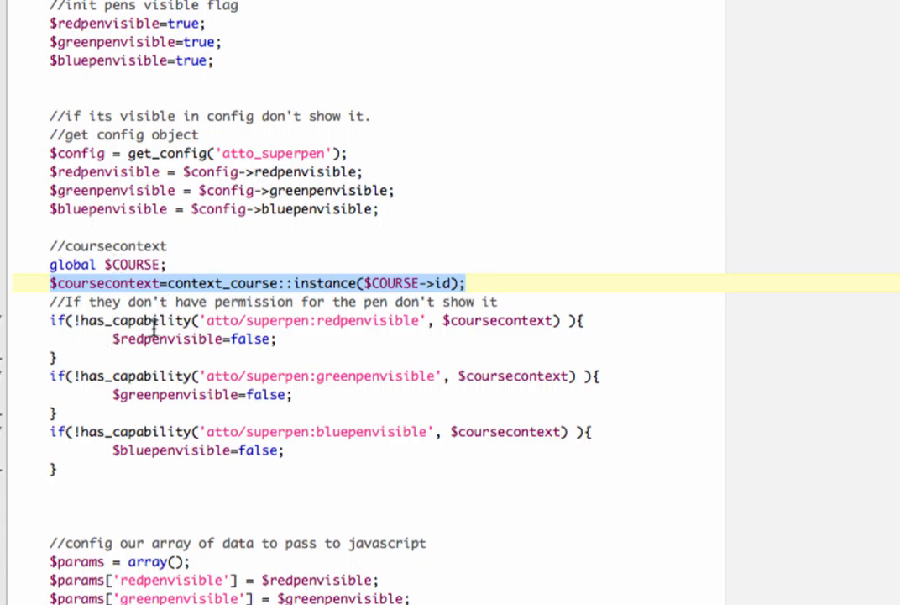
mouse_move(335, 332)
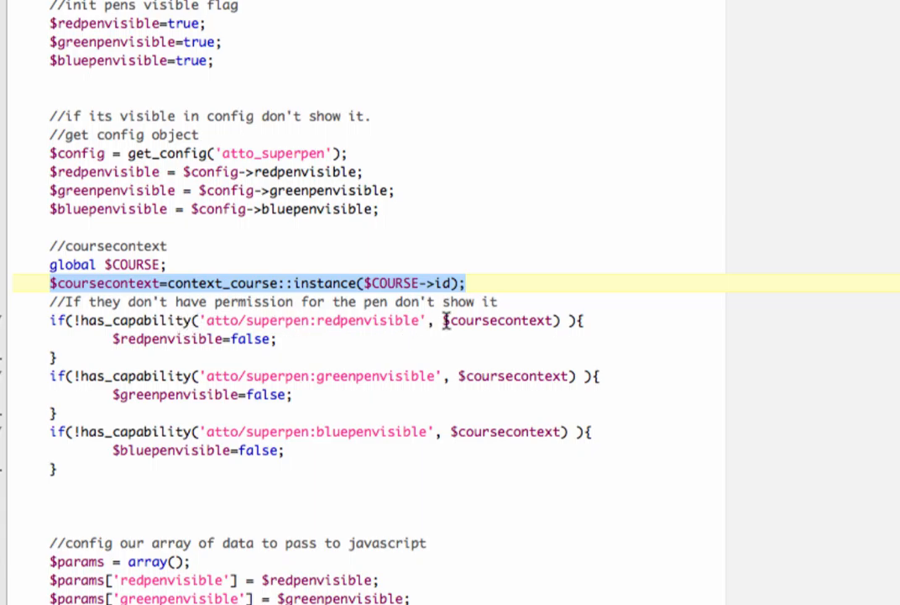
mouse_move(476, 319)
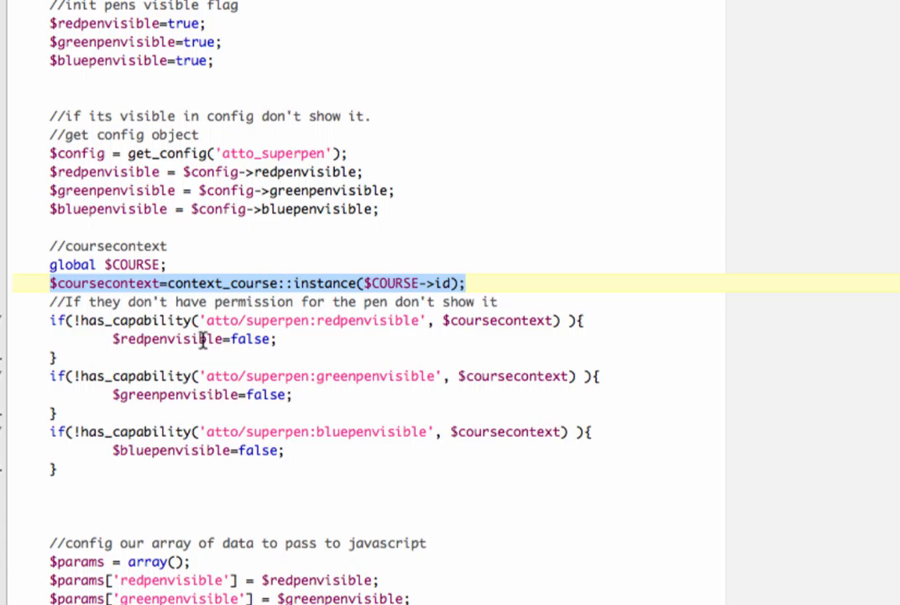
mouse_move(211, 386)
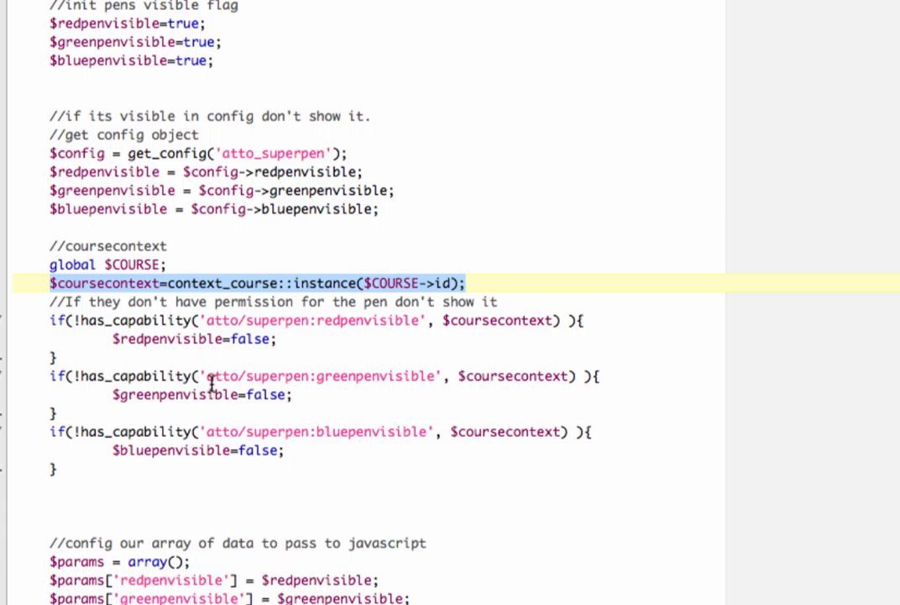
mouse_move(202, 451)
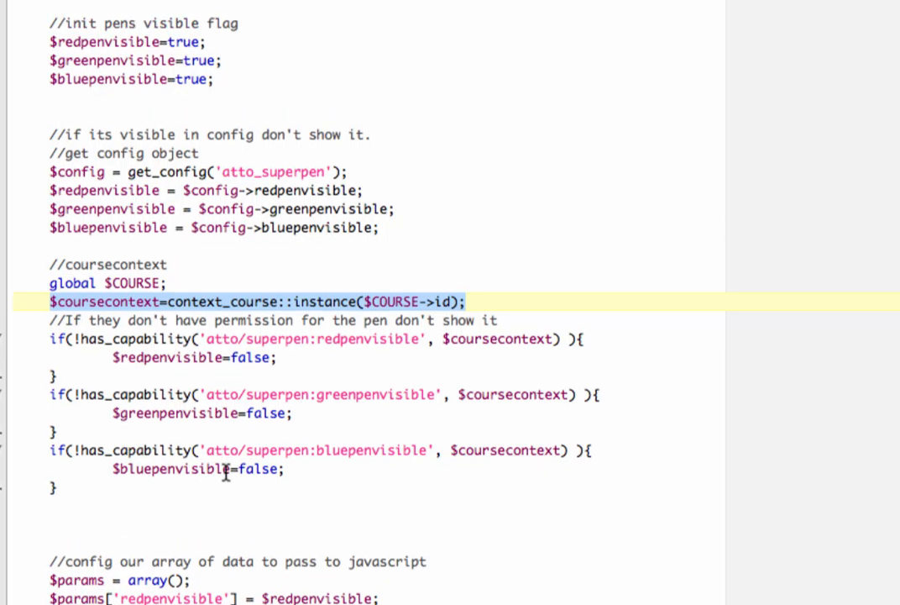
scroll("down", 3)
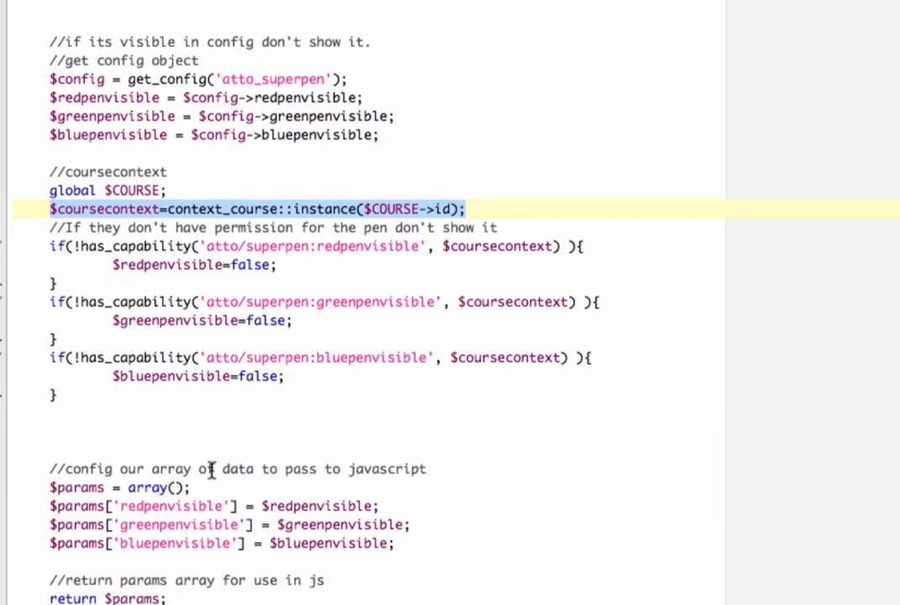
mouse_move(317, 497)
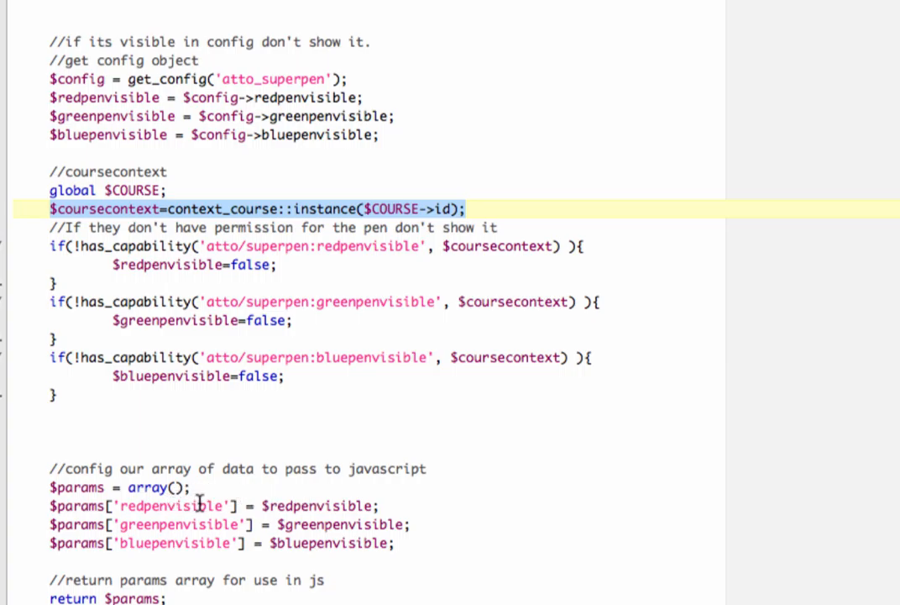
mouse_move(279, 502)
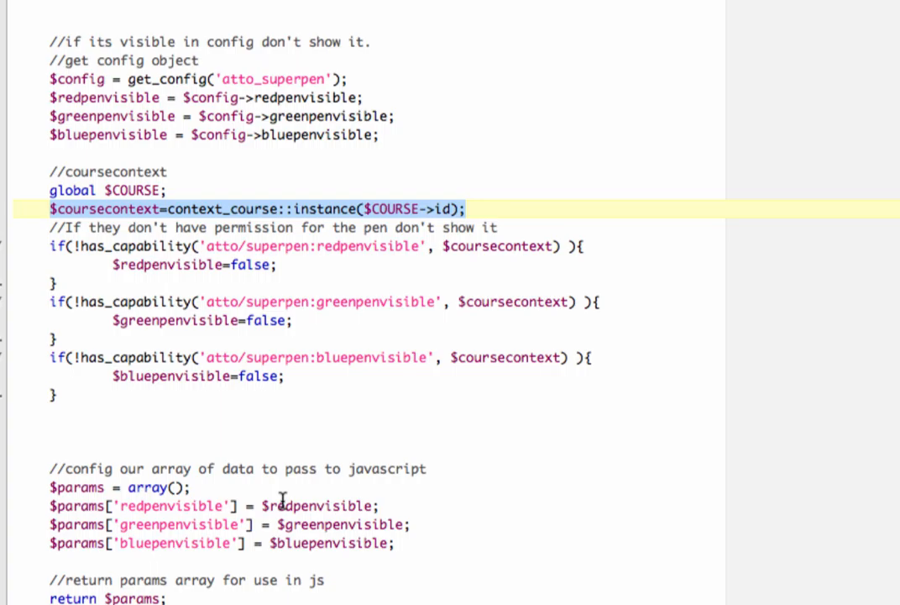
mouse_move(198, 598)
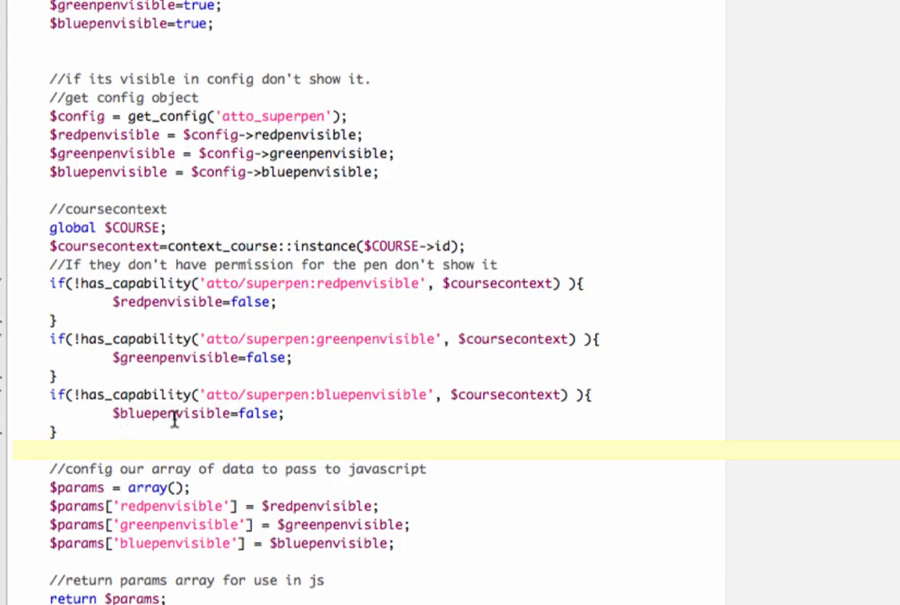
mouse_move(349, 269)
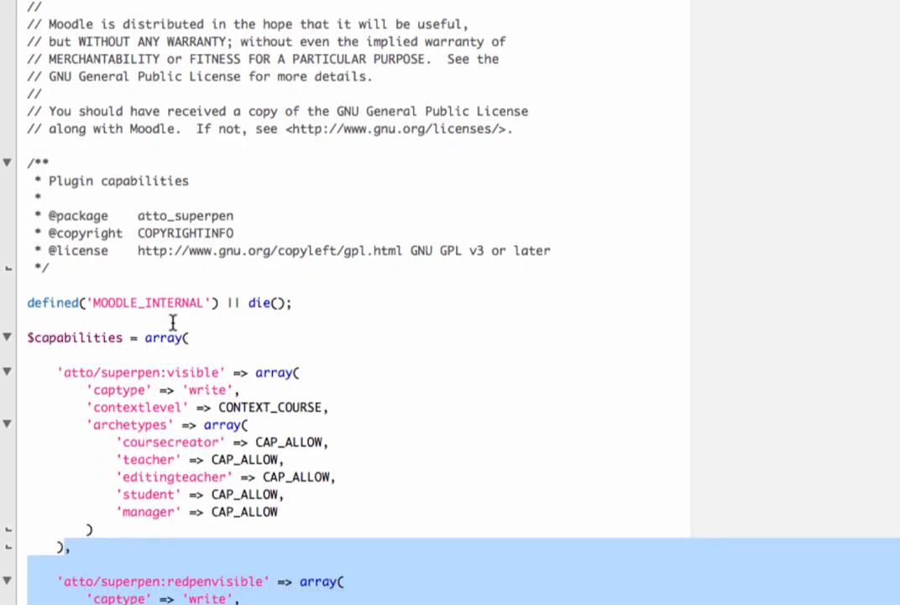
mouse_move(194, 372)
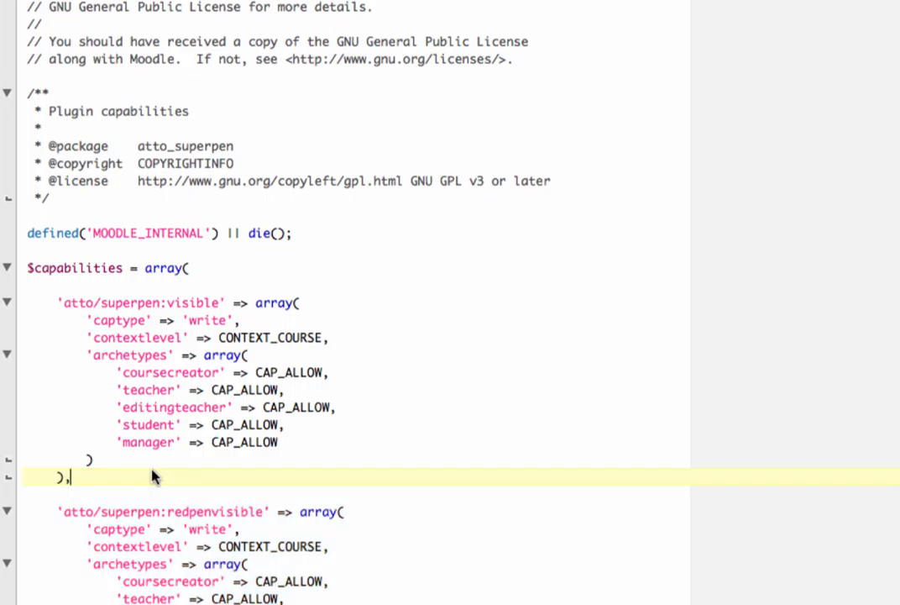
Scroll through db/access.php's redpenvisible, greenpenvisible and bluepenvisible capability definitions
scroll("down", 3)
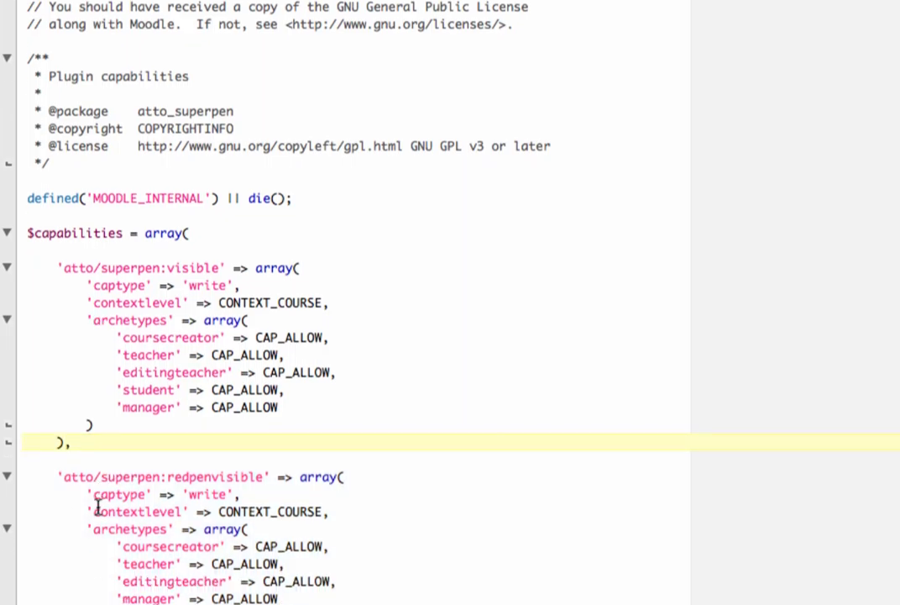
scroll("down", 3)
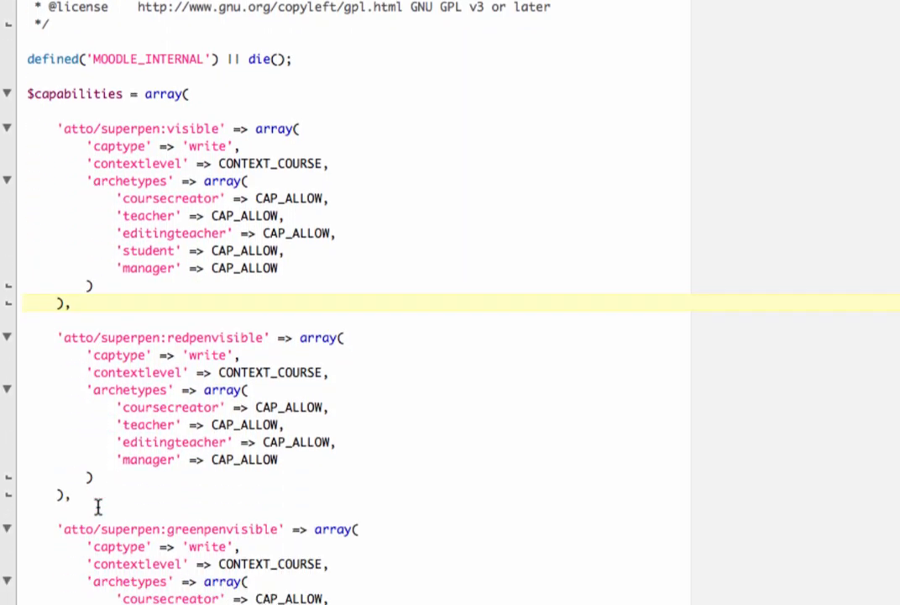
scroll("down", 3)
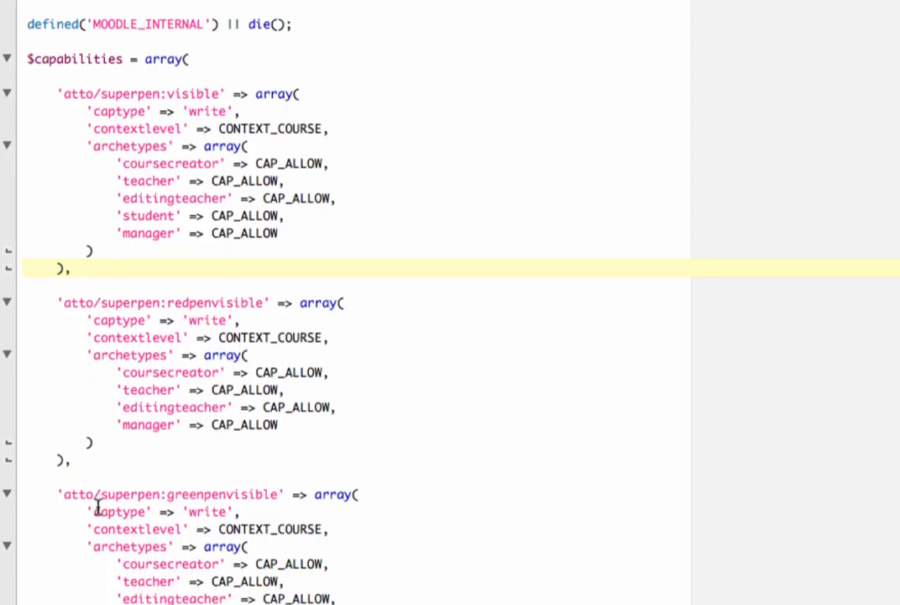
scroll("down", 3)
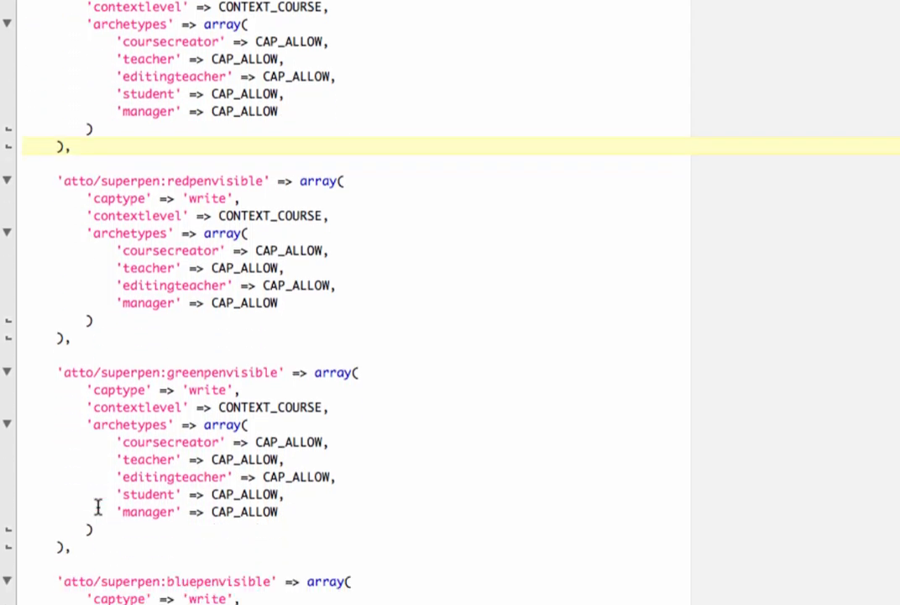
scroll("down", 3)
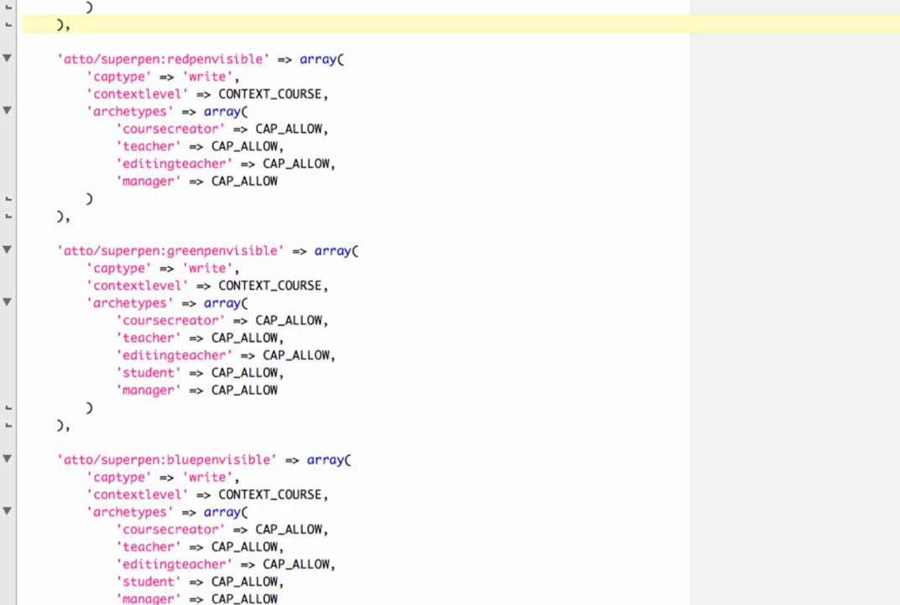
scroll("up", 3)
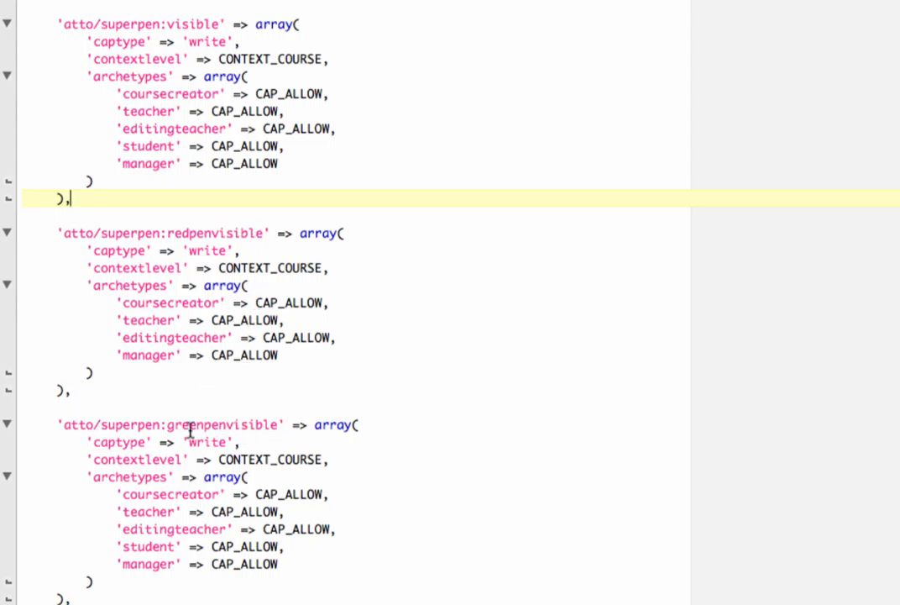
mouse_move(309, 333)
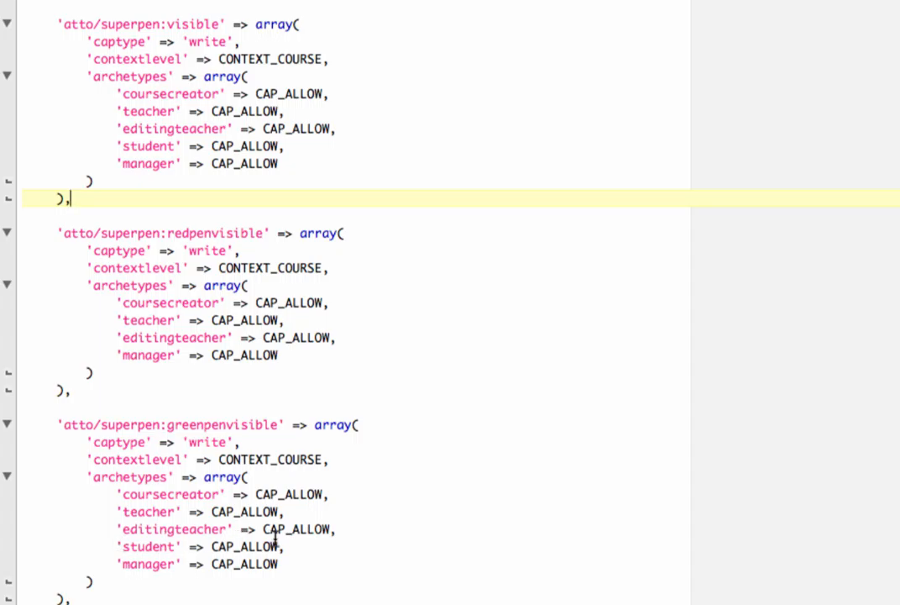
scroll("down", 3)
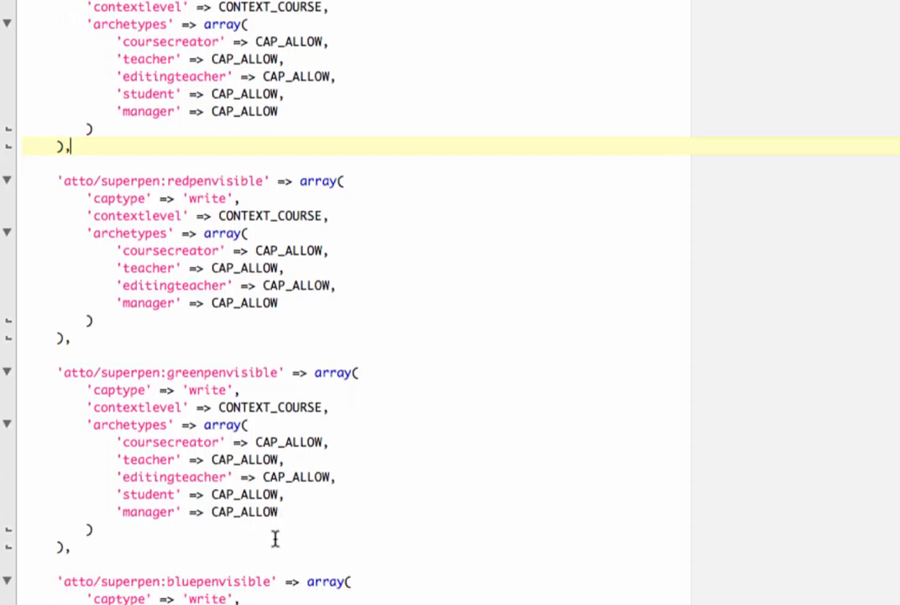
scroll("down", 3)
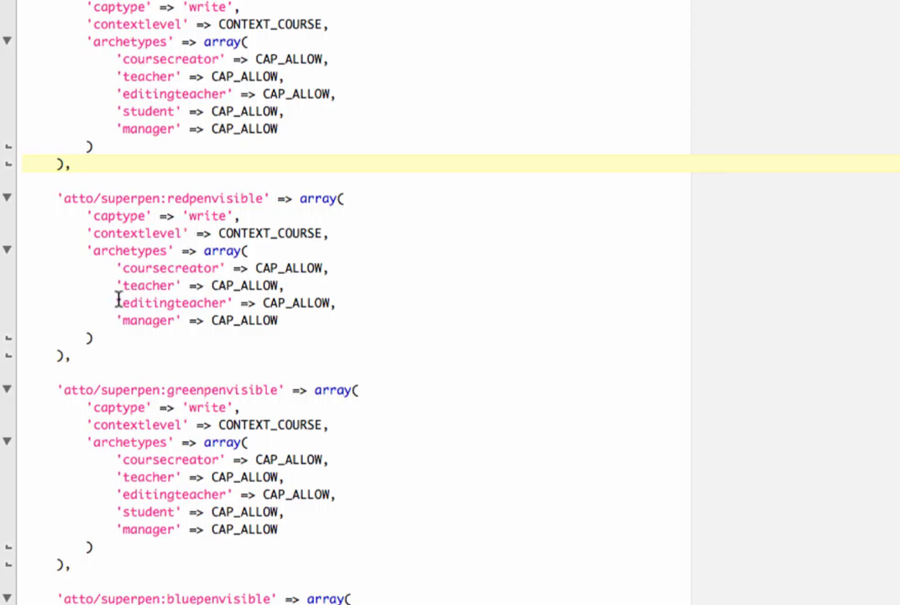
left_click(74, 162)
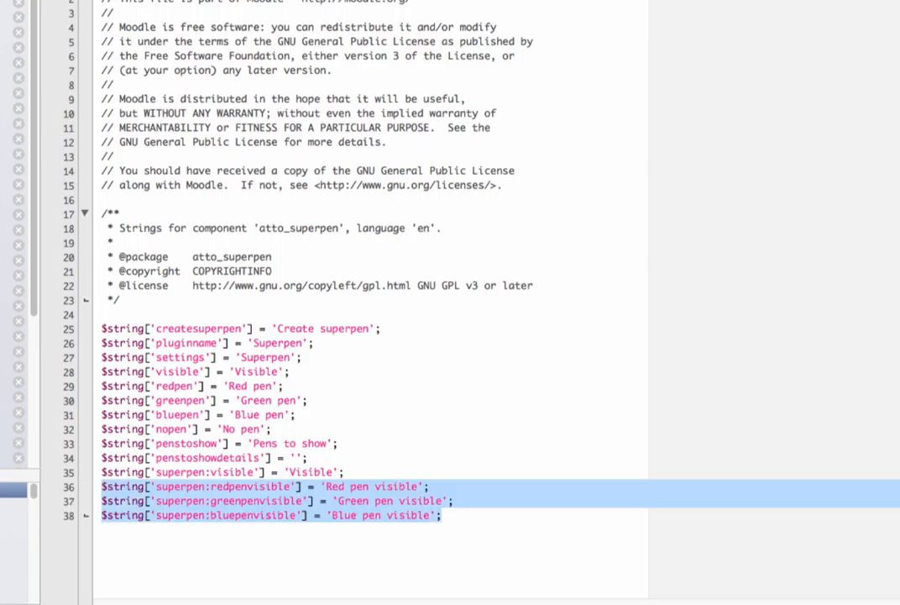
Check the red, green and blue pen visibility strings in lang/en/atto_superpen.php
left_click(275, 428)
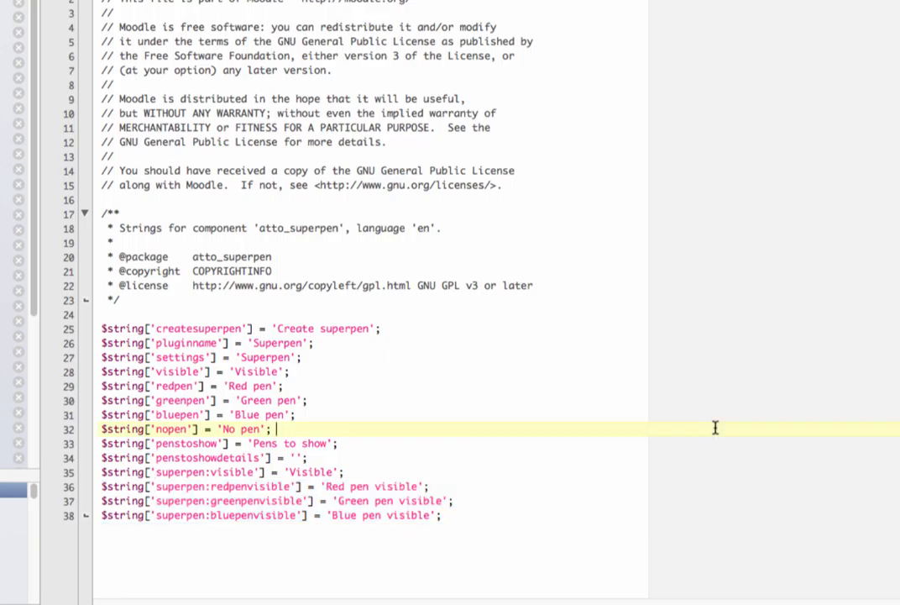
mouse_move(626, 470)
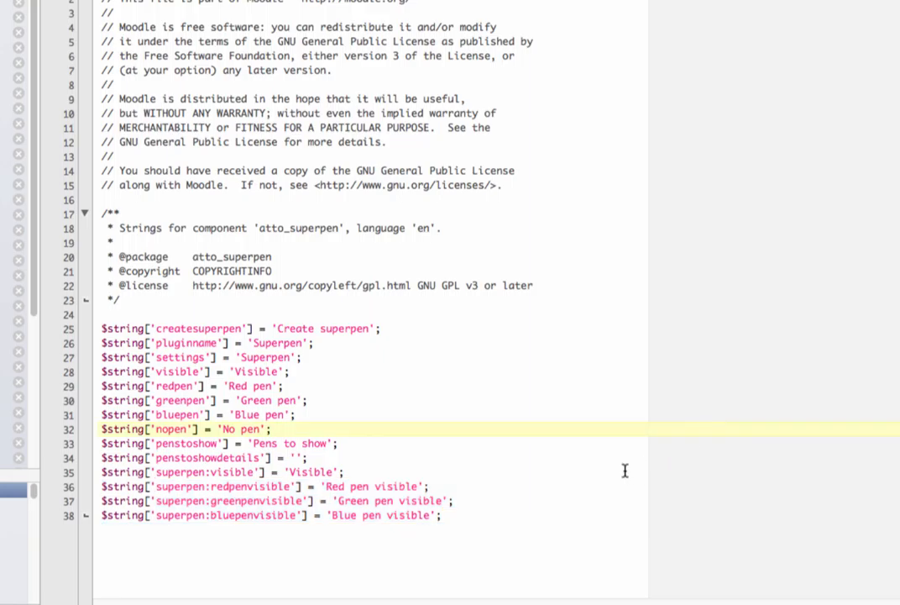
left_click(277, 429)
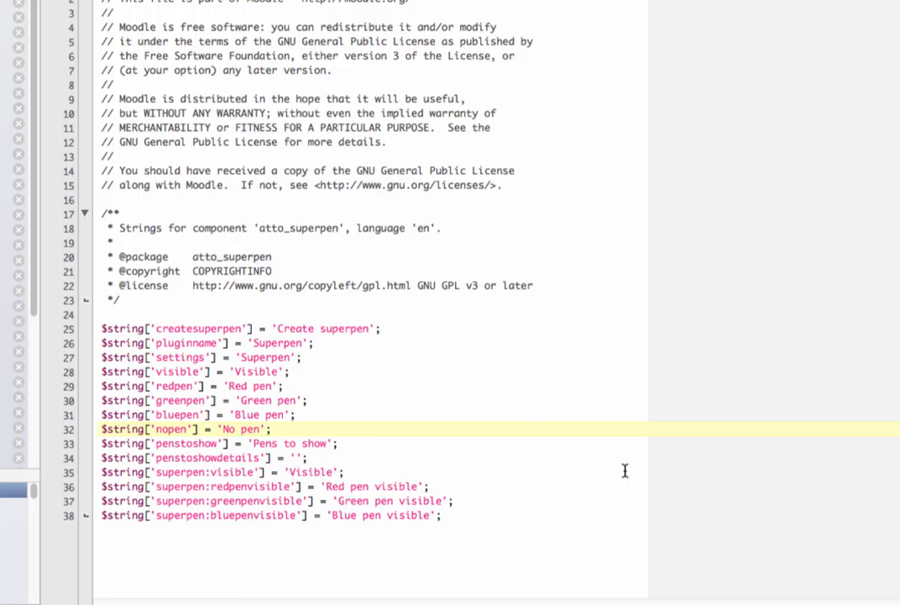
left_click(275, 429)
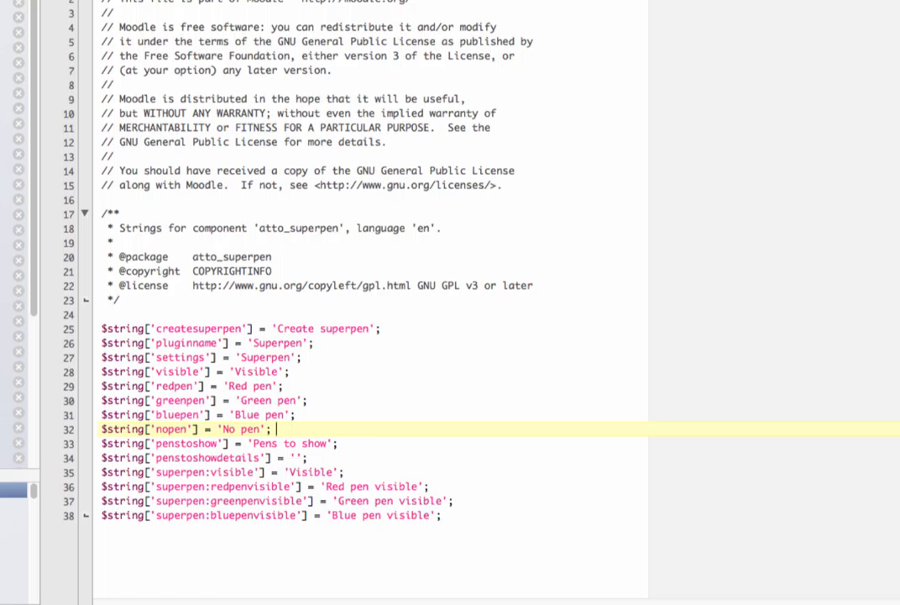
left_click(47, 412)
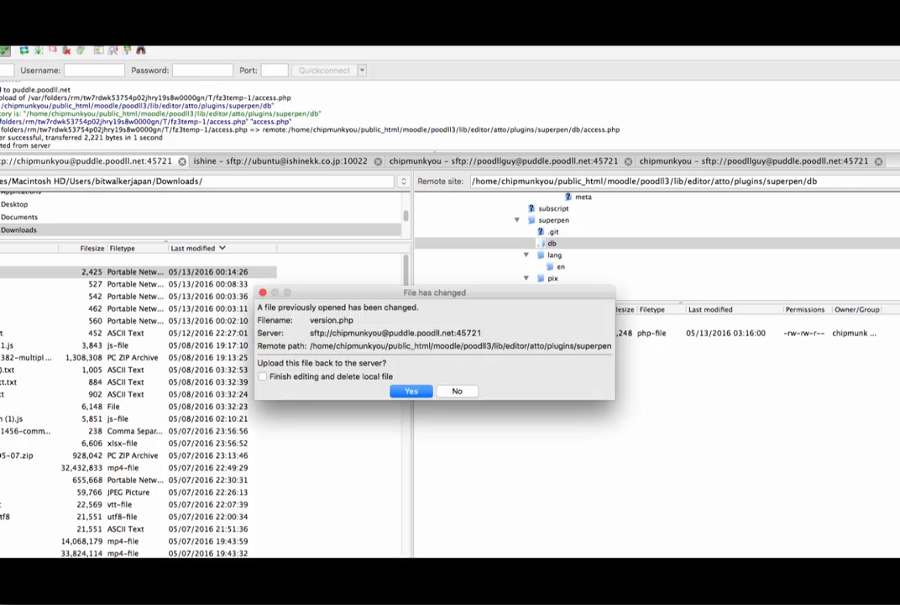
Confirm uploading the edited version.php back to the superpen plugin folder on the server
left_click(410, 390)
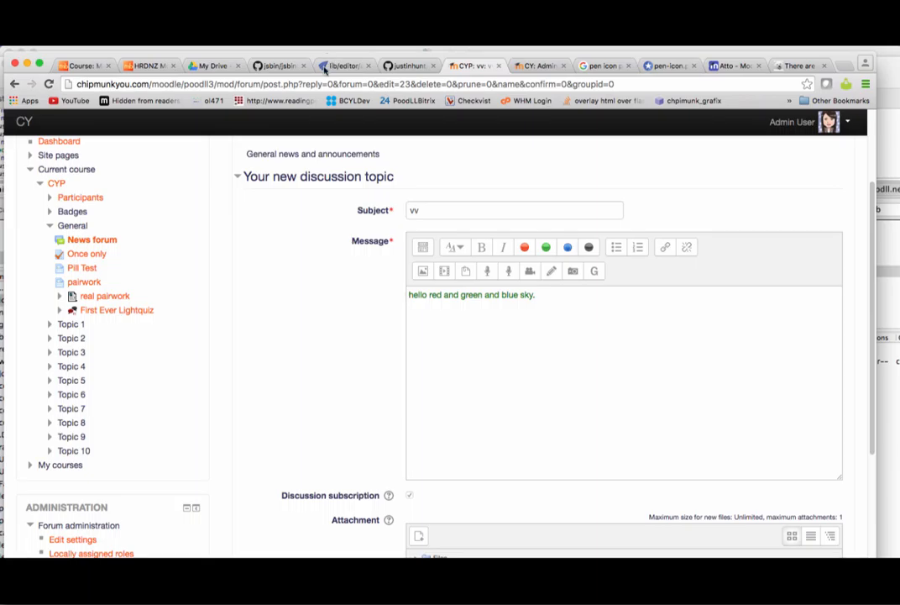
Go to Site administration > Notifications, leaving the unsaved forum post
scroll("down", 3)
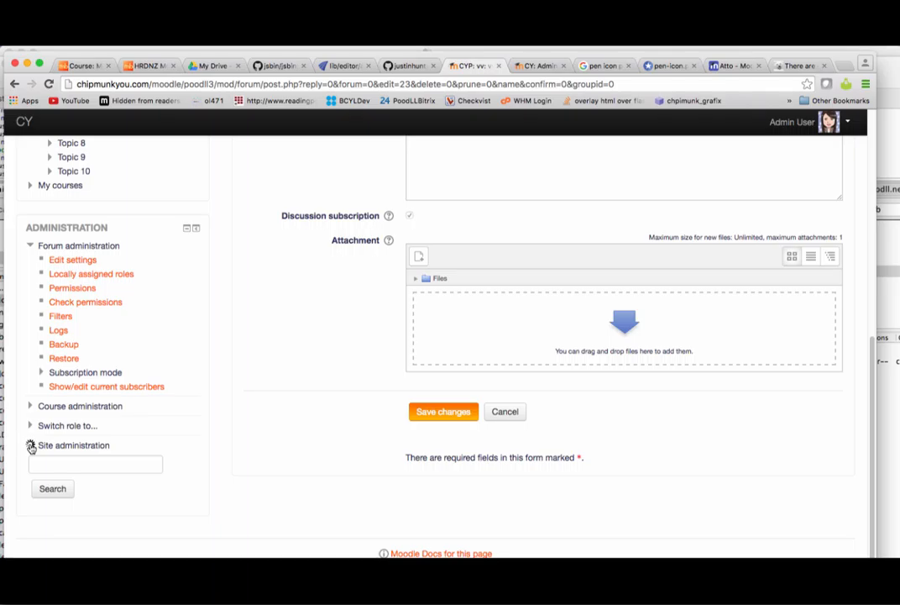
left_click(30, 445)
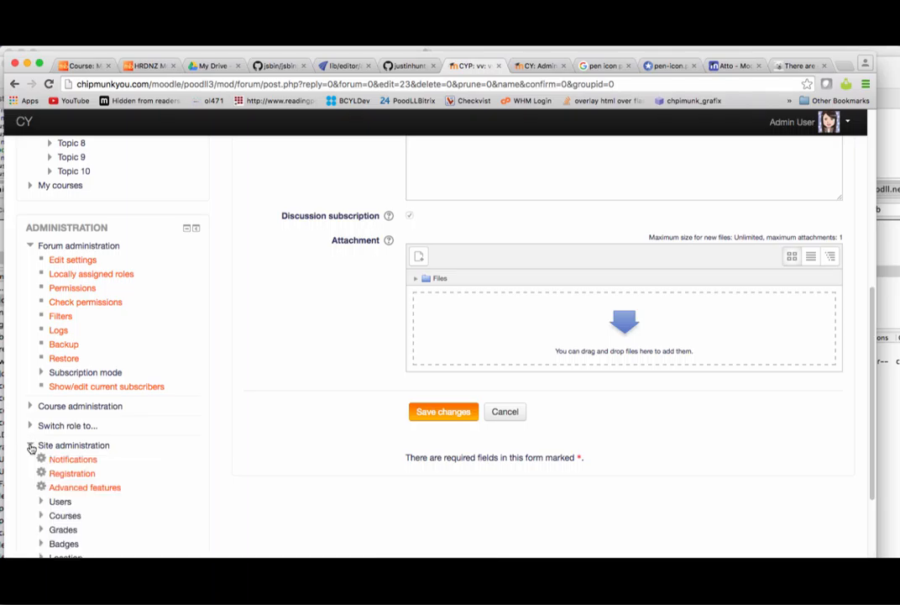
left_click(72, 459)
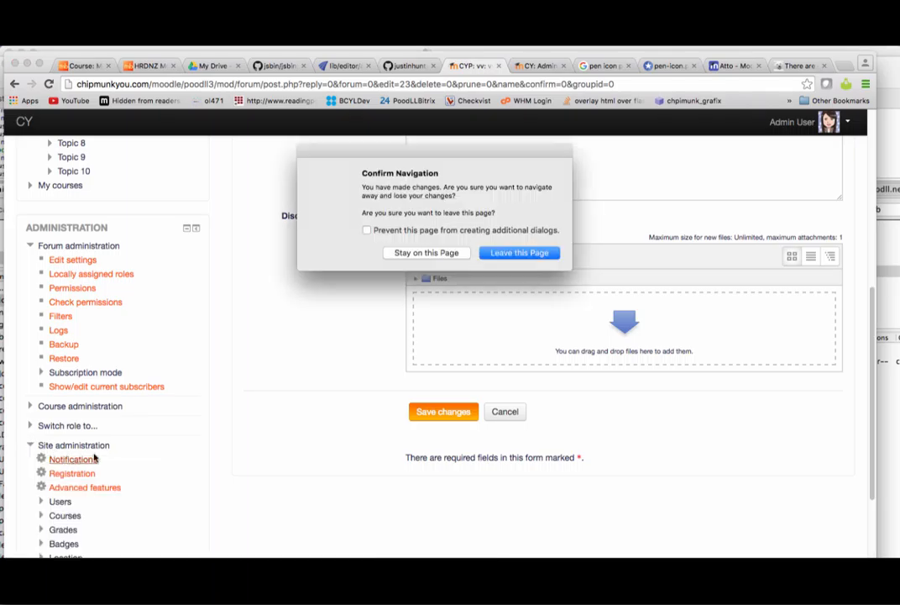
left_click(519, 252)
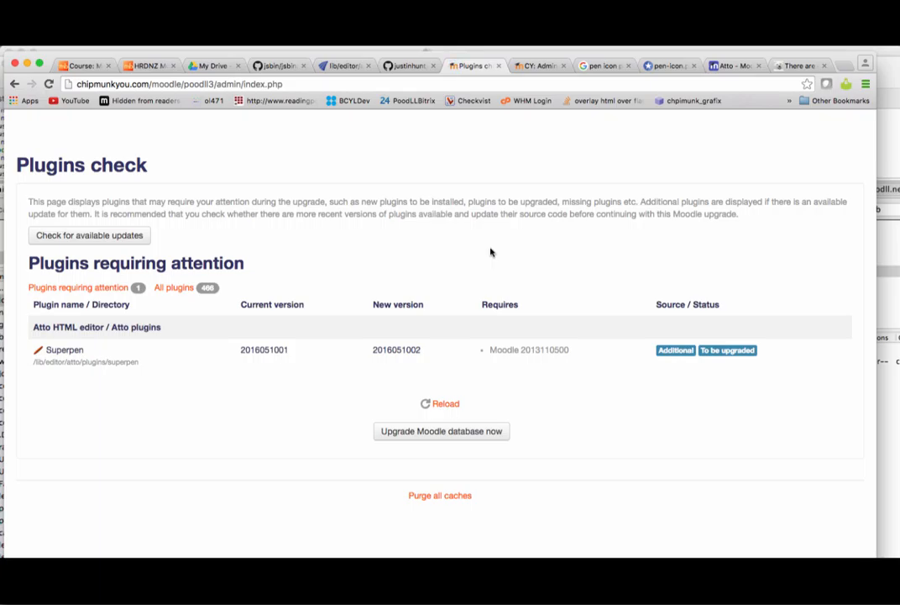
mouse_move(468, 436)
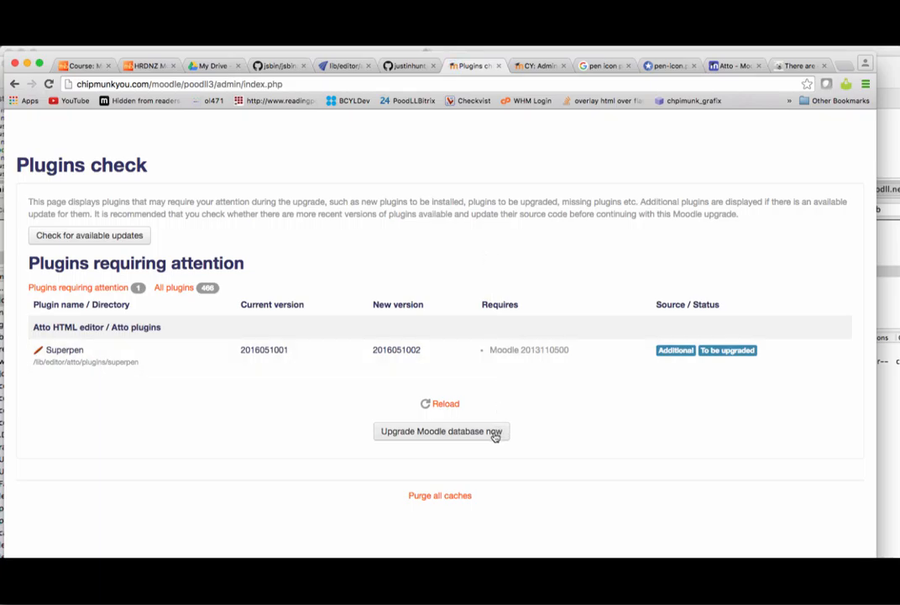
left_click(441, 431)
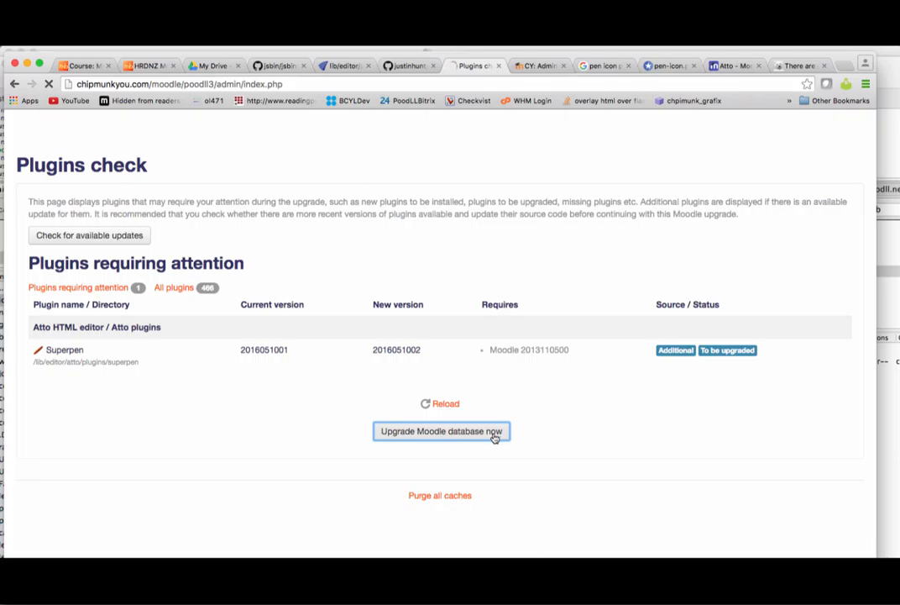
left_click(442, 431)
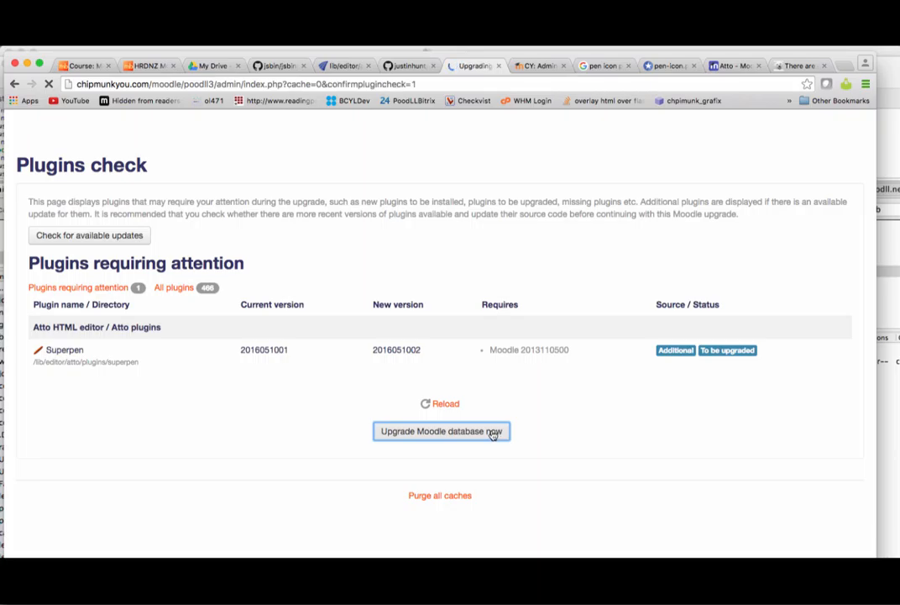
left_click(441, 431)
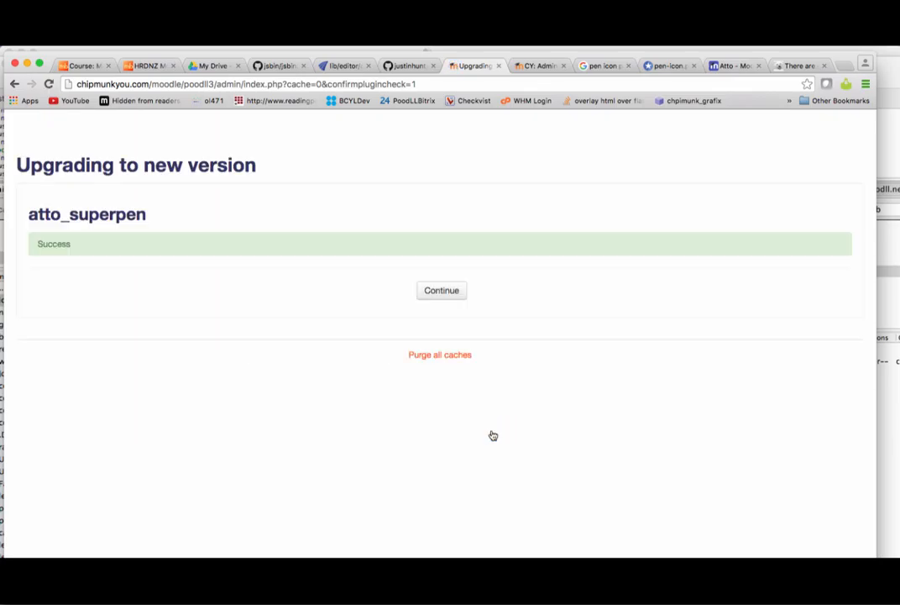
left_click(441, 289)
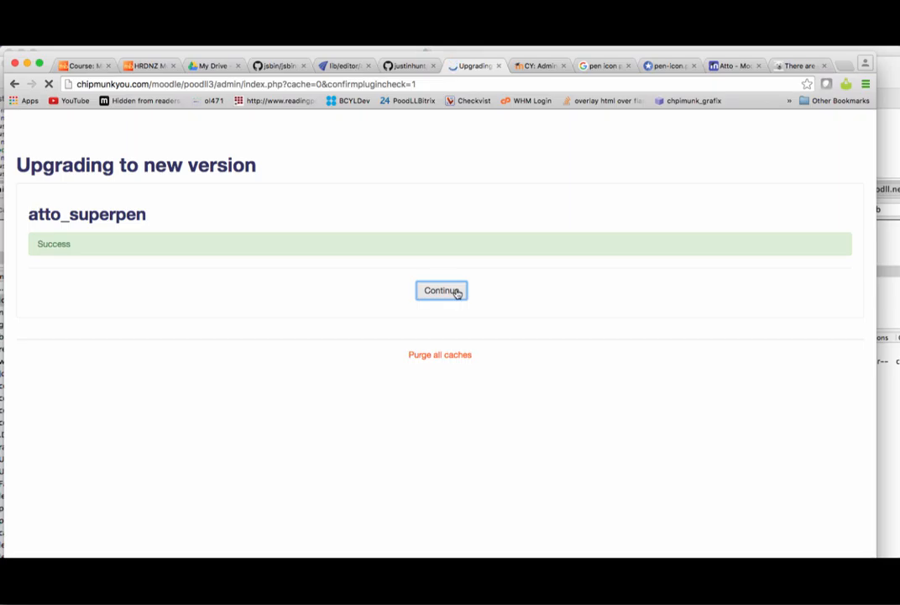
left_click(441, 290)
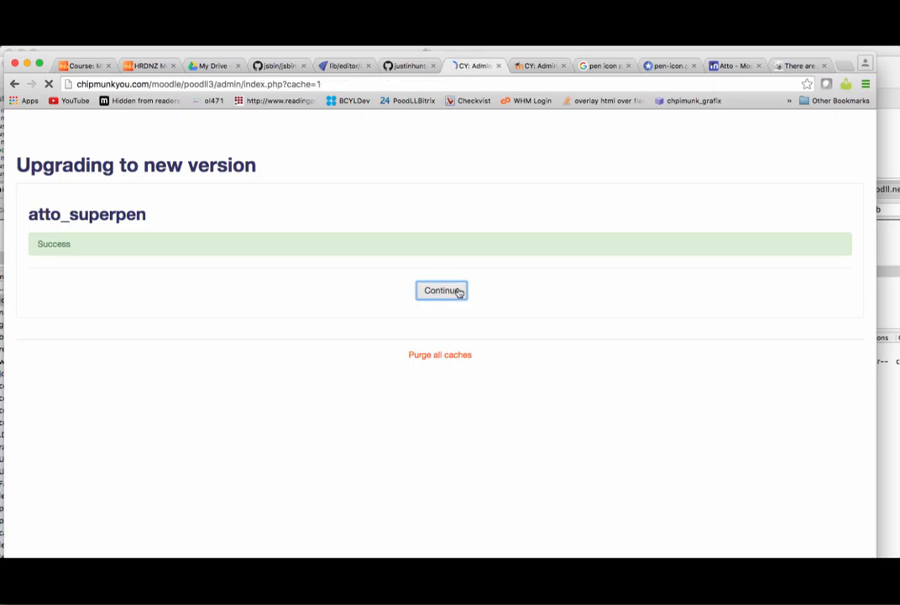
left_click(441, 290)
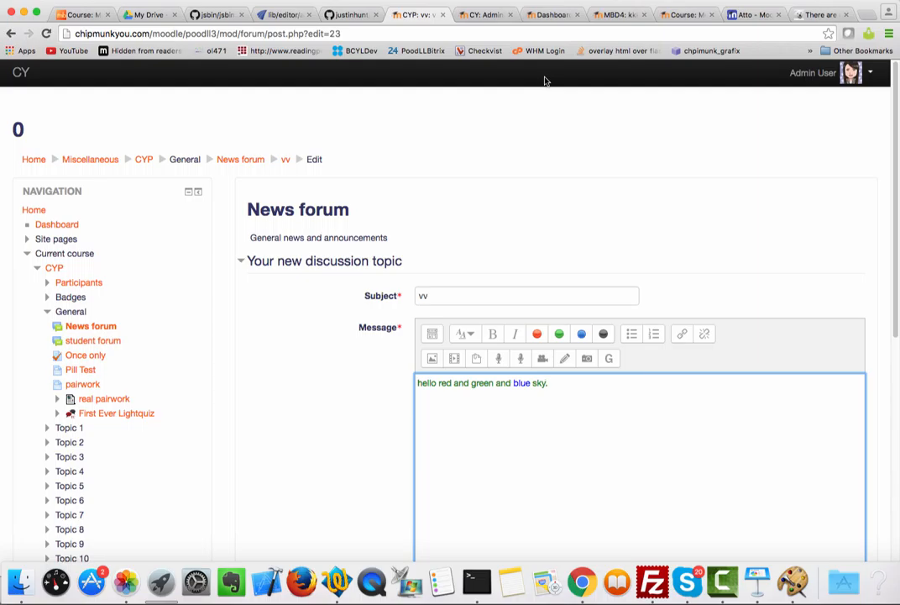
mouse_move(17, 274)
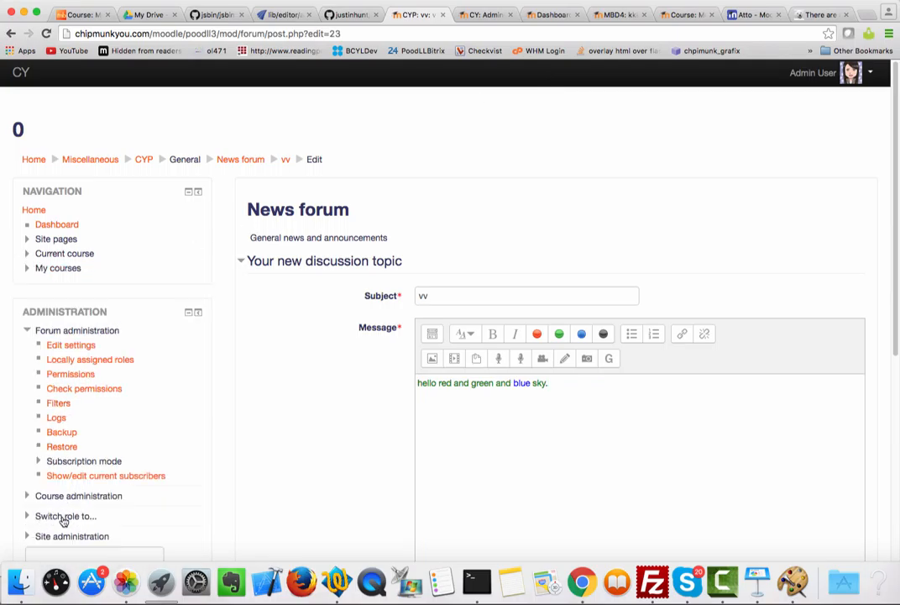
left_click(65, 516)
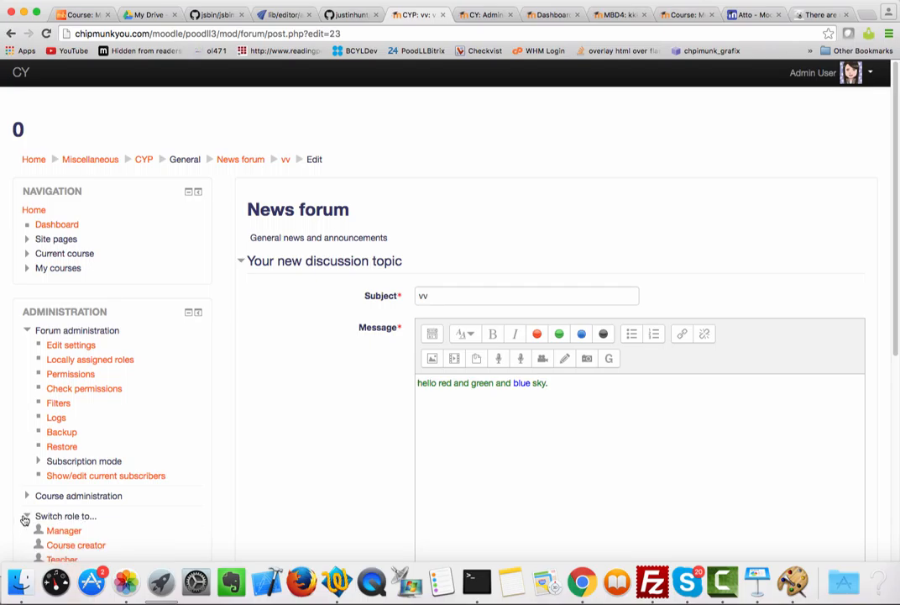
scroll("down", 3)
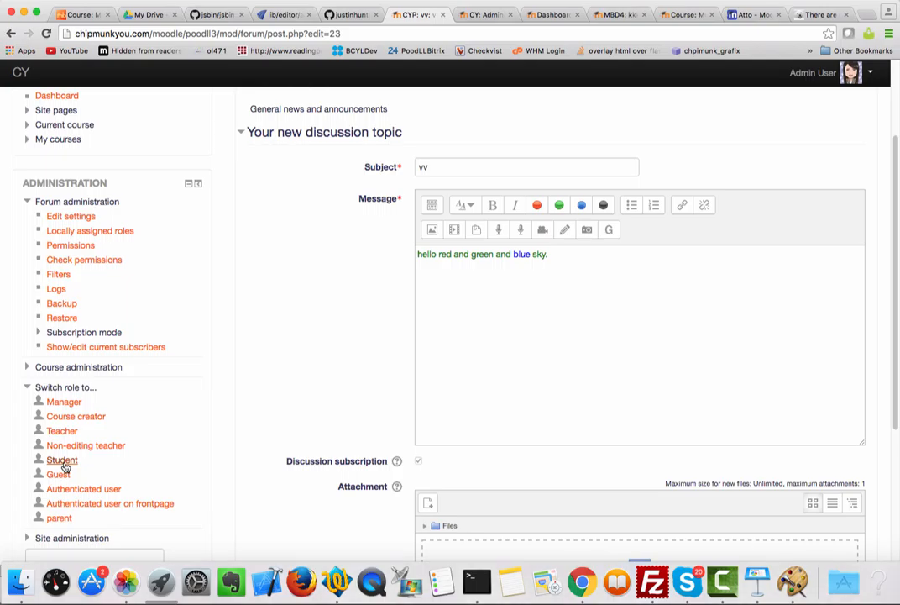
mouse_move(59, 431)
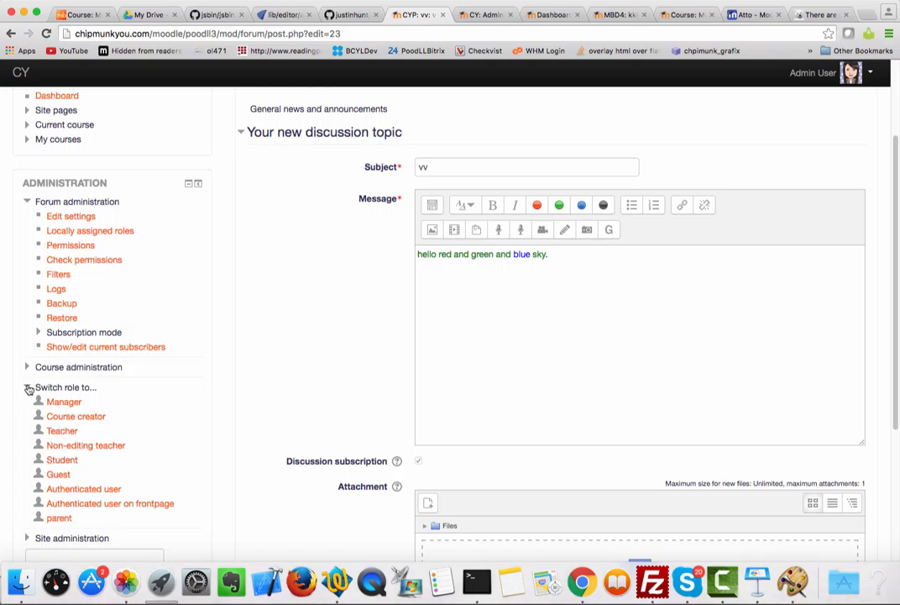
left_click(30, 387)
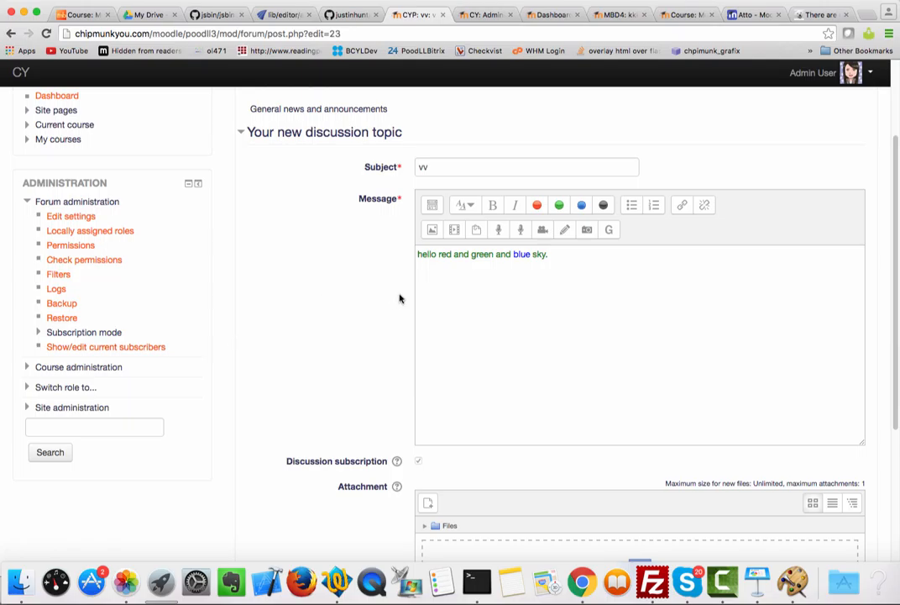
scroll("down", 3)
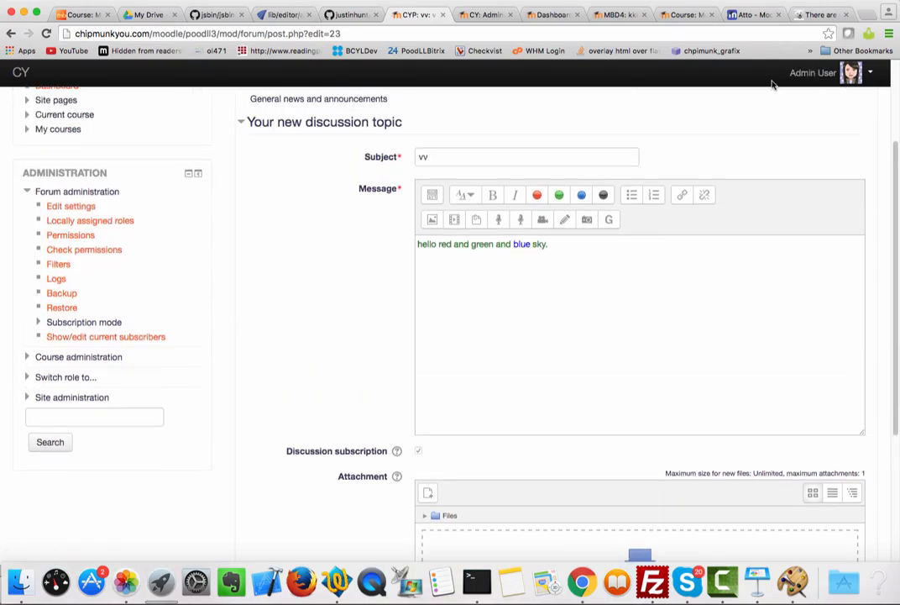
mouse_move(558, 195)
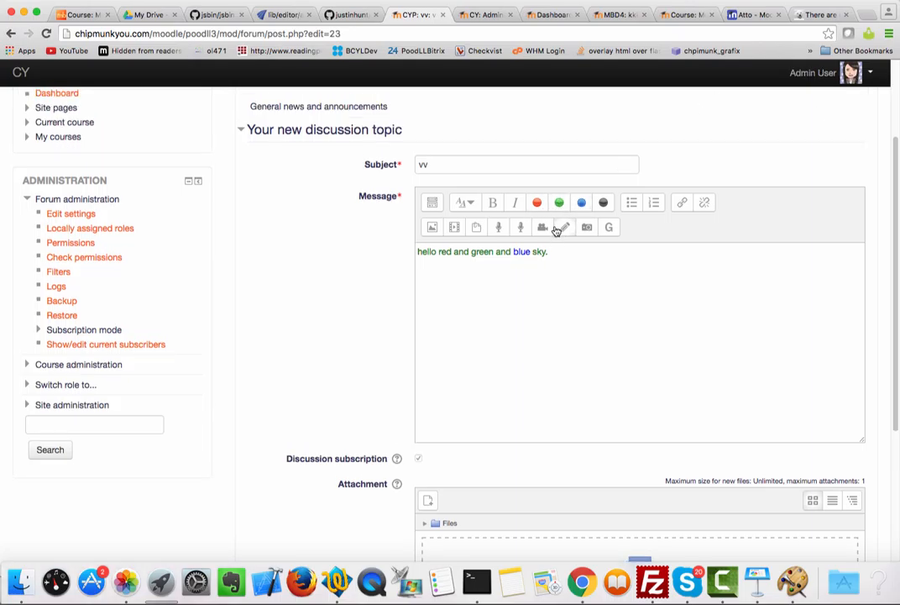
scroll("up", 3)
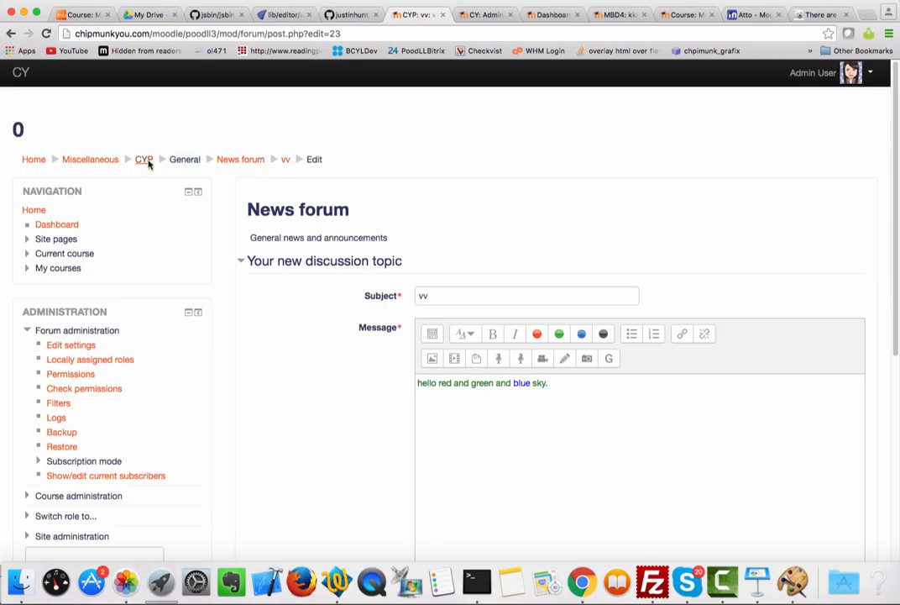
Return to the CYP course, discarding the post, and switch role to Student
left_click(143, 159)
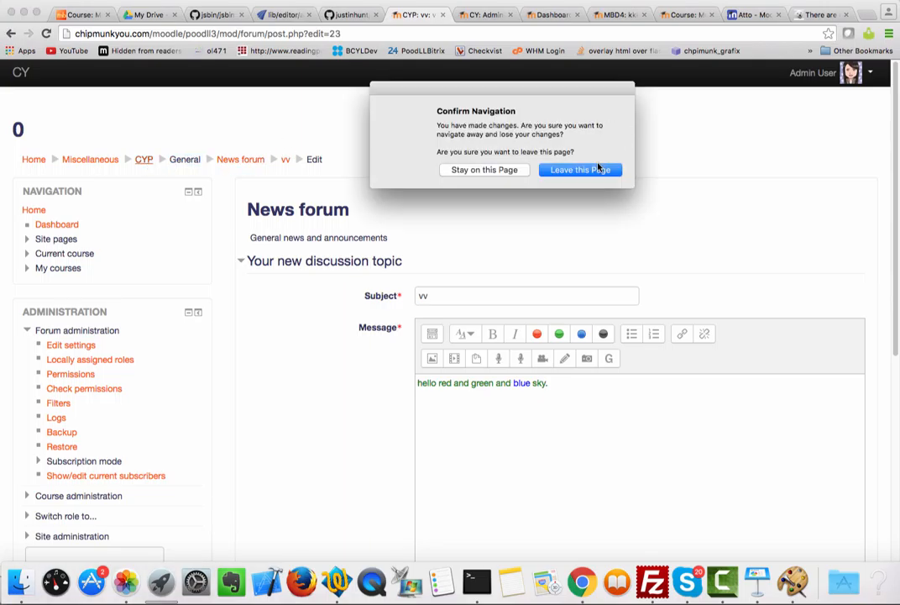
left_click(580, 170)
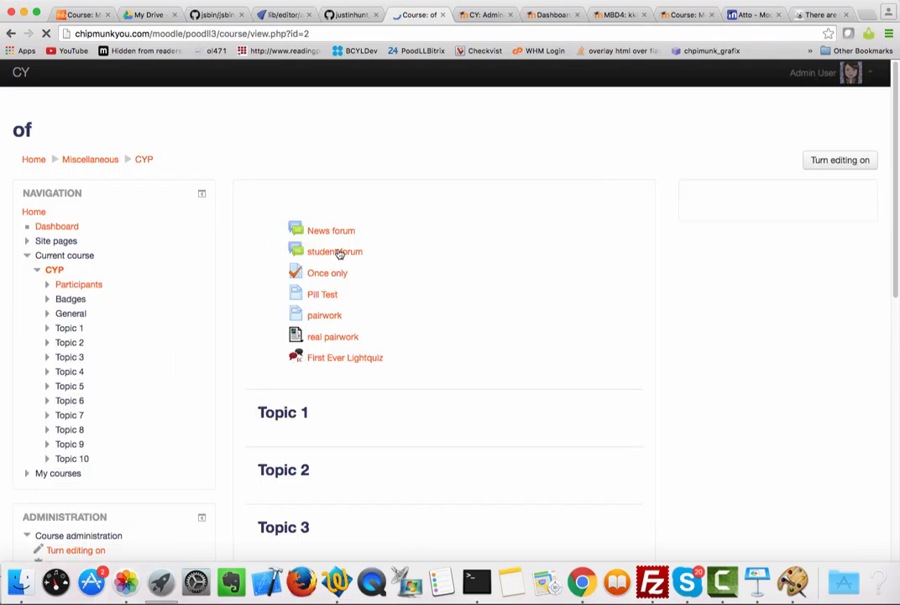
scroll("down", 3)
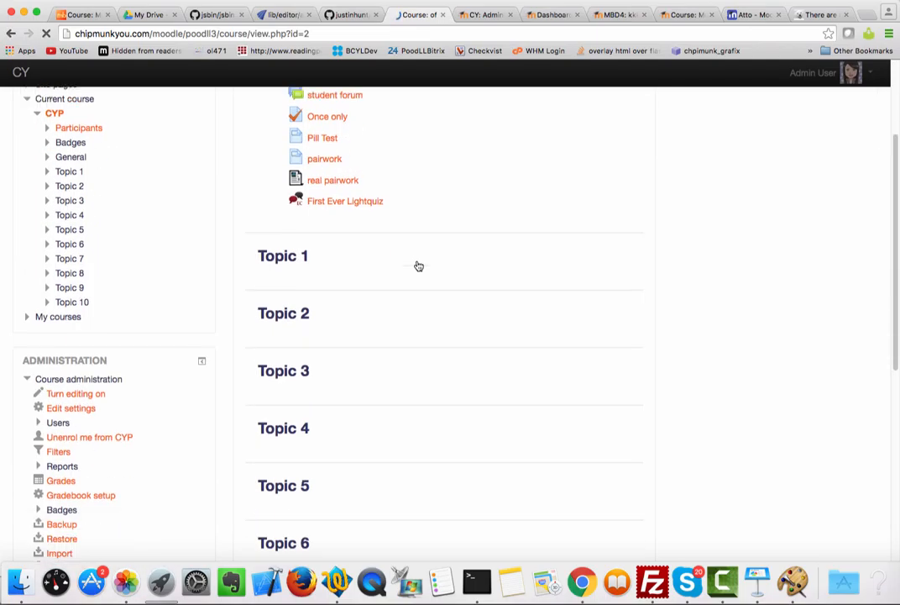
scroll("down", 3)
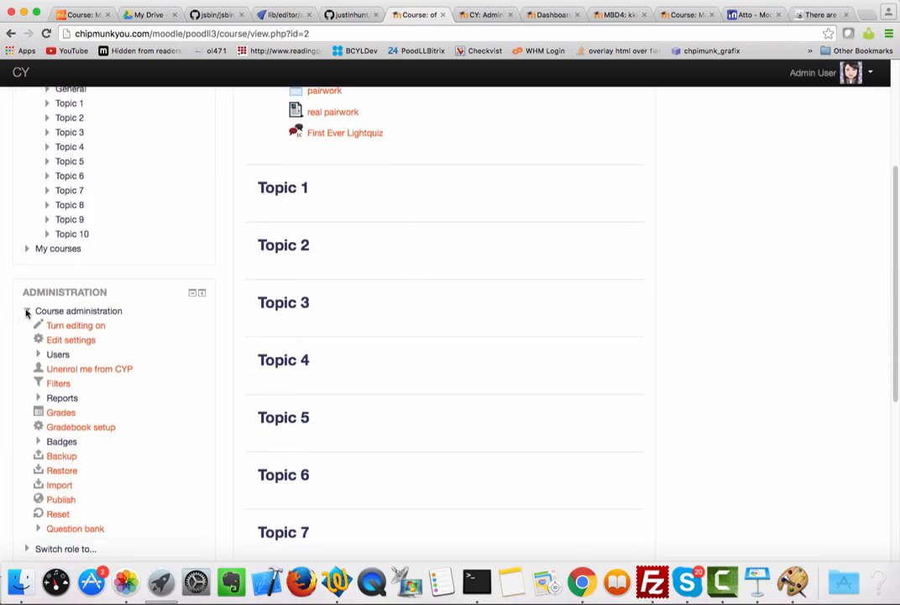
left_click(26, 311)
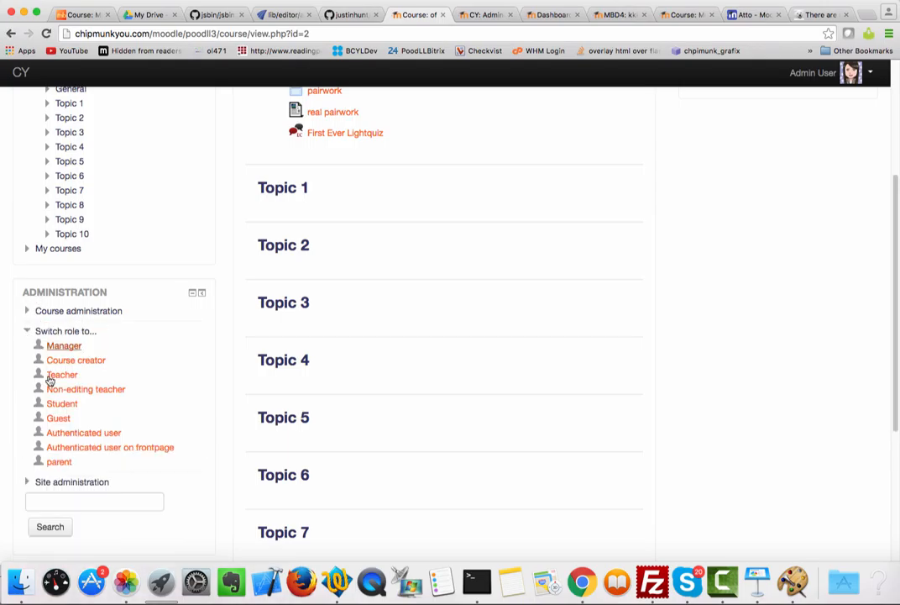
left_click(62, 403)
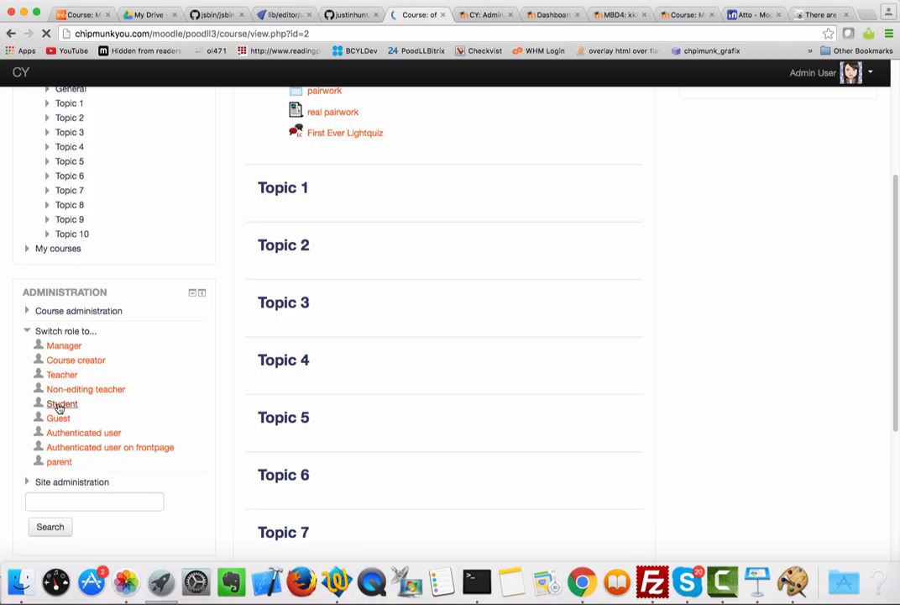
left_click(62, 404)
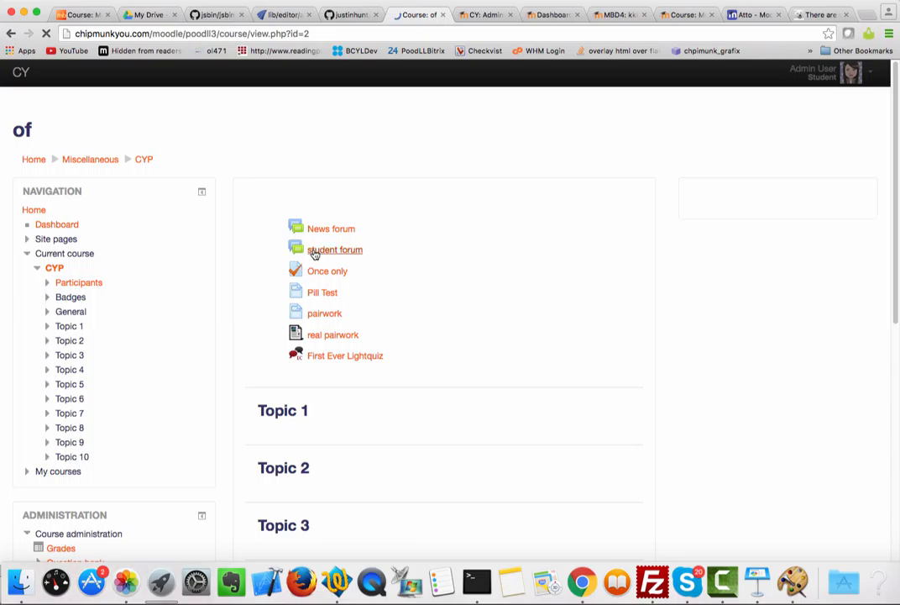
Start a new discussion in 'student forum' and check its toolbar offers no red pen
left_click(333, 250)
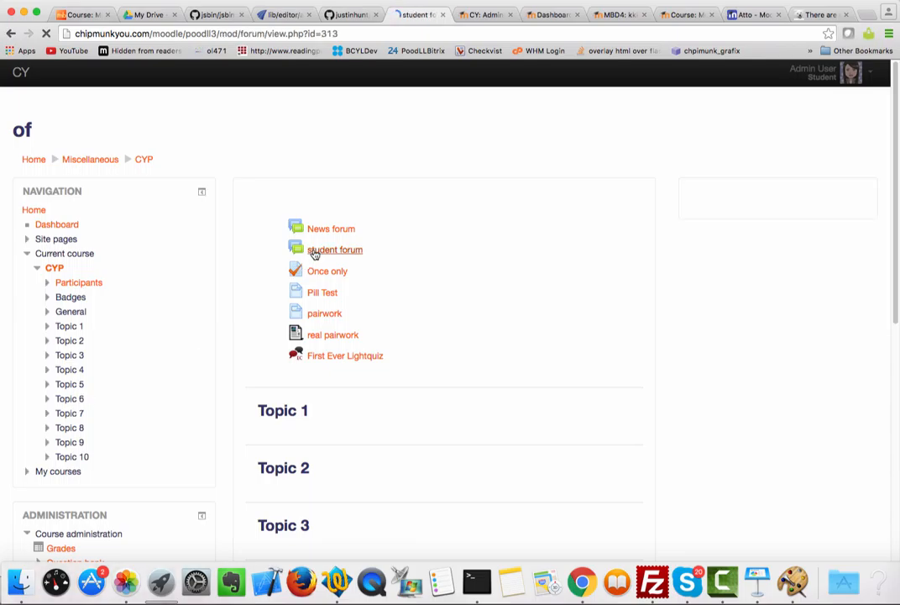
left_click(333, 249)
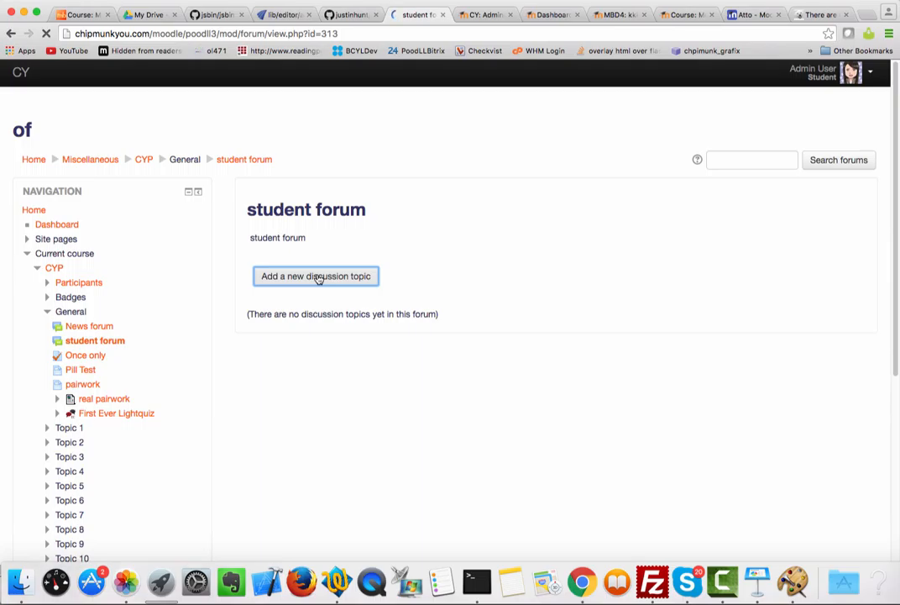
left_click(315, 276)
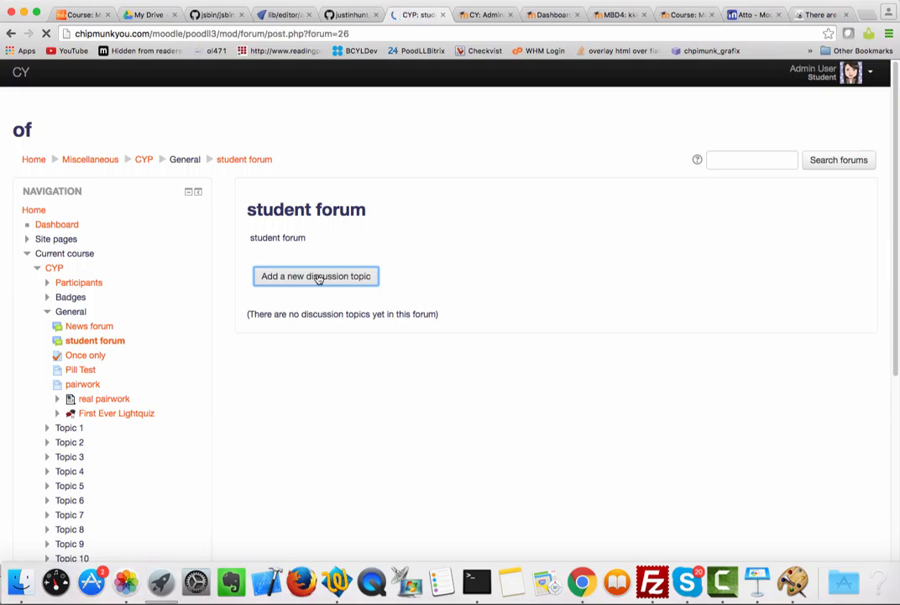
left_click(316, 276)
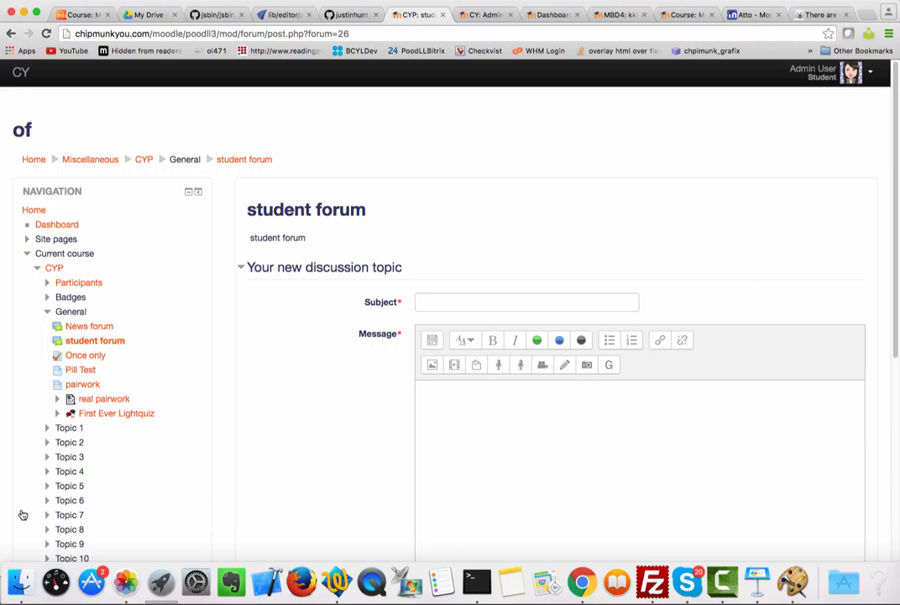
scroll("down", 3)
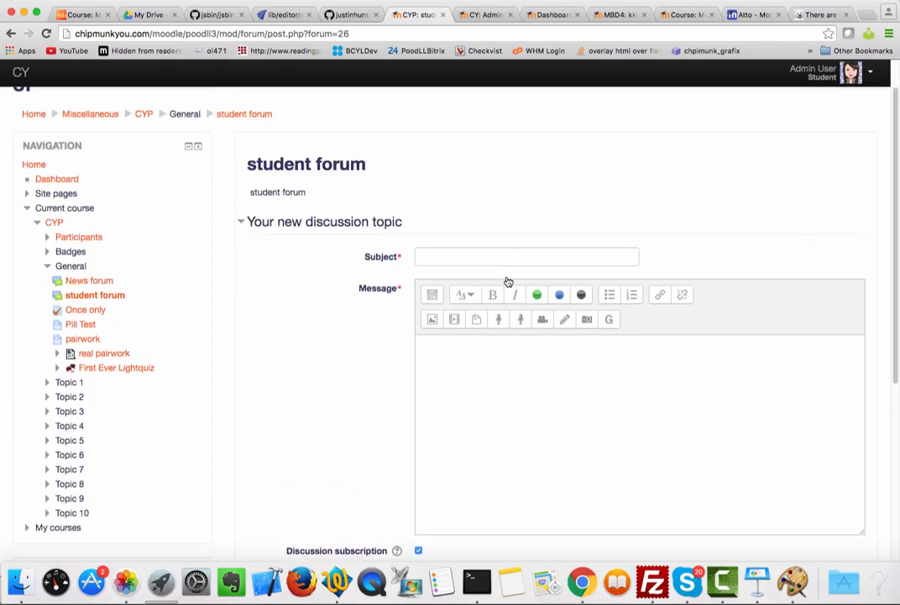
mouse_move(581, 294)
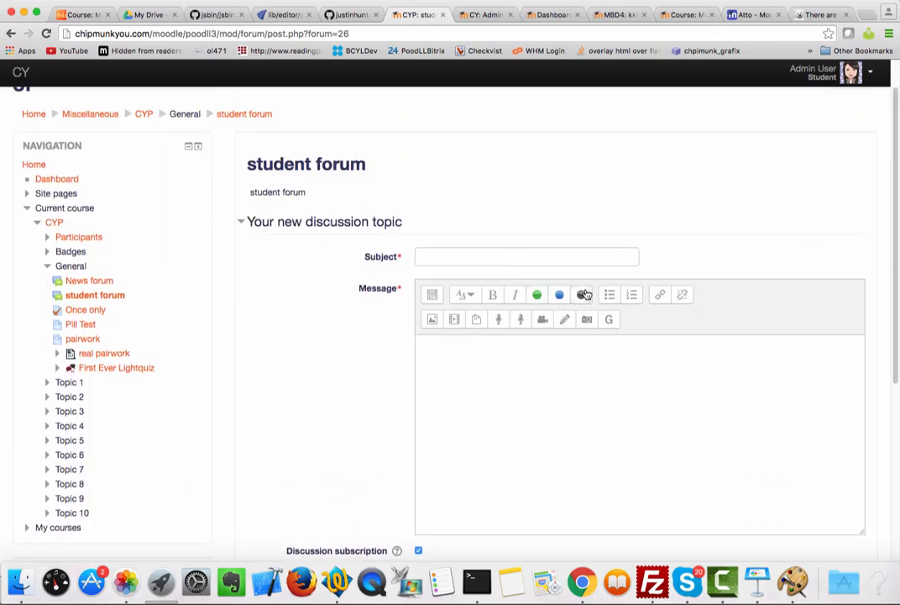
mouse_move(584, 294)
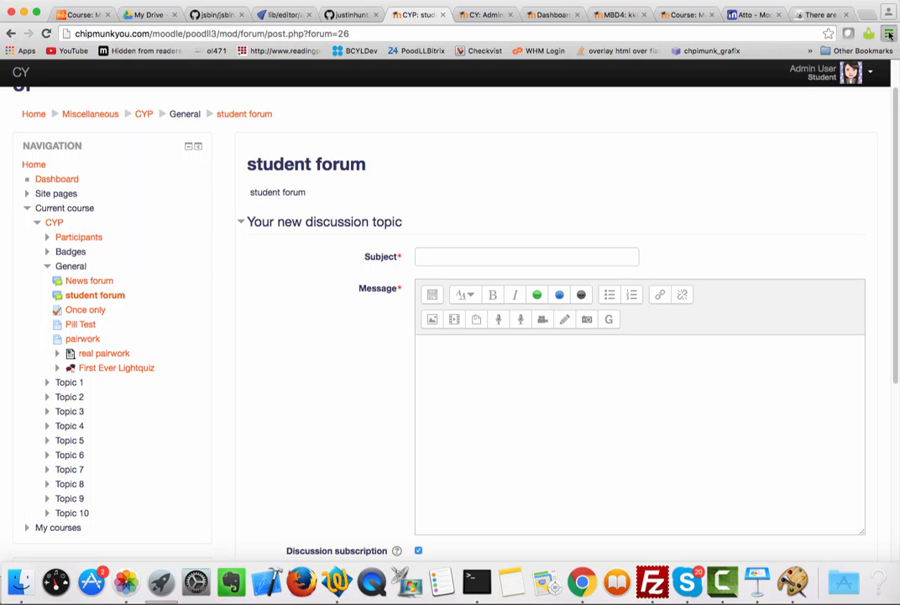
left_click(888, 33)
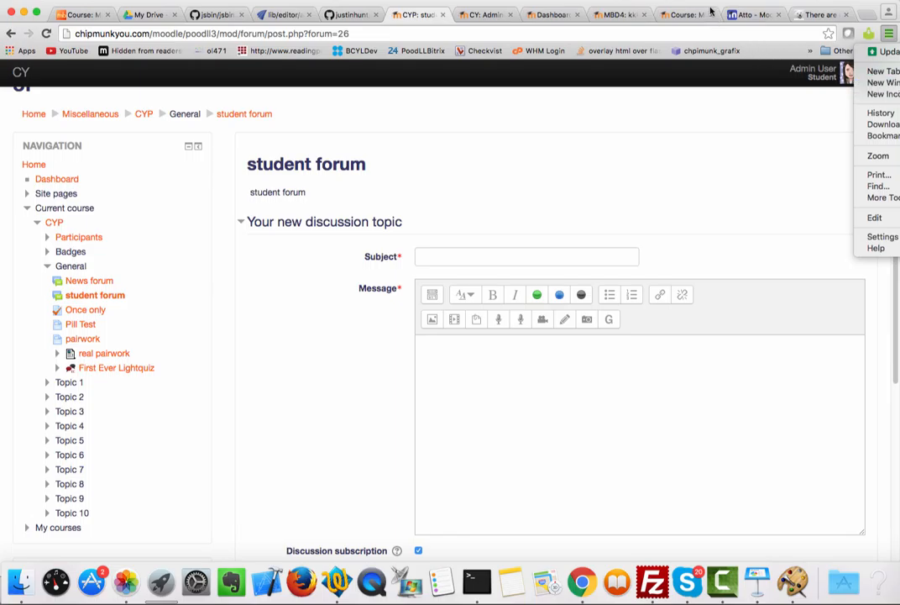
mouse_move(701, 7)
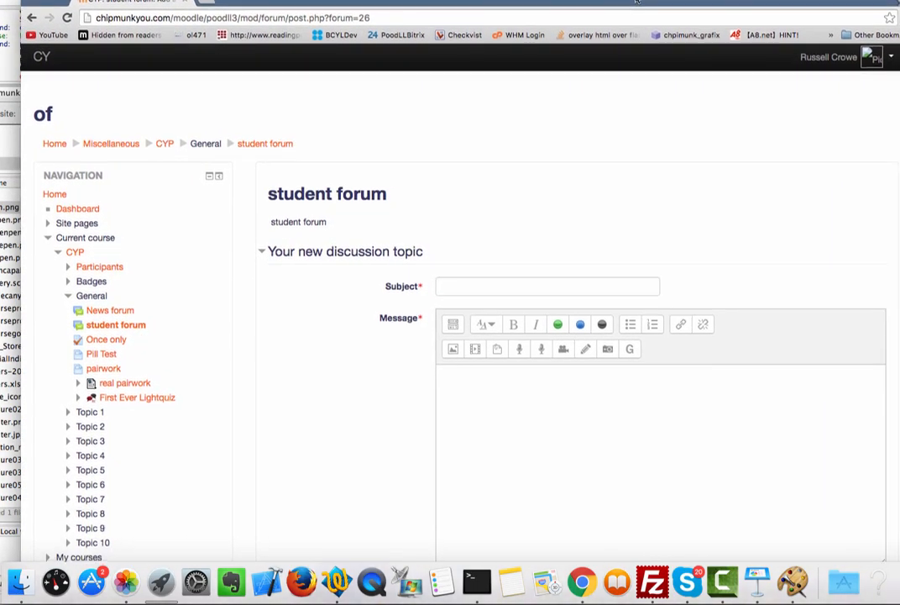
mouse_move(832, 65)
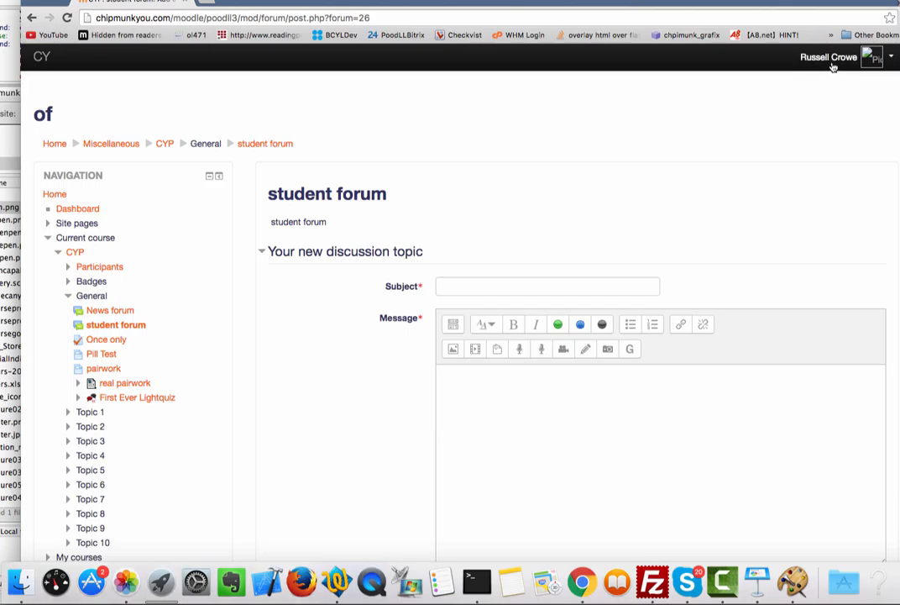
mouse_move(565, 338)
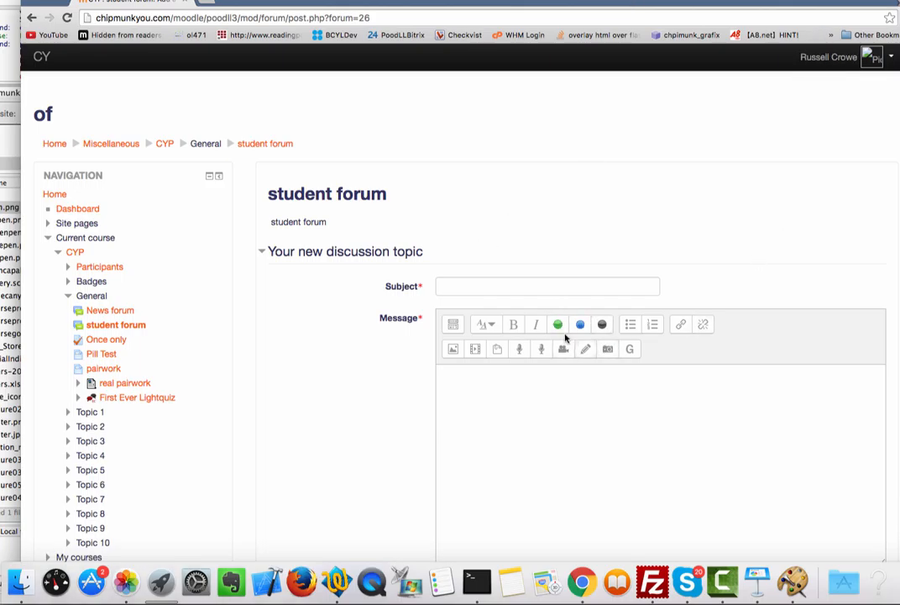
mouse_move(542, 317)
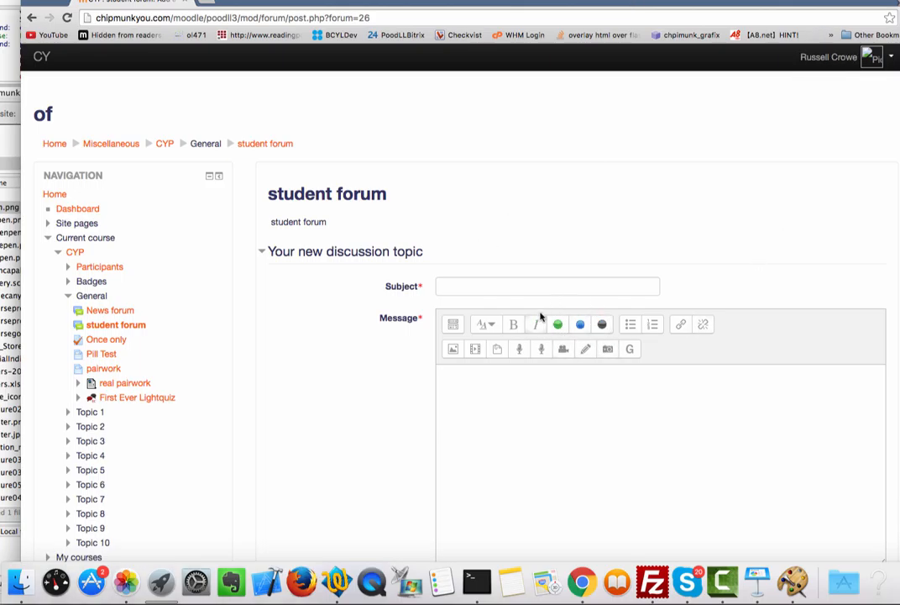
mouse_move(533, 311)
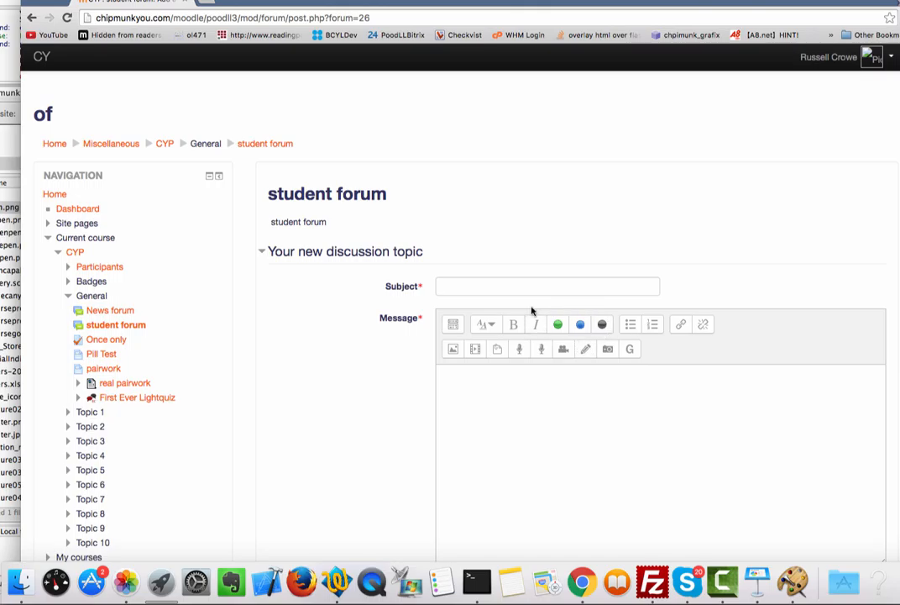
mouse_move(557, 303)
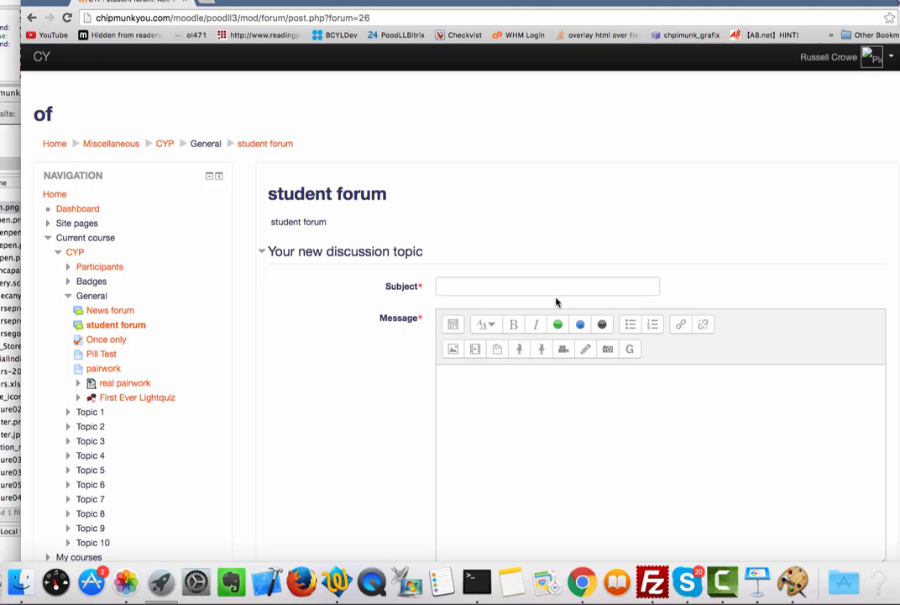
mouse_move(560, 243)
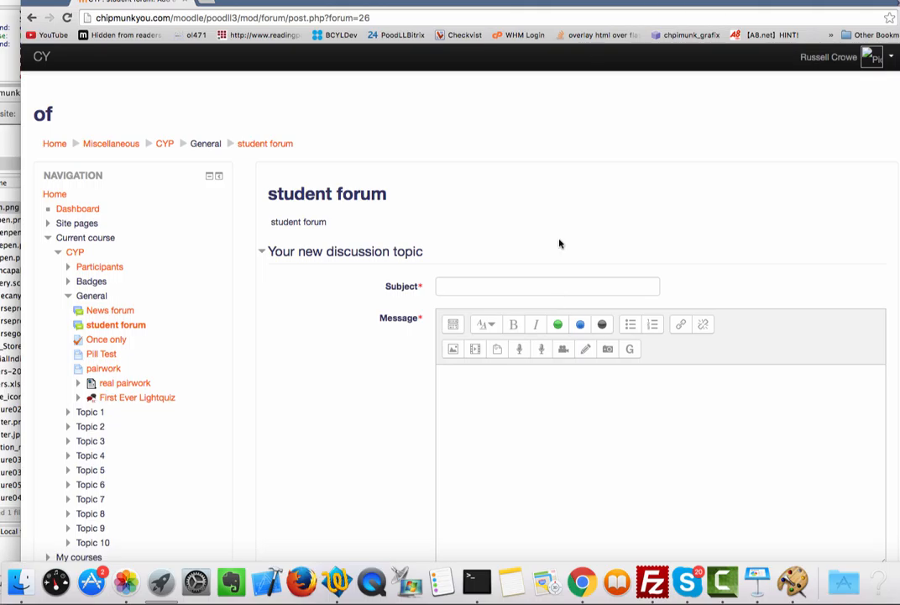
mouse_move(575, 203)
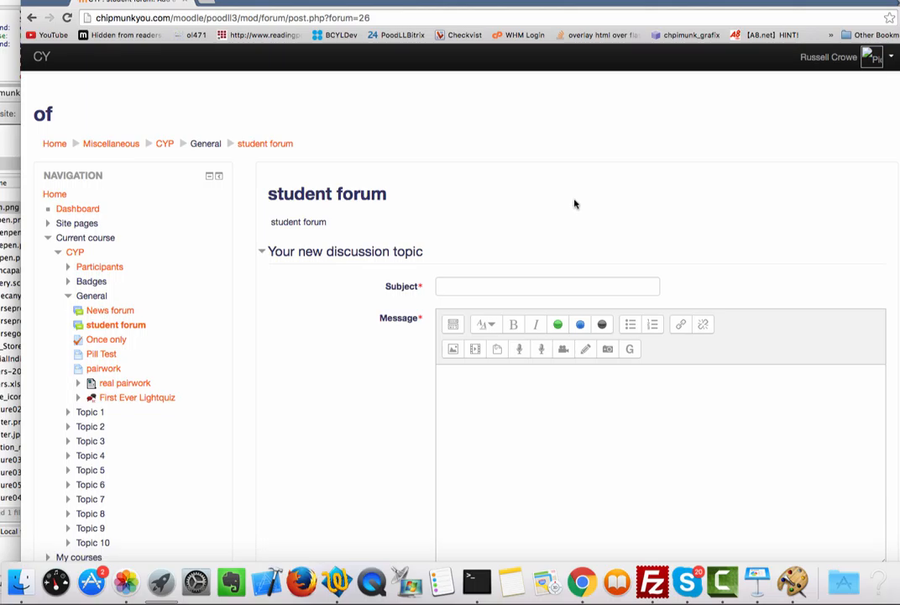